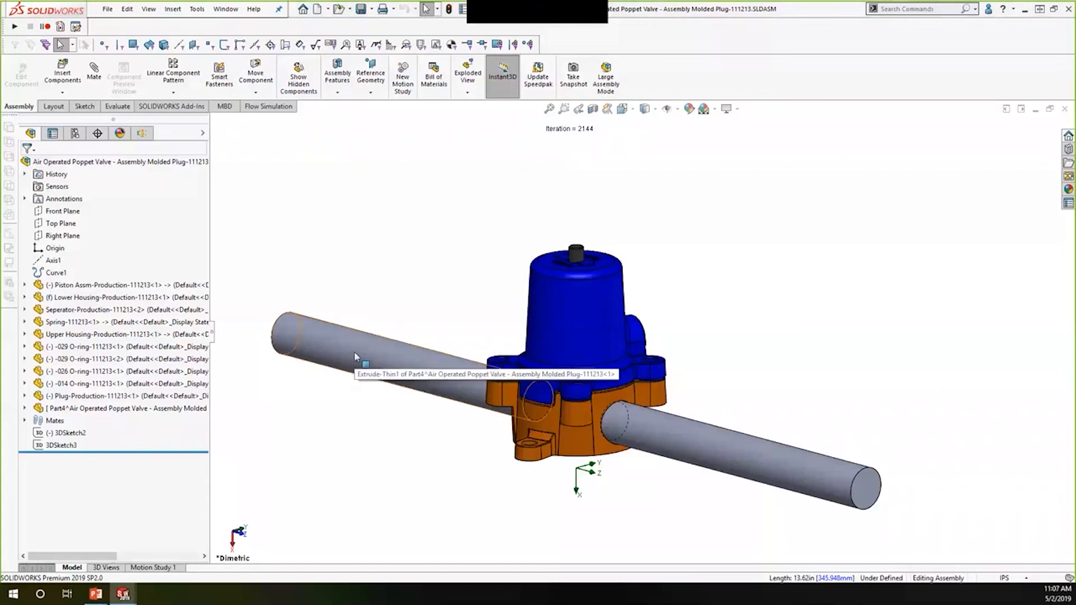
pyautogui.moveTo(679, 355)
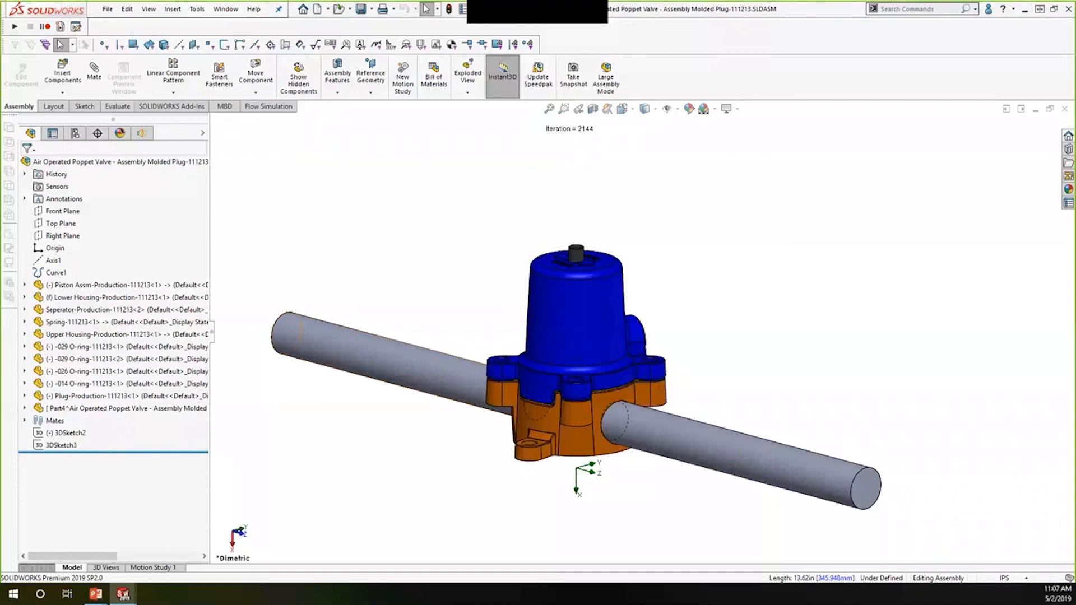
# Activate the pipe-only flow project to check its −279 in³/s volume flow rate
pyautogui.click(141, 133)
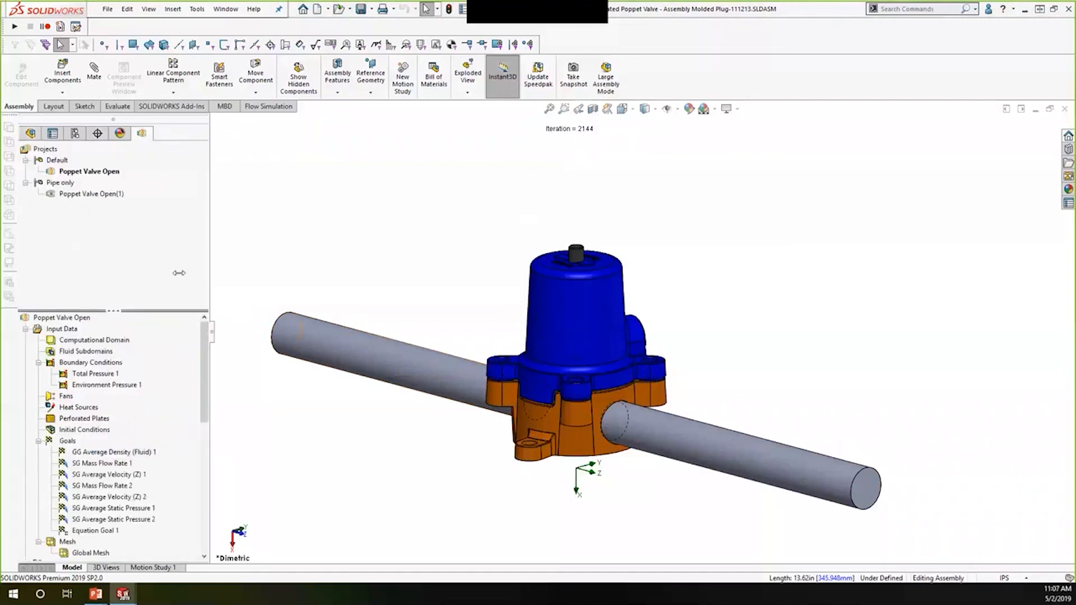
pyautogui.moveTo(150, 228)
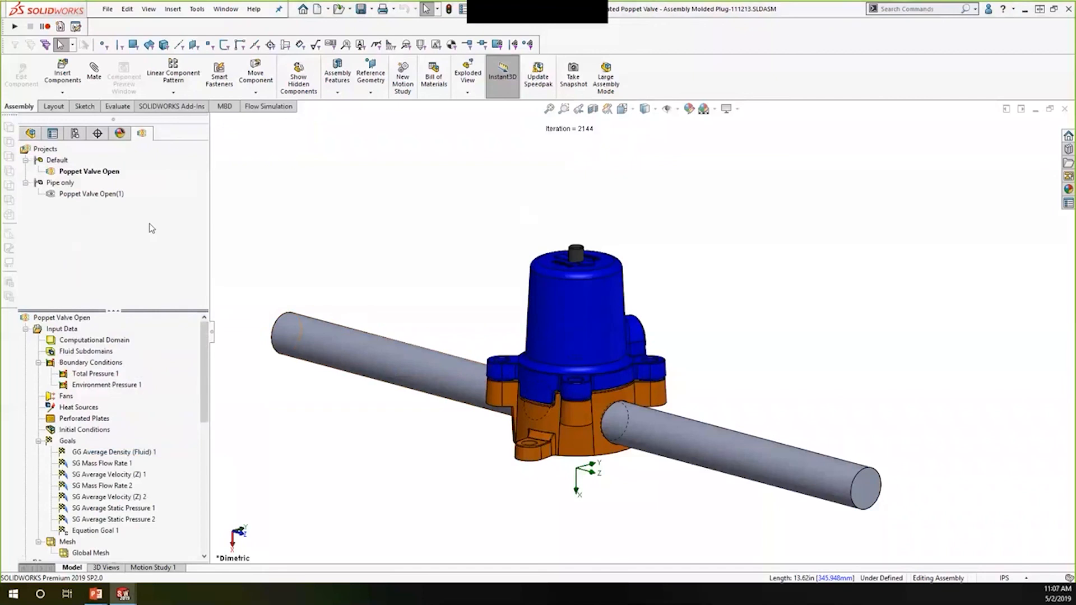
pyautogui.moveTo(117, 204)
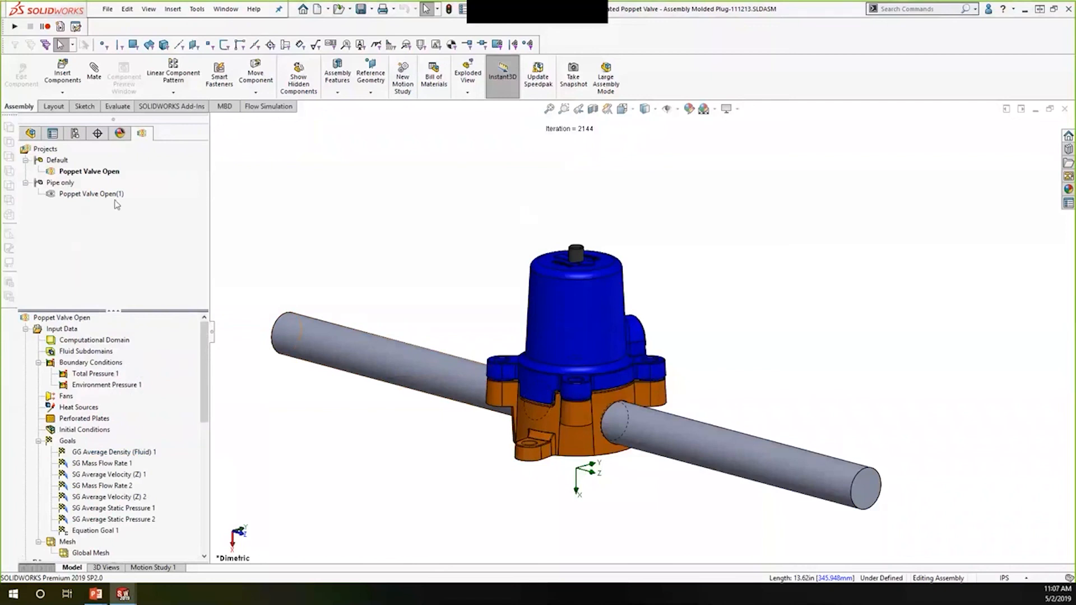
pyautogui.rightClick(91, 193)
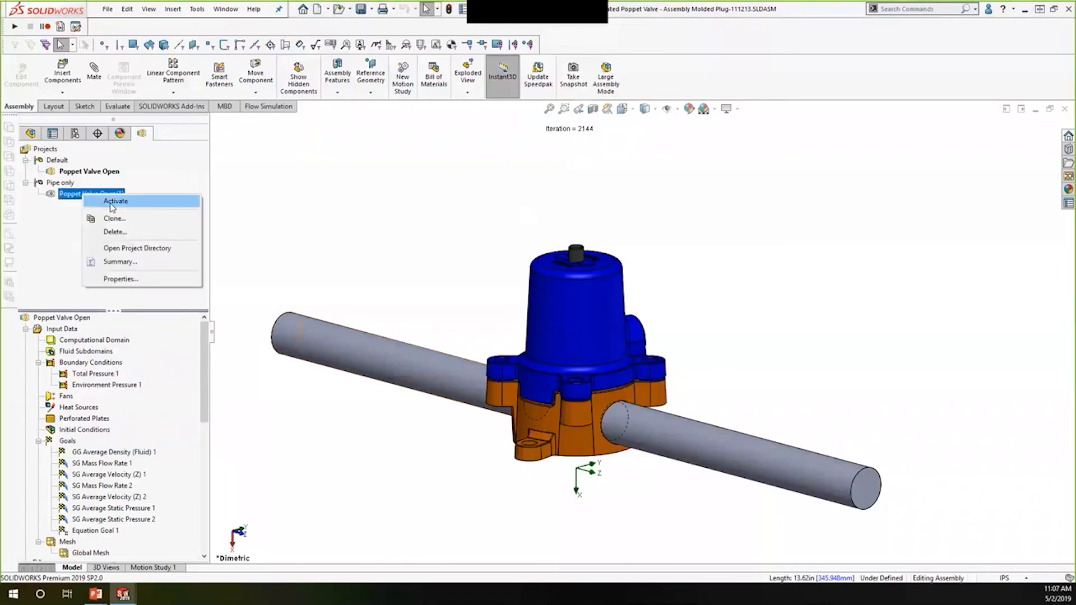
pyautogui.click(116, 201)
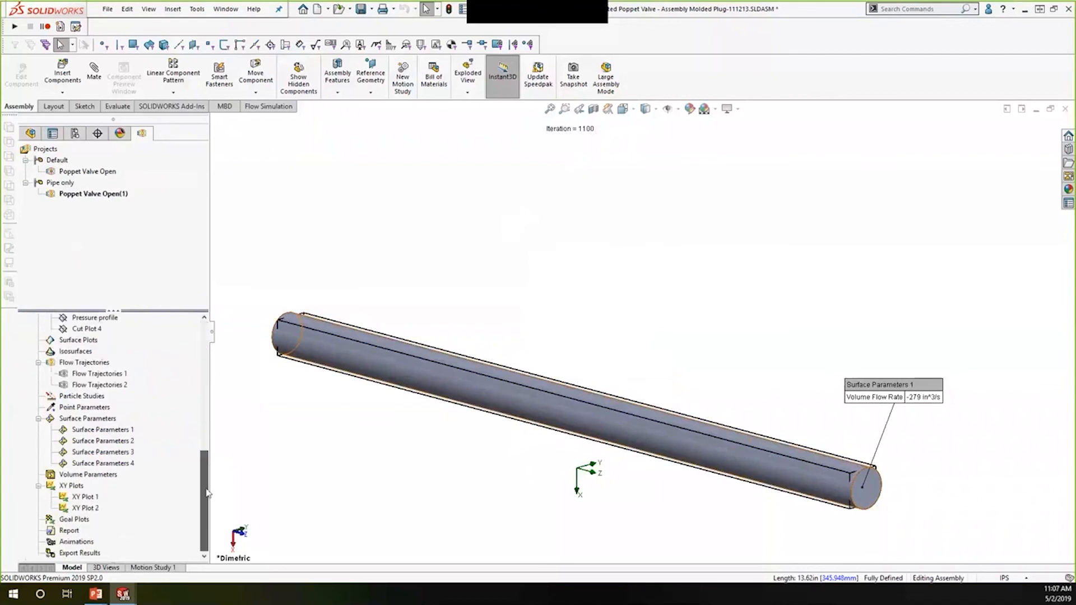
# Reactivate Poppet Valve Open and display its −58 in³/s Surface Parameters 1 flow rate
pyautogui.rightClick(102, 429)
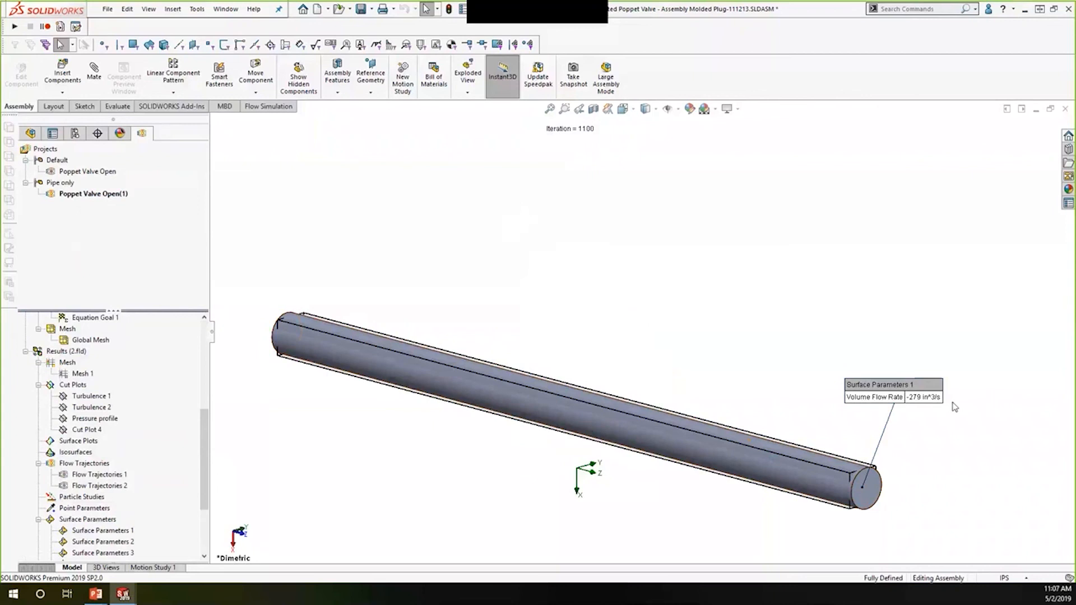
pyautogui.moveTo(337, 438)
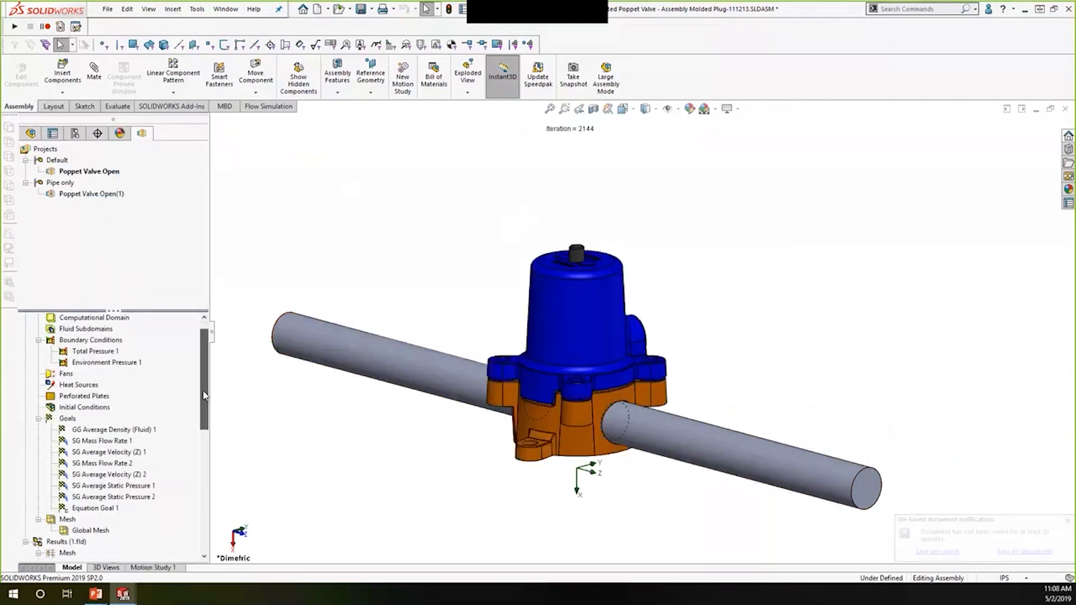
pyautogui.rightClick(96, 474)
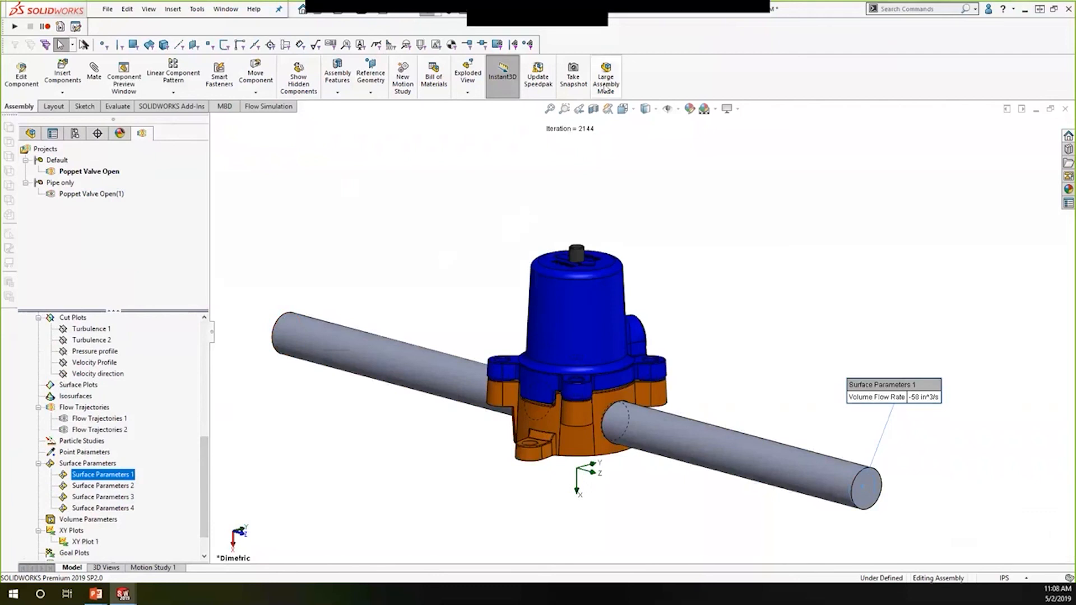
pyautogui.click(593, 110)
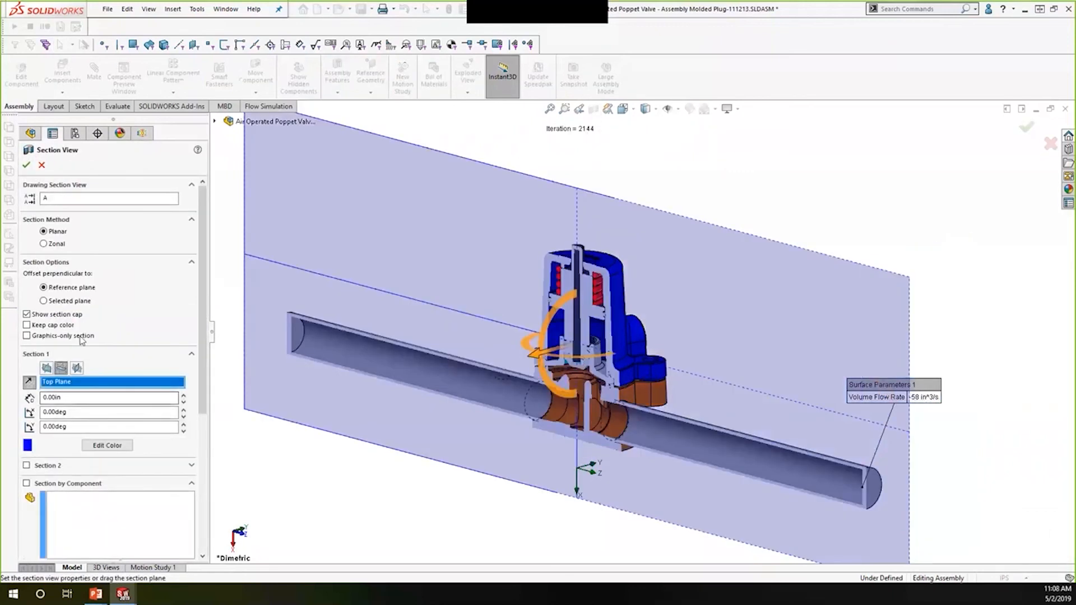
# Apply the section cut through the valve assembly along the Top Plane
pyautogui.click(26, 165)
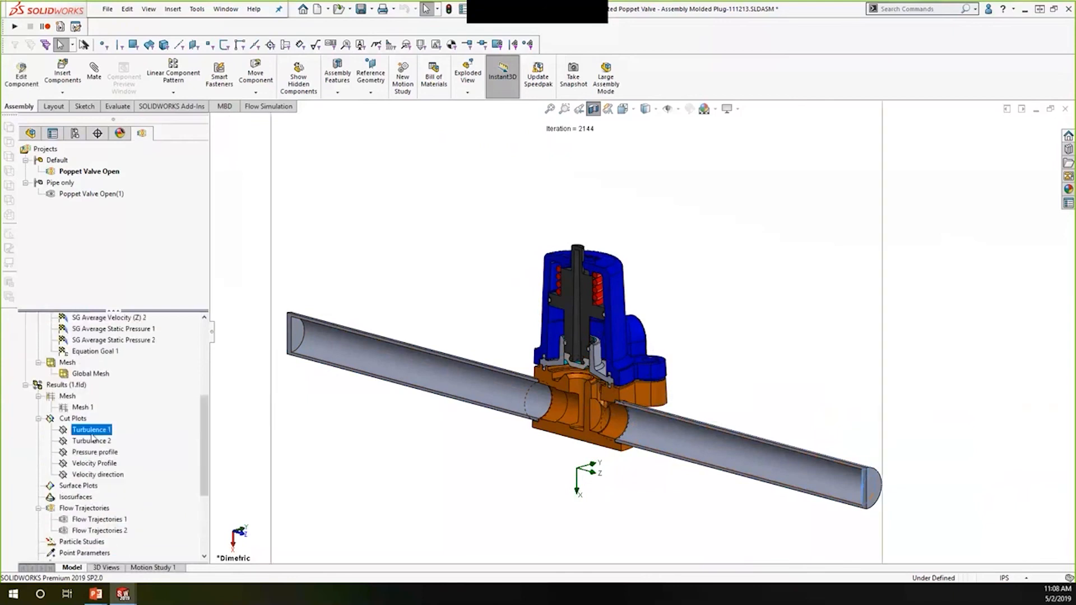
pyautogui.doubleClick(90, 428)
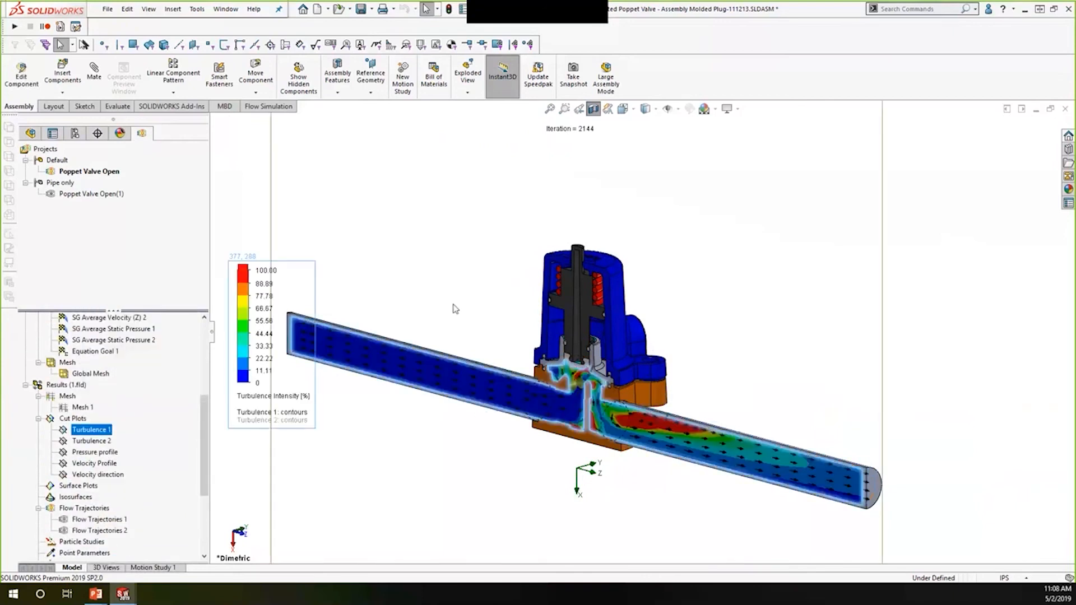
pyautogui.rightClick(91, 429)
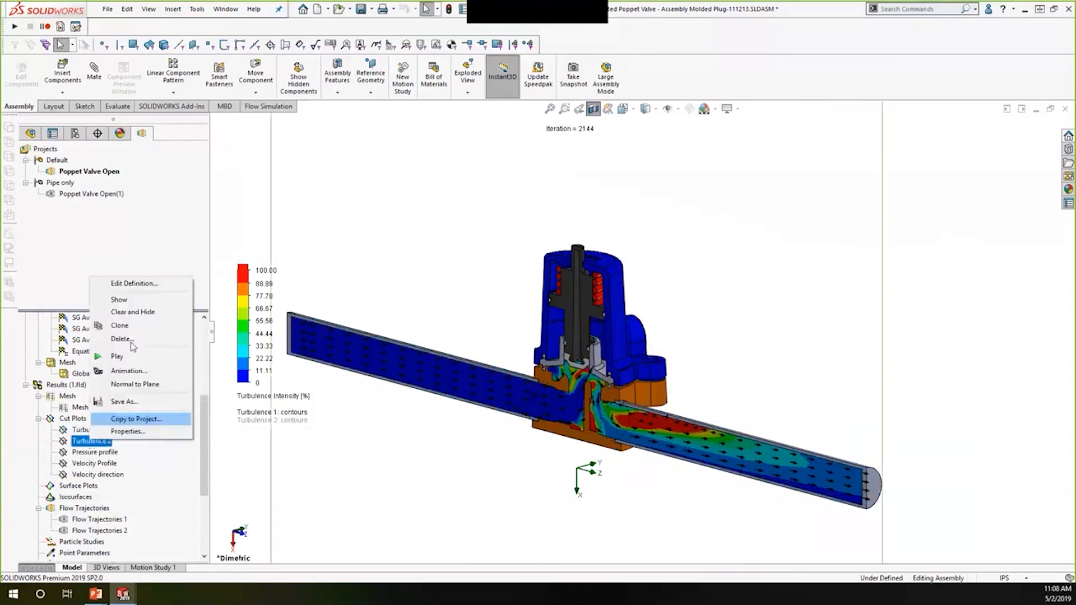
pyautogui.moveTo(134, 299)
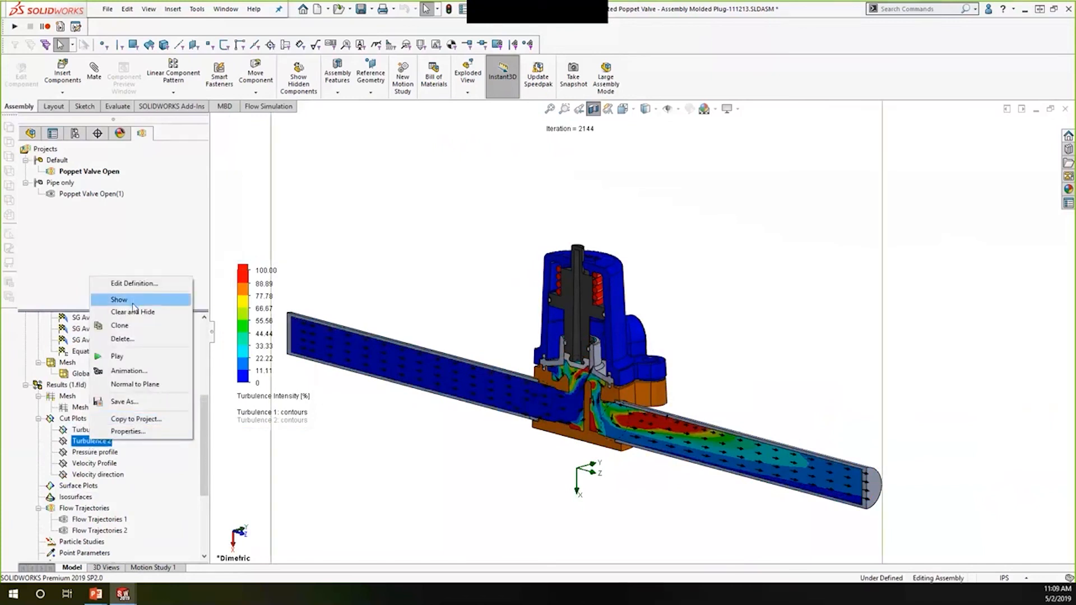
pyautogui.click(118, 300)
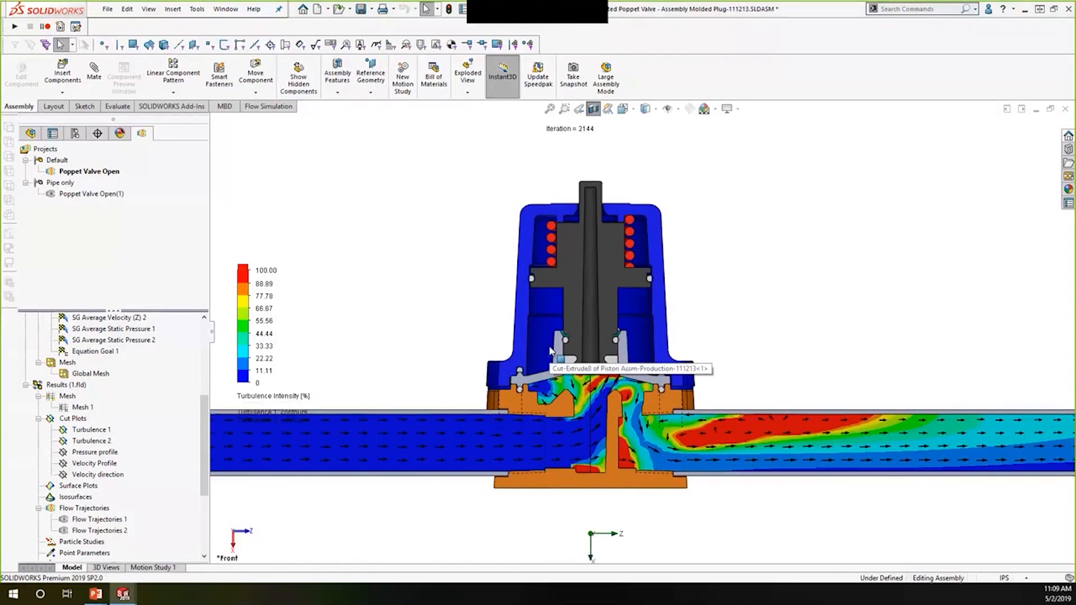
pyautogui.moveTo(725, 289)
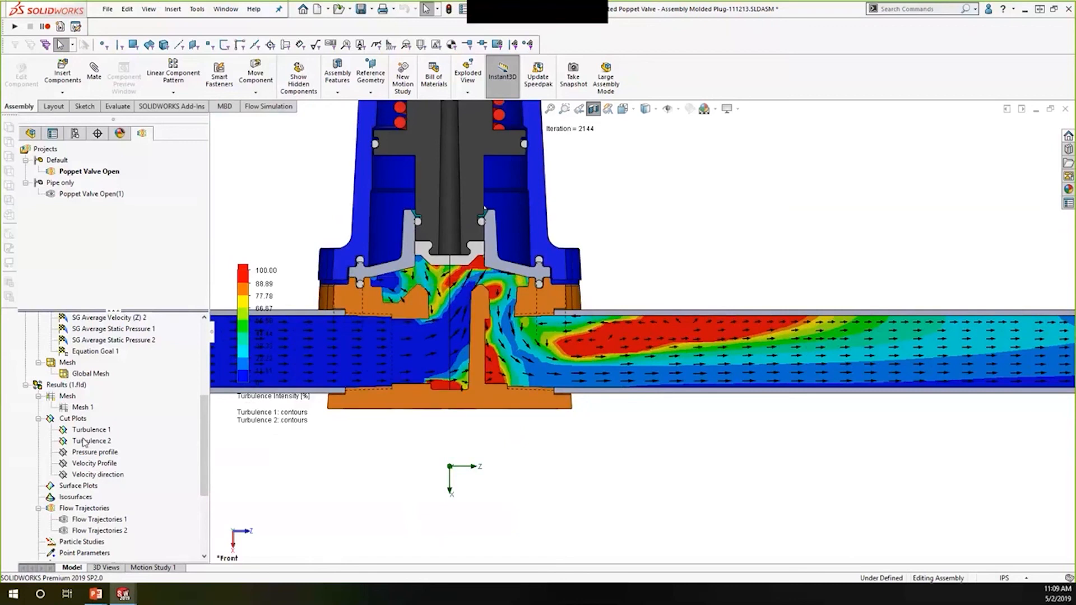
pyautogui.click(91, 440)
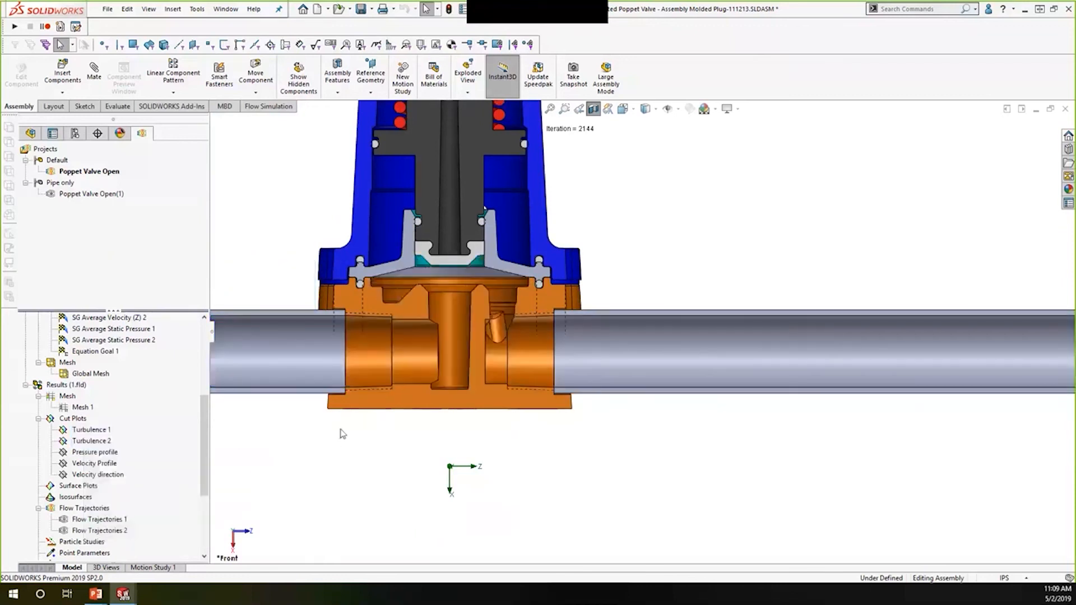
pyautogui.rightClick(94, 453)
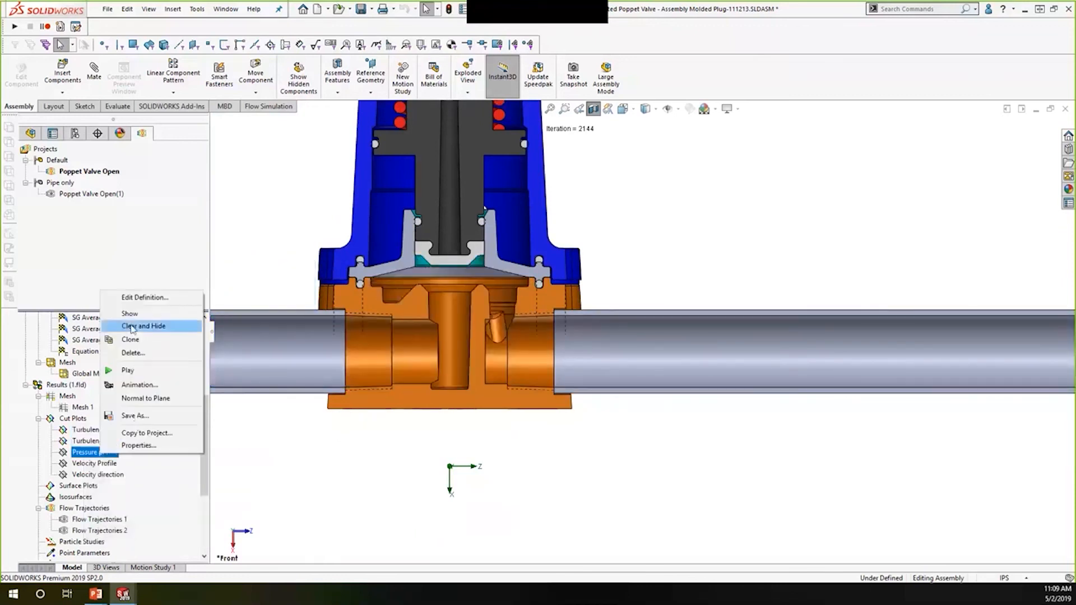
pyautogui.click(129, 314)
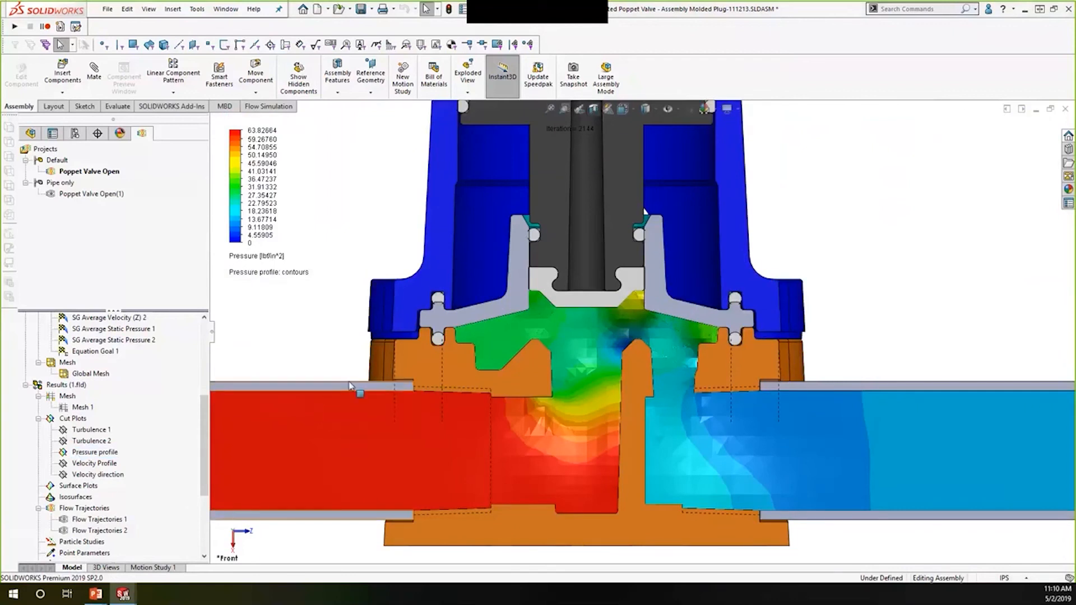
pyautogui.rightClick(94, 452)
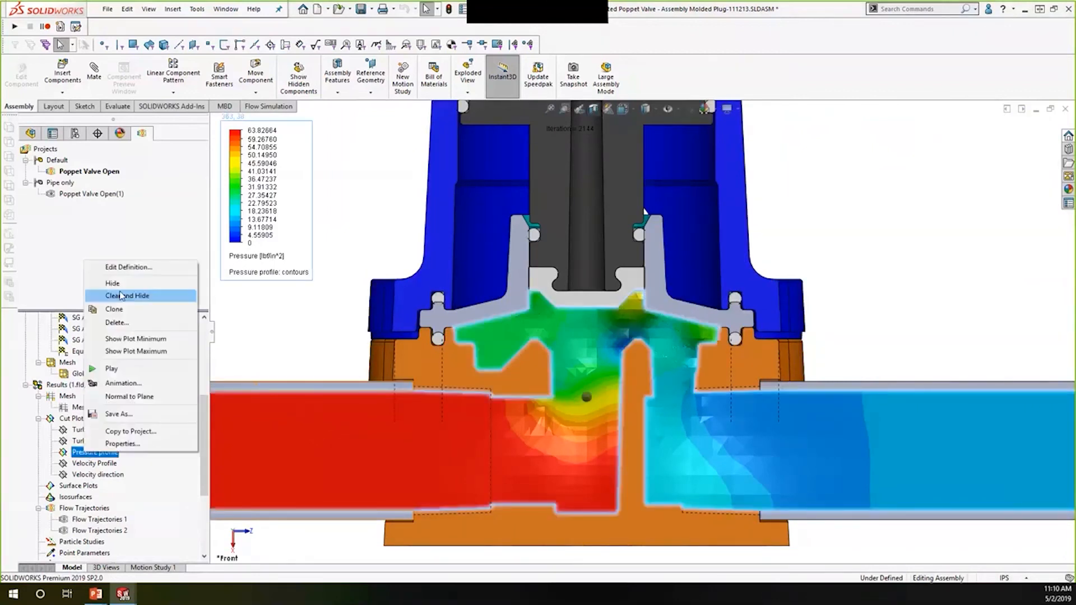
pyautogui.click(128, 295)
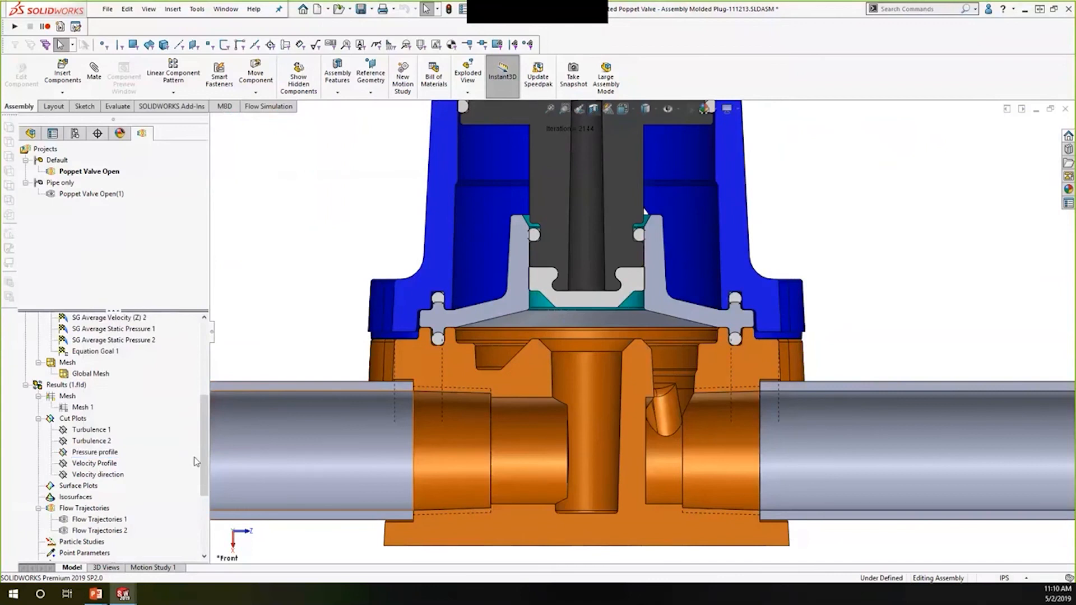
pyautogui.rightClick(94, 463)
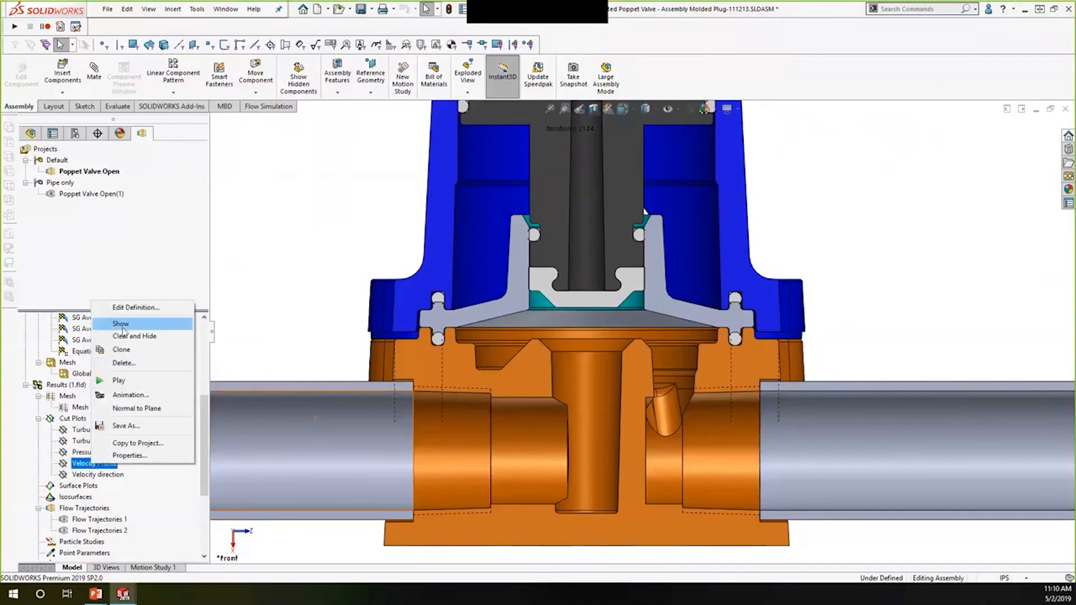
pyautogui.click(121, 324)
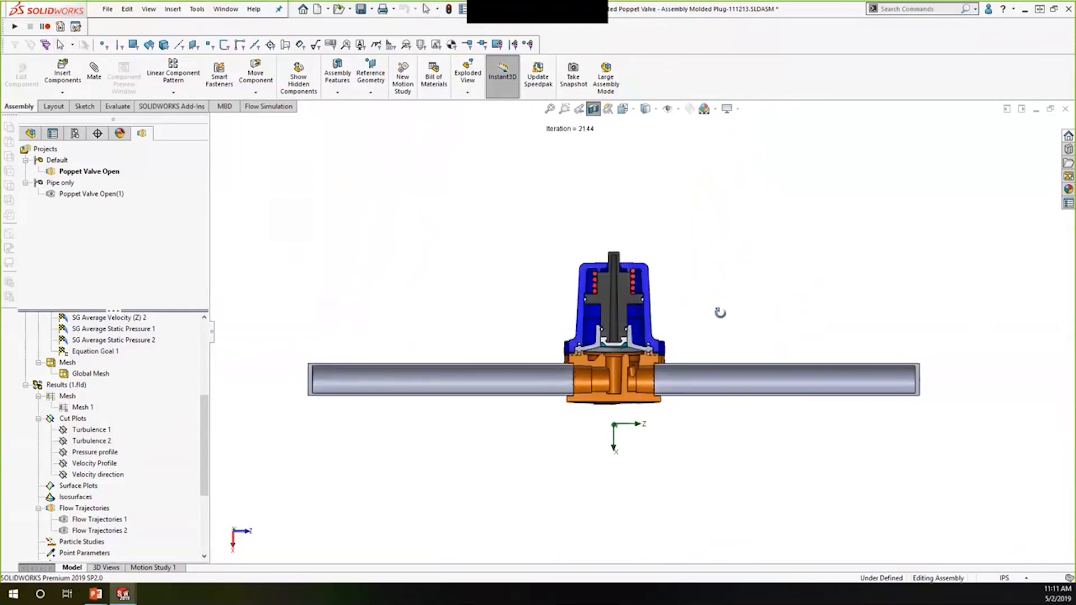
# Scroll the Flow Simulation tree down toward the XY Plots folder
pyautogui.scroll(-3)
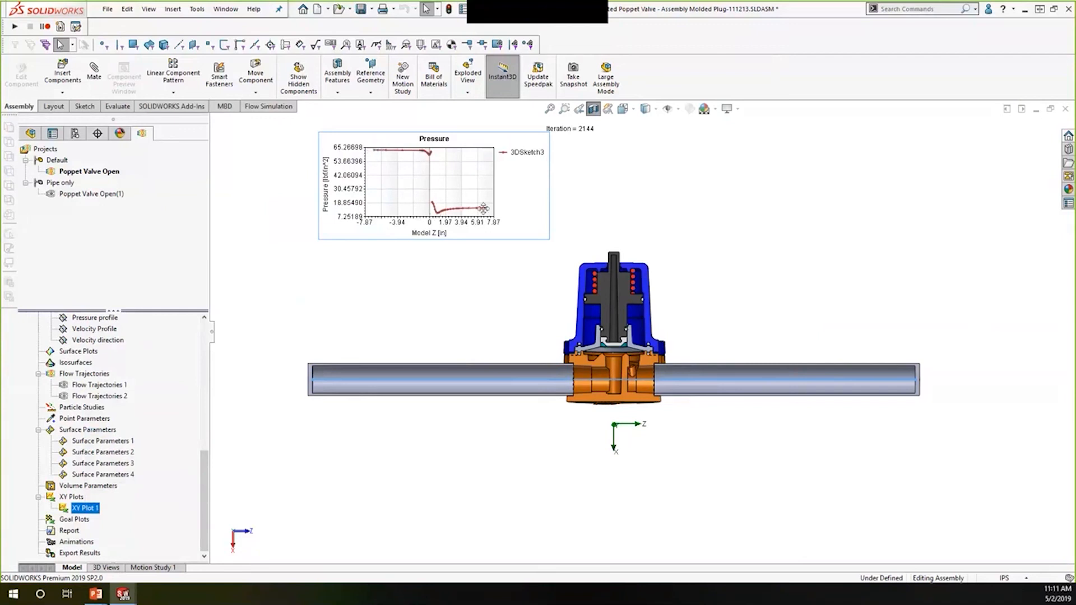
pyautogui.moveTo(425, 152)
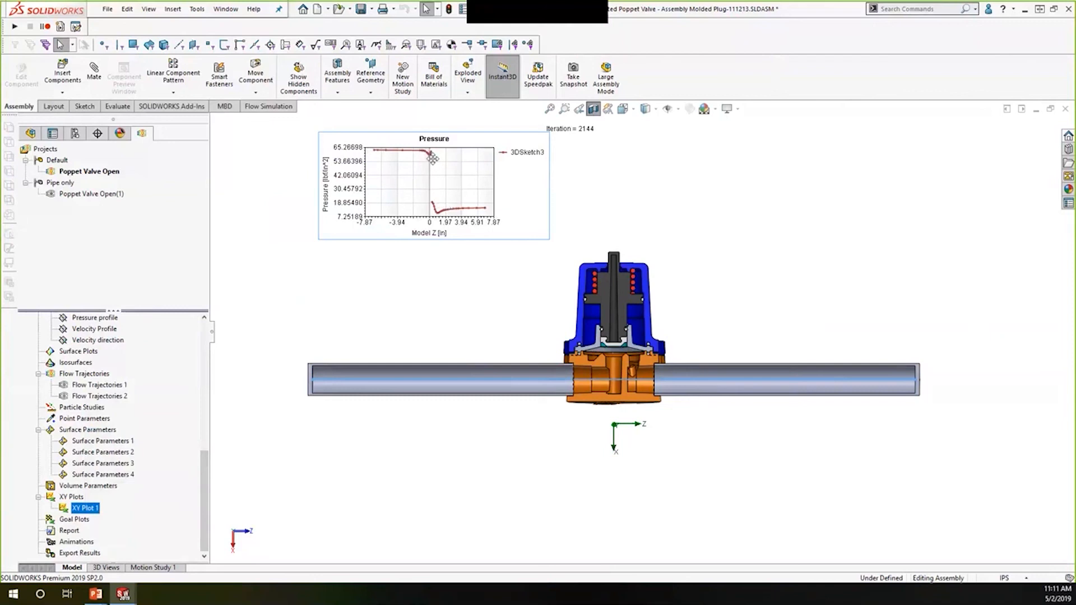
pyautogui.moveTo(505, 178)
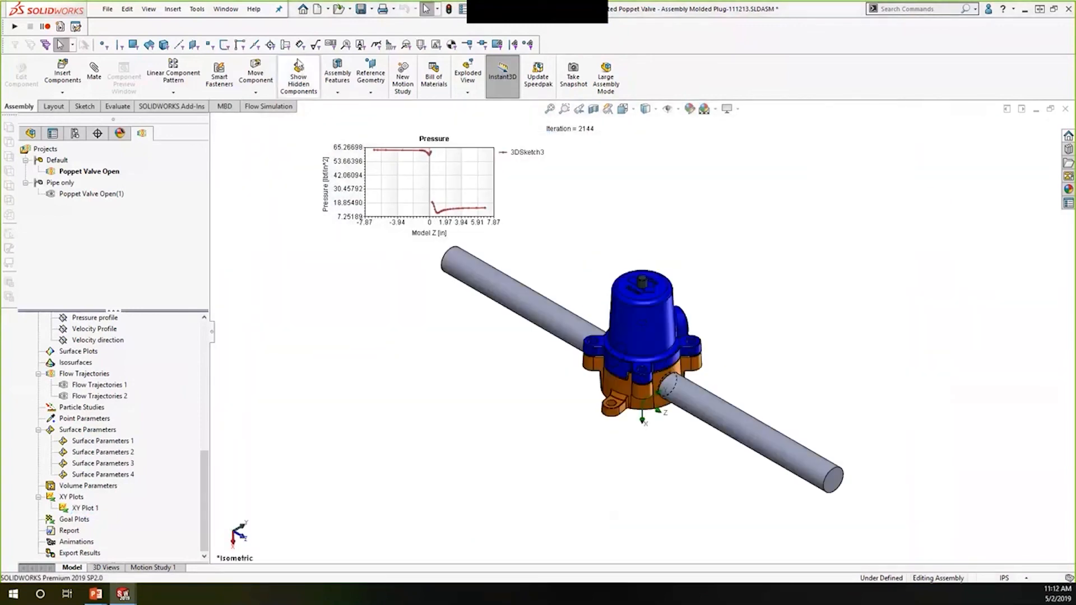
# Switch the active document to the PDES_E_Box.SLDASM assembly from the Window menu
pyautogui.click(225, 9)
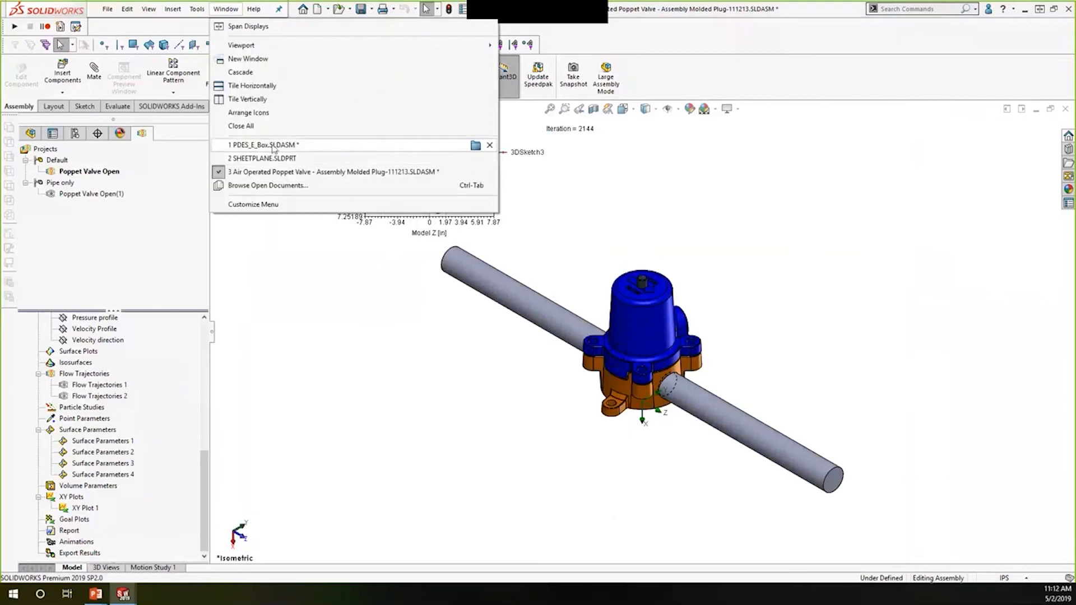
pyautogui.click(263, 144)
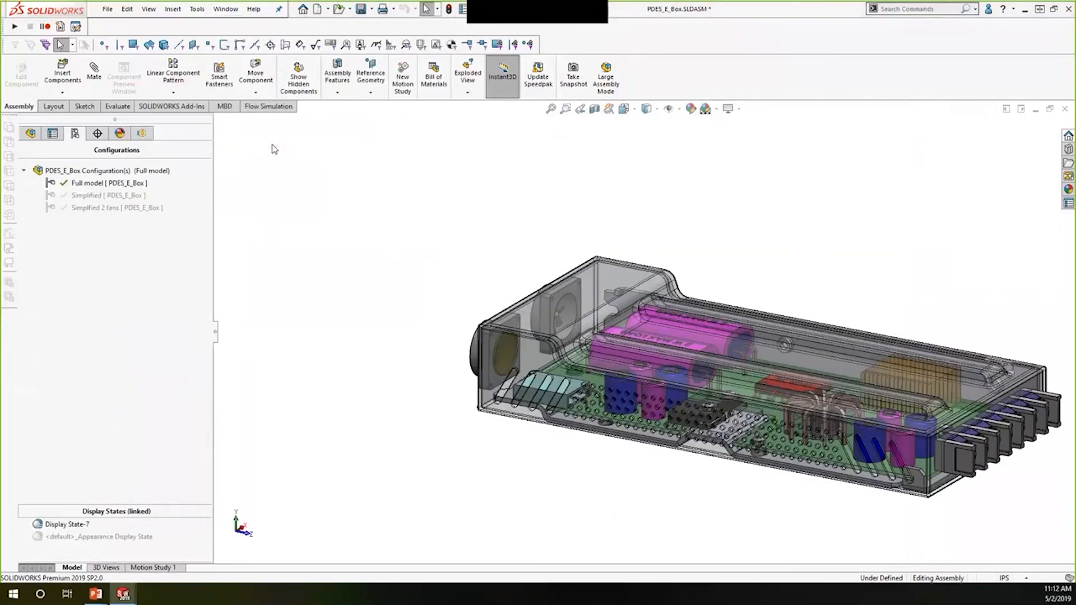
pyautogui.moveTo(794, 266)
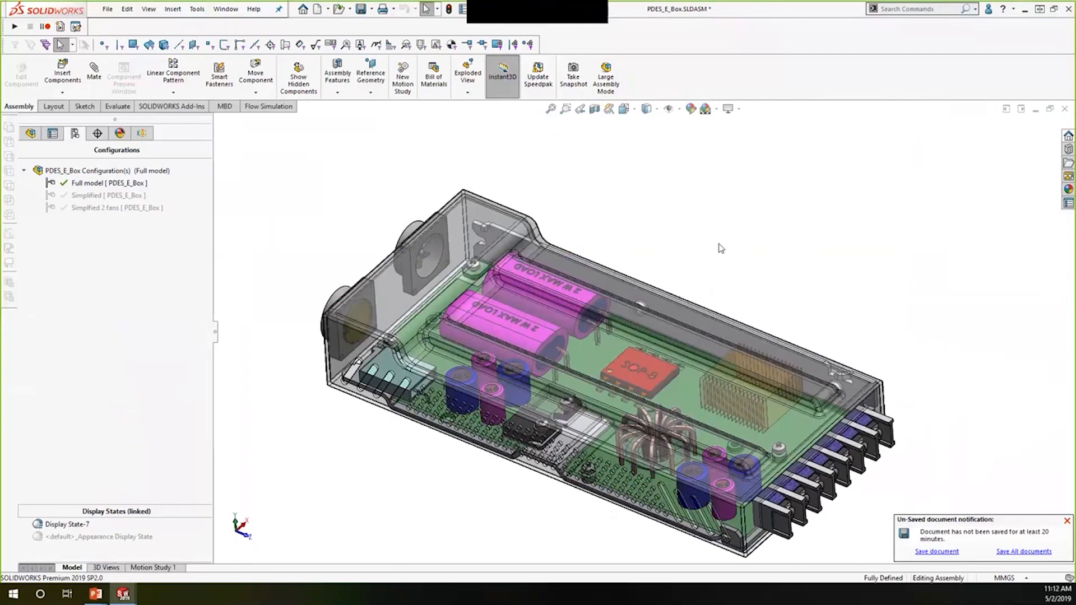
pyautogui.click(1067, 521)
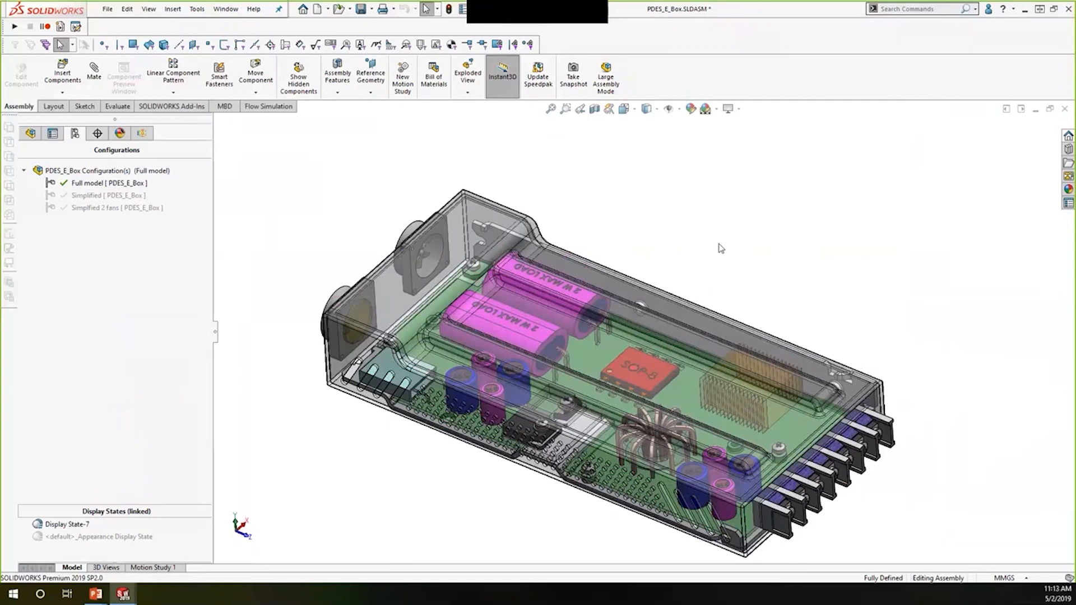
pyautogui.moveTo(110, 180)
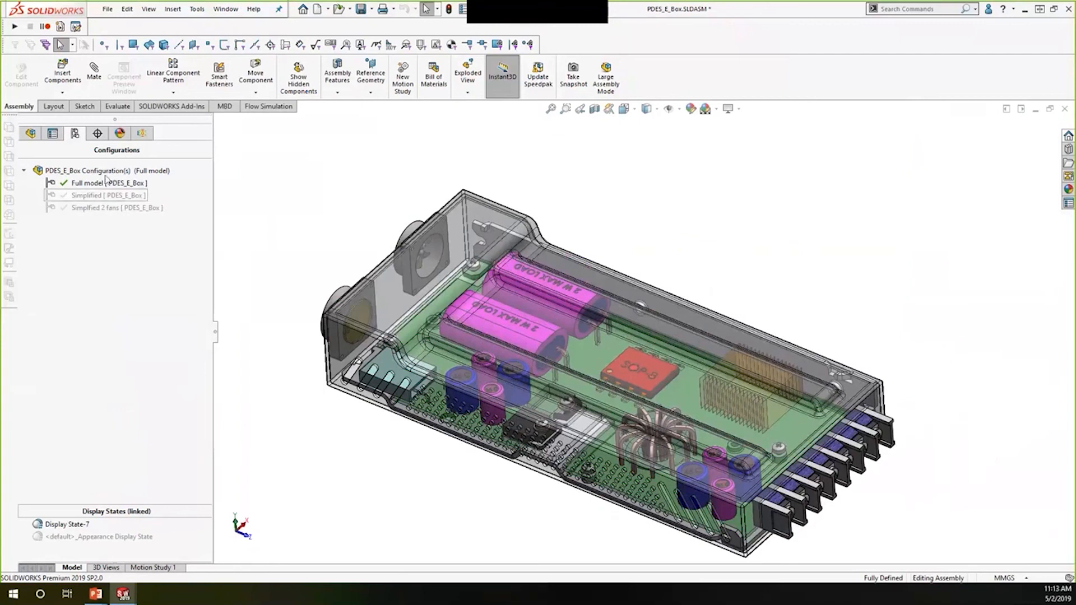
# Activate the Electronics cooling - 2fans project and load its results
pyautogui.click(141, 134)
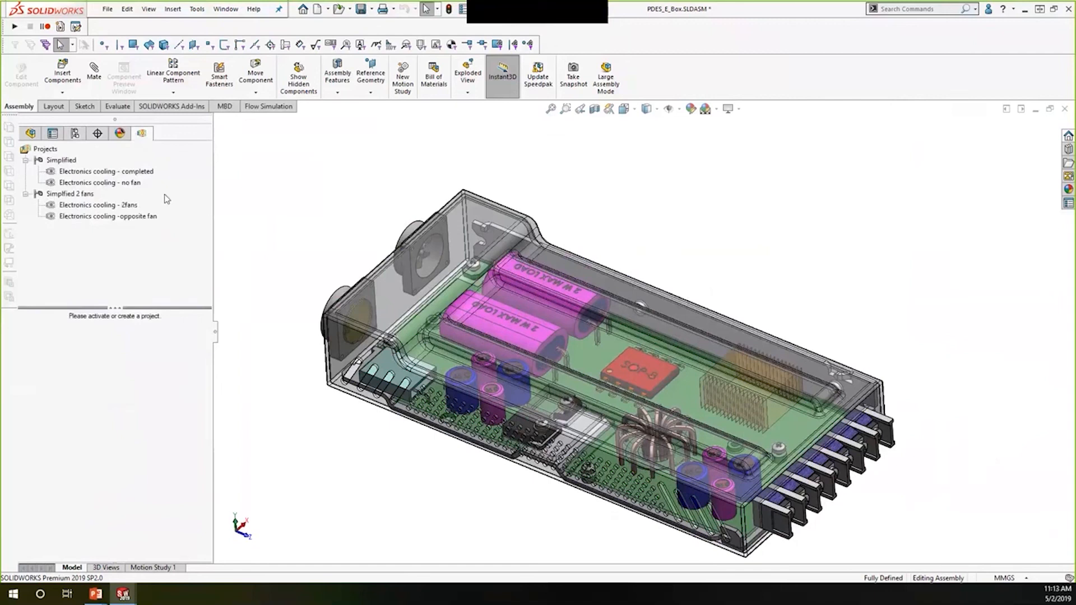
pyautogui.rightClick(98, 205)
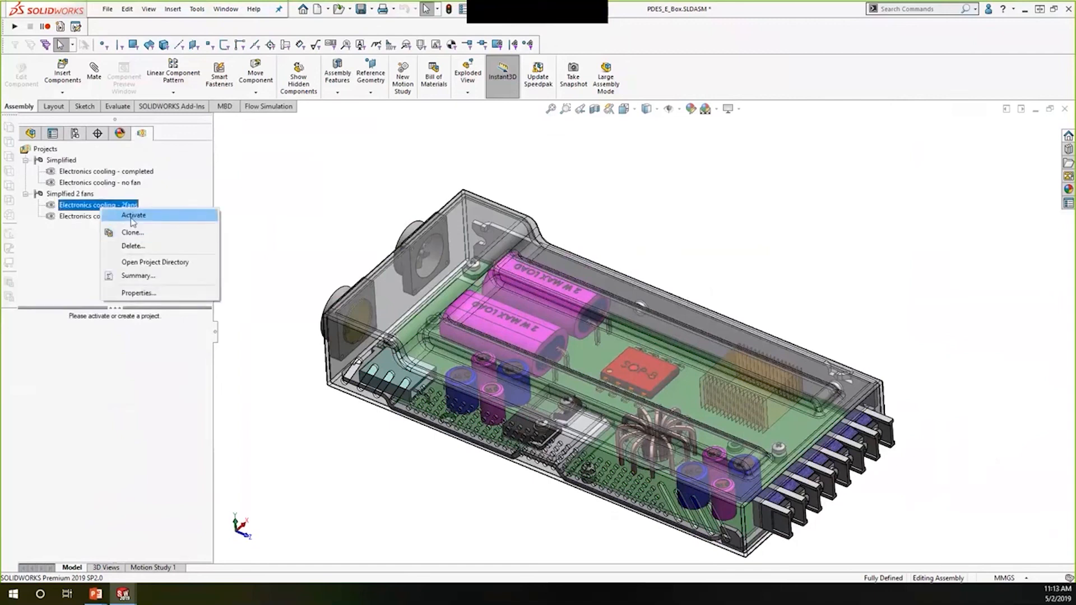
pyautogui.click(134, 215)
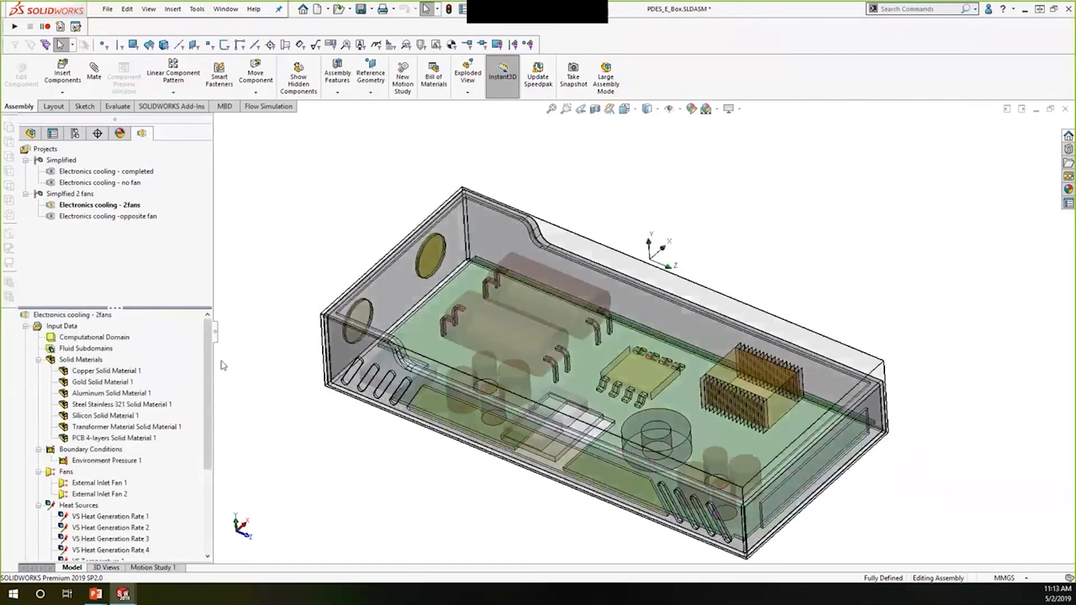
pyautogui.scroll(-3)
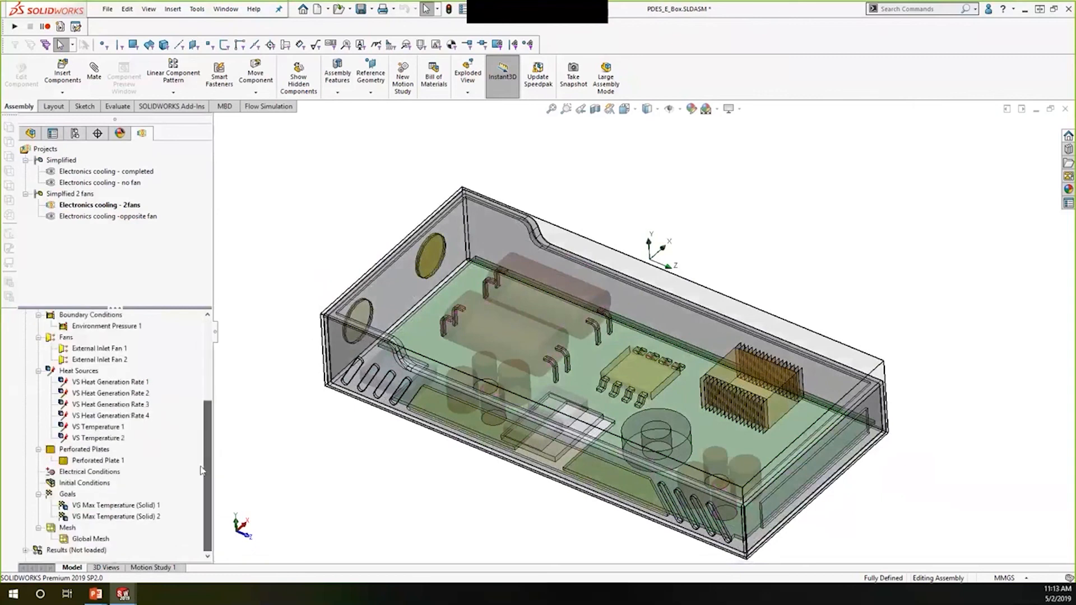
pyautogui.rightClick(76, 550)
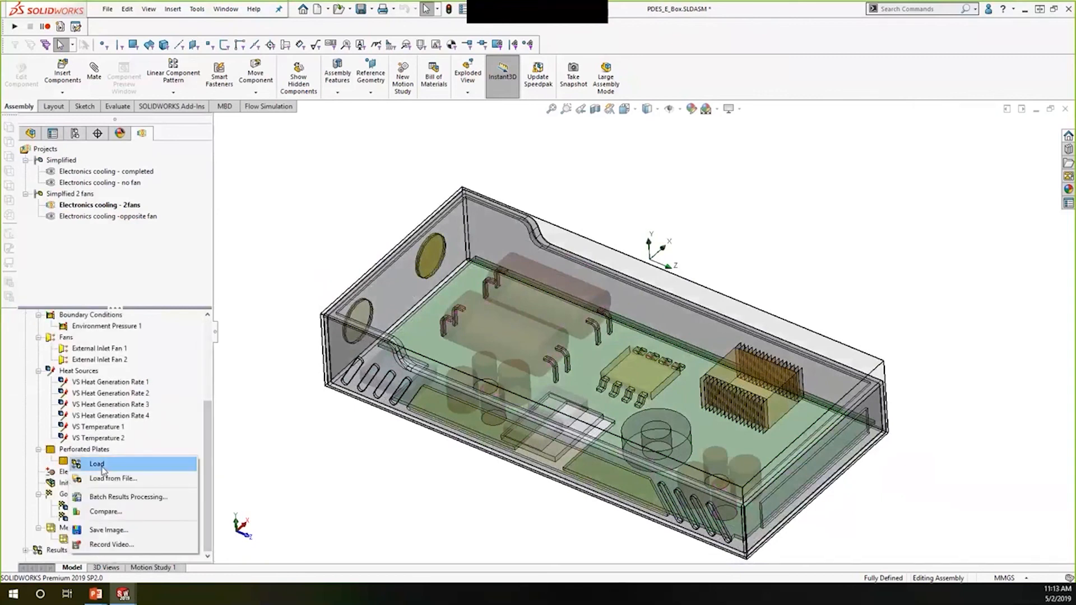
pyautogui.click(98, 464)
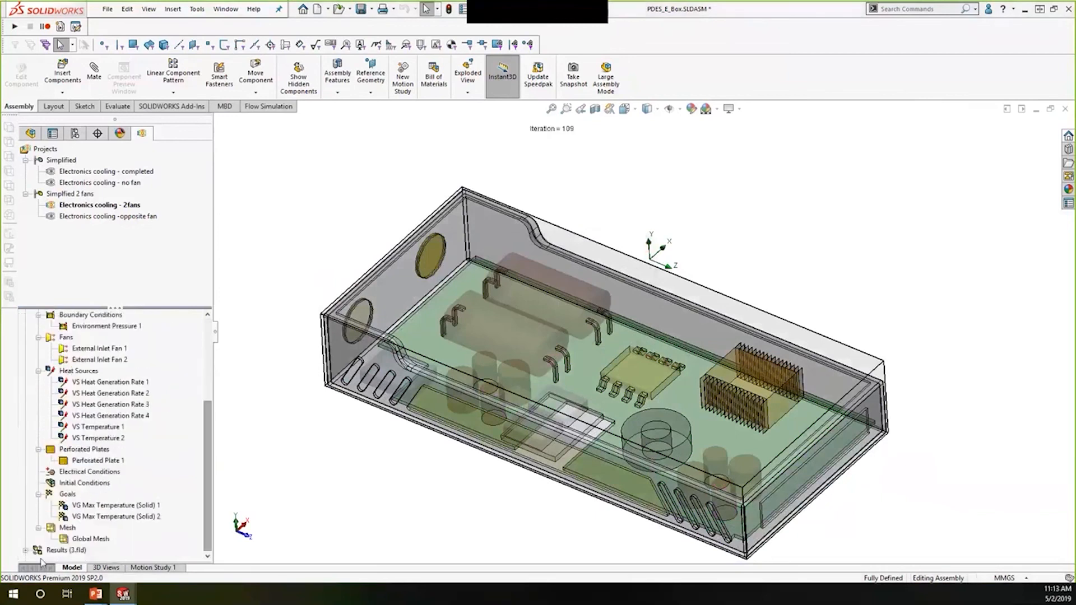
# Show Surface Plot 1, the solid temperature plot, on the board components
pyautogui.scroll(-3)
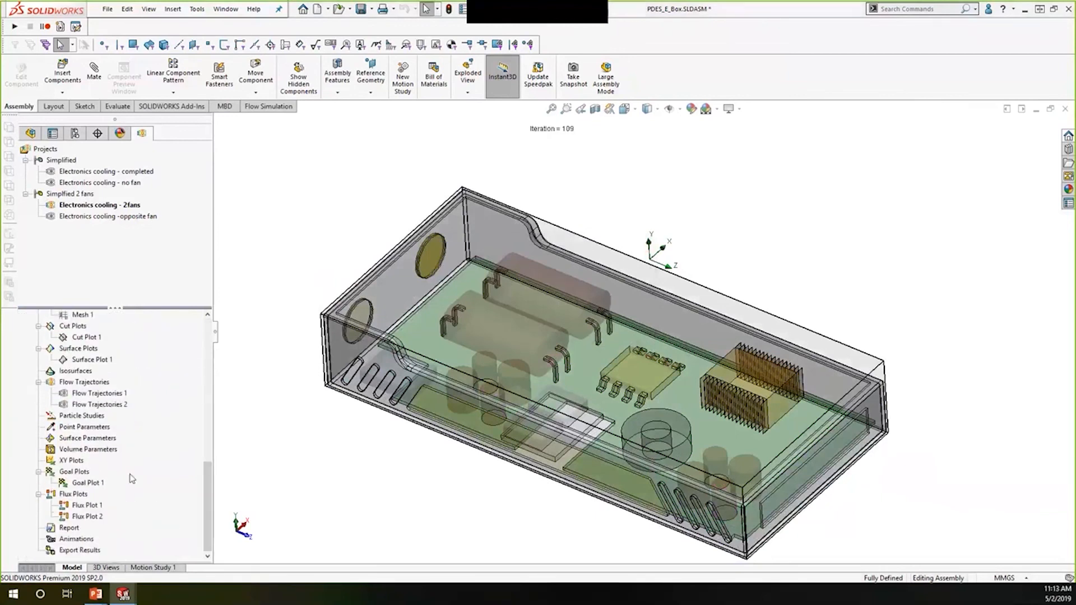
pyautogui.rightClick(92, 359)
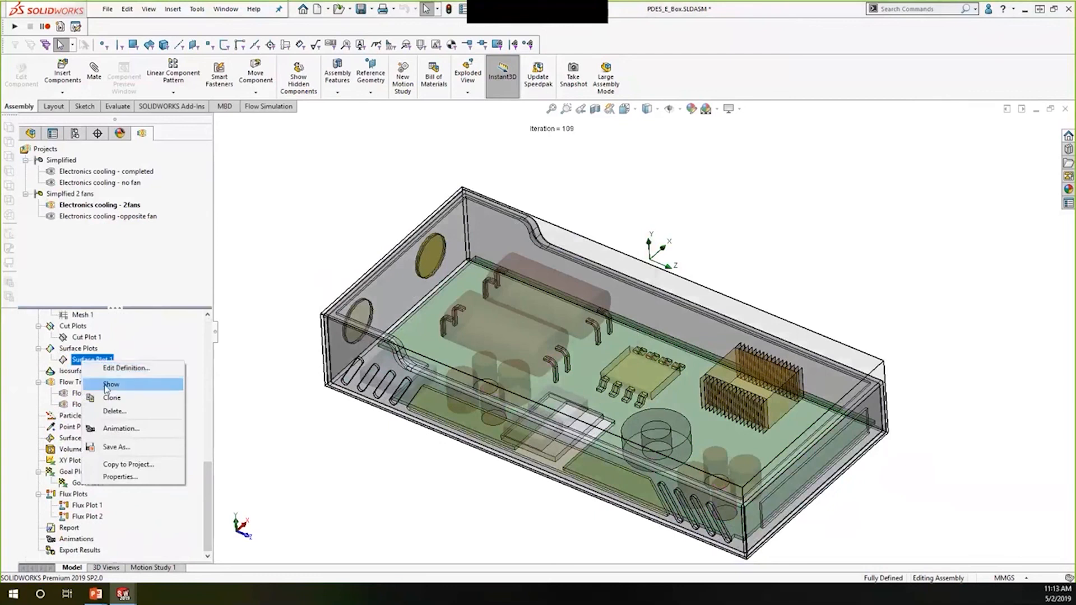
pyautogui.click(111, 383)
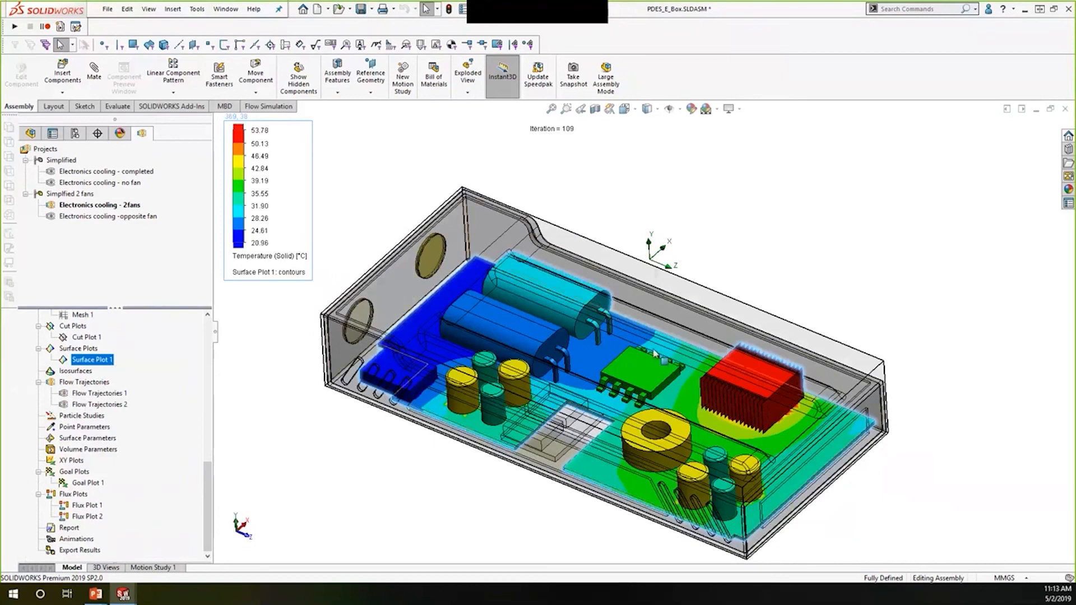
pyautogui.moveTo(752, 376)
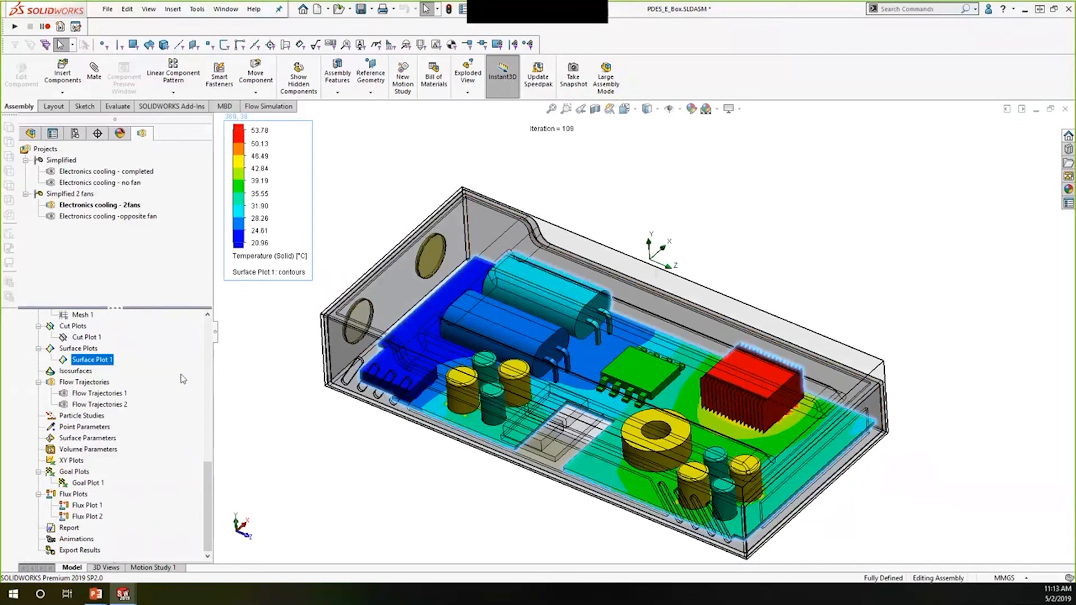
pyautogui.moveTo(426, 455)
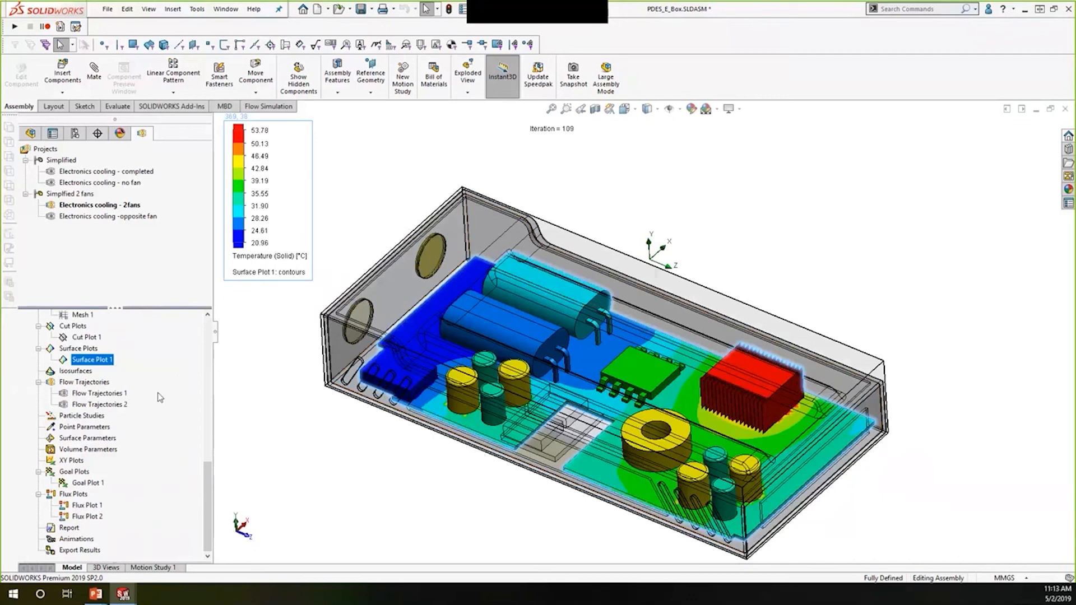
# Play the Flow Trajectories 1 animation, then activate Electronics cooling - completed
pyautogui.click(99, 404)
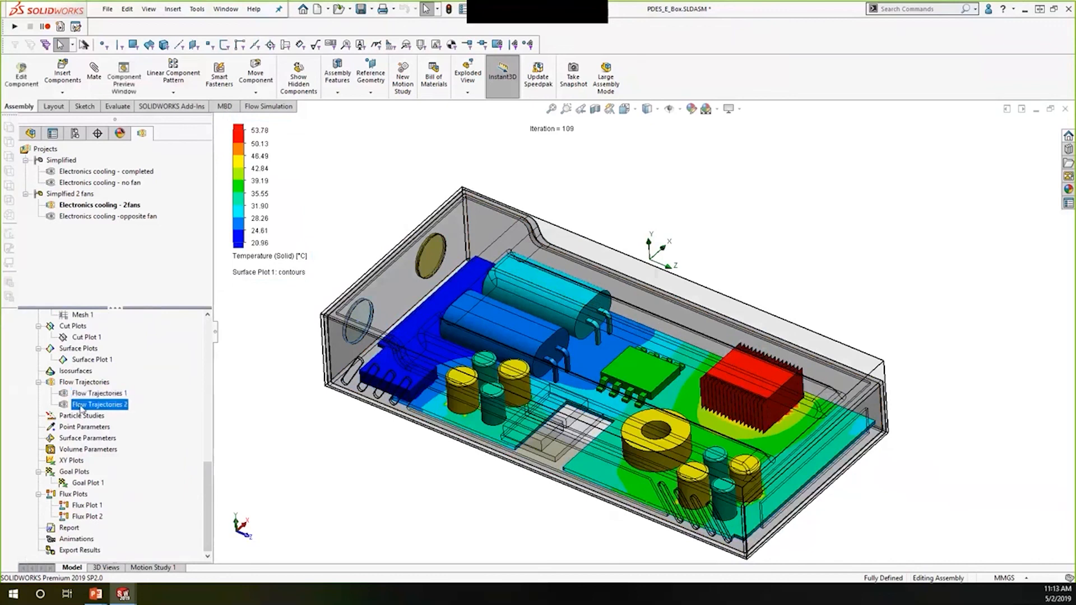
pyautogui.click(99, 392)
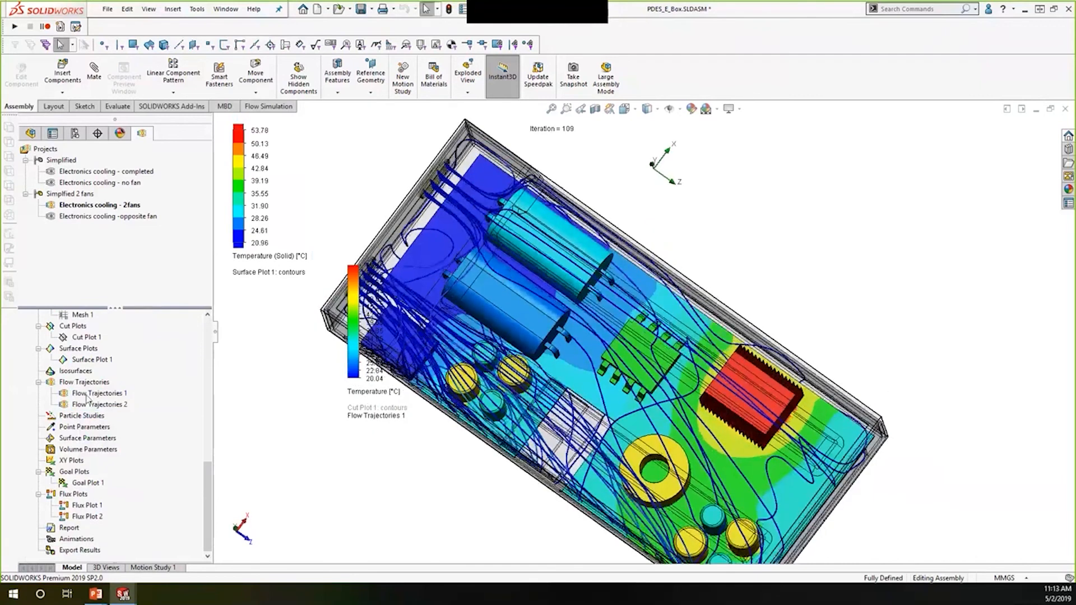
pyautogui.rightClick(98, 392)
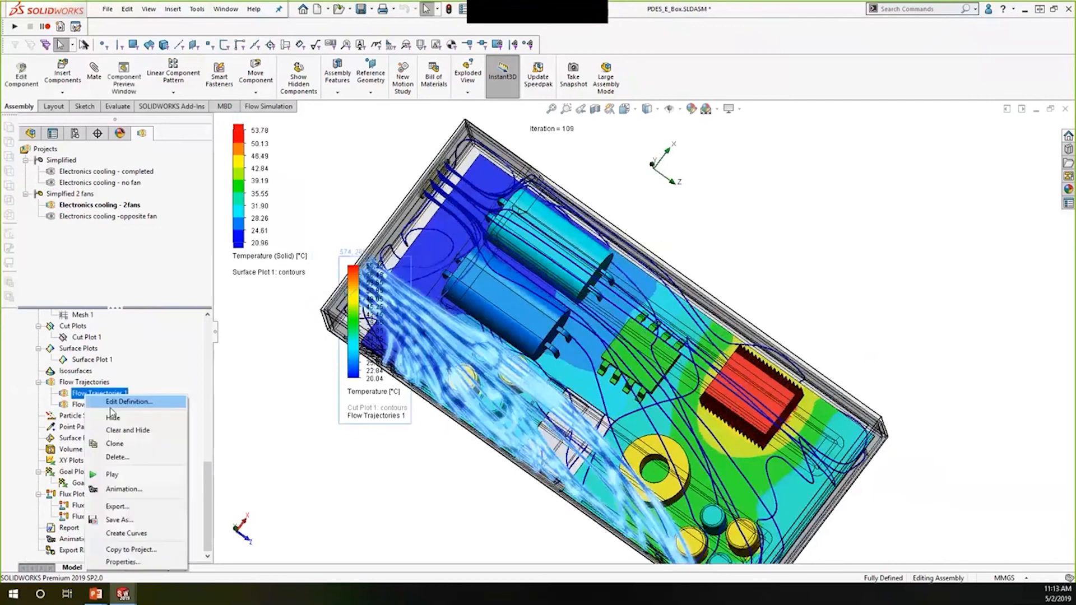
pyautogui.click(113, 415)
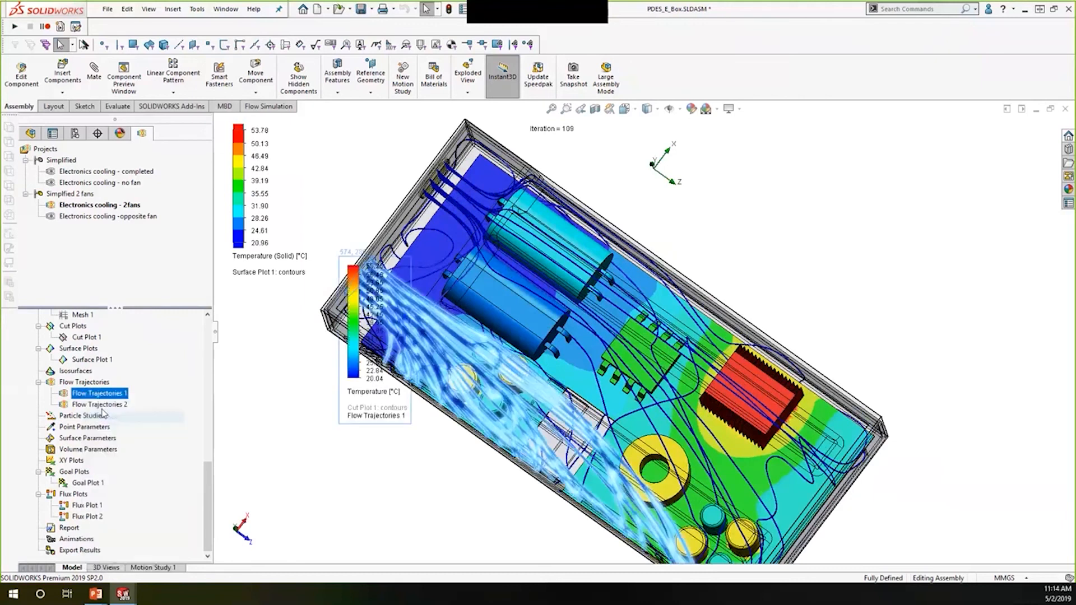
pyautogui.rightClick(100, 404)
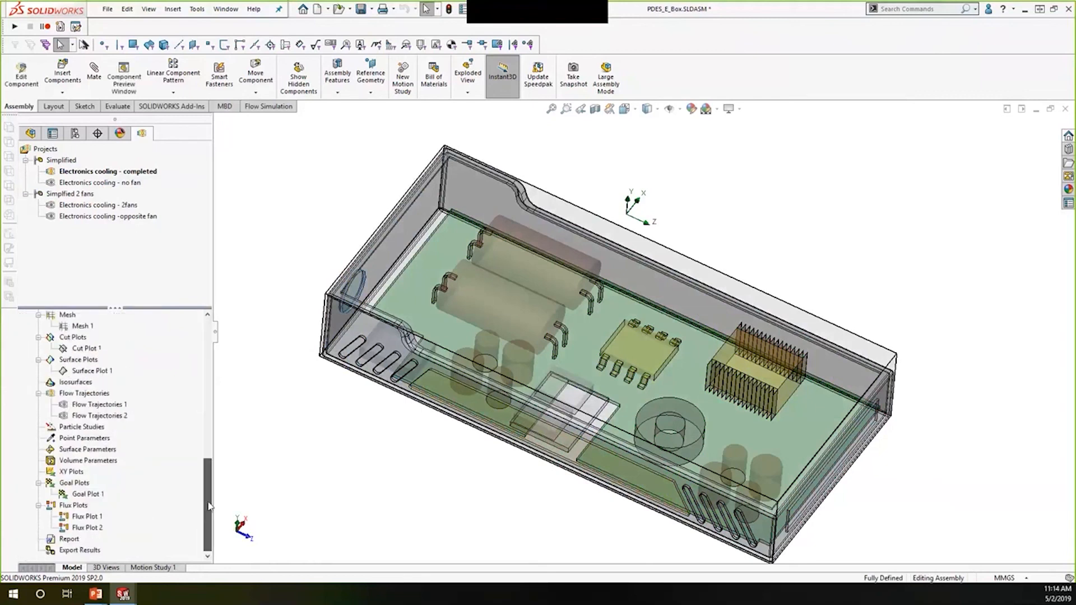
# Load the completed project's results, showing Surface Plot 1 and the flow trajectories
pyautogui.rightClick(98, 404)
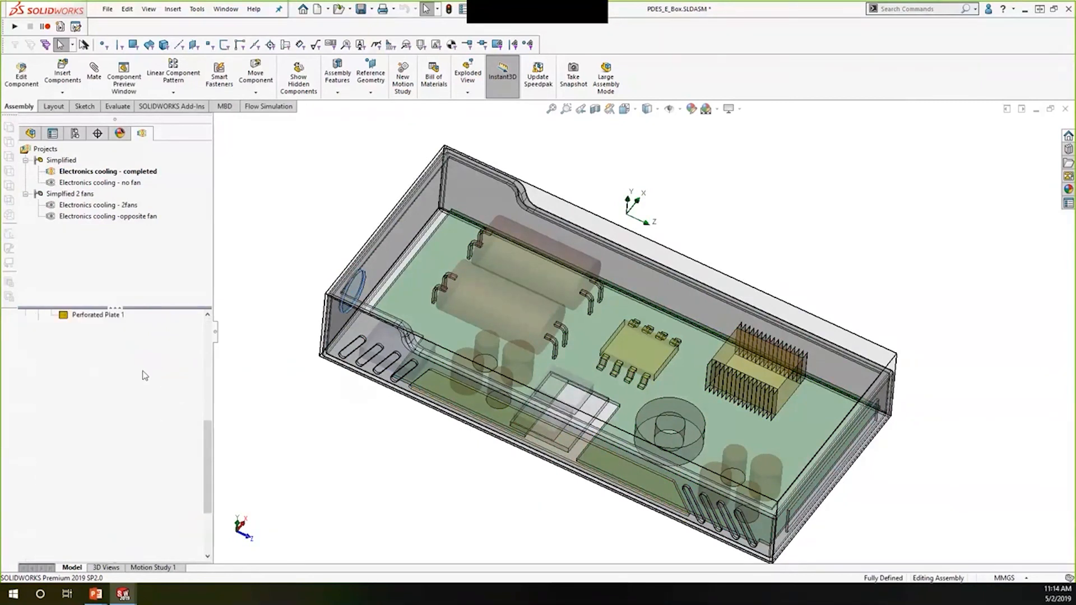
pyautogui.rightClick(72, 471)
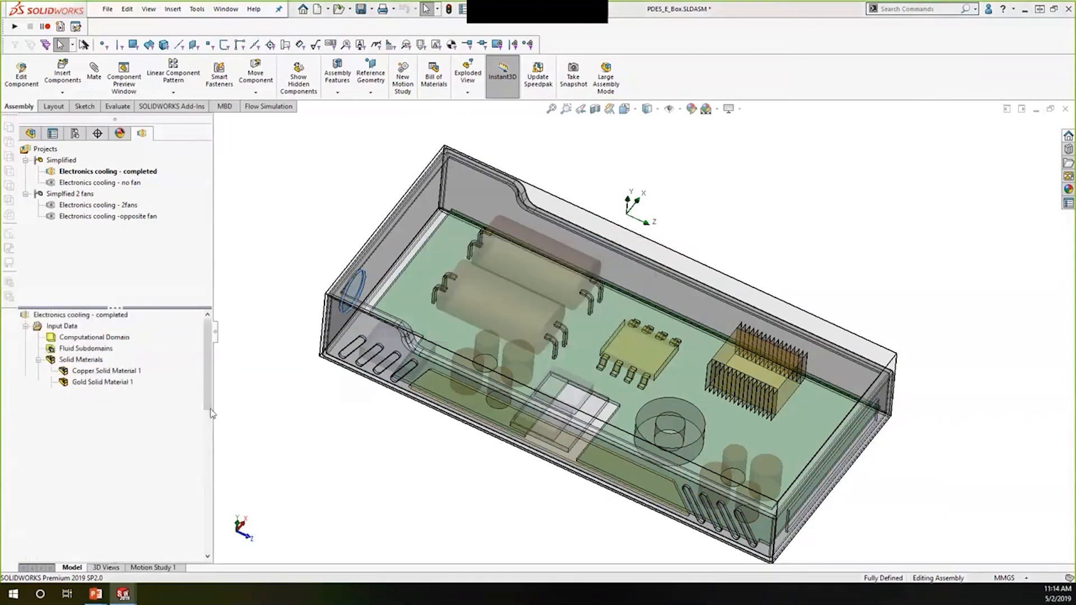
pyautogui.scroll(-3)
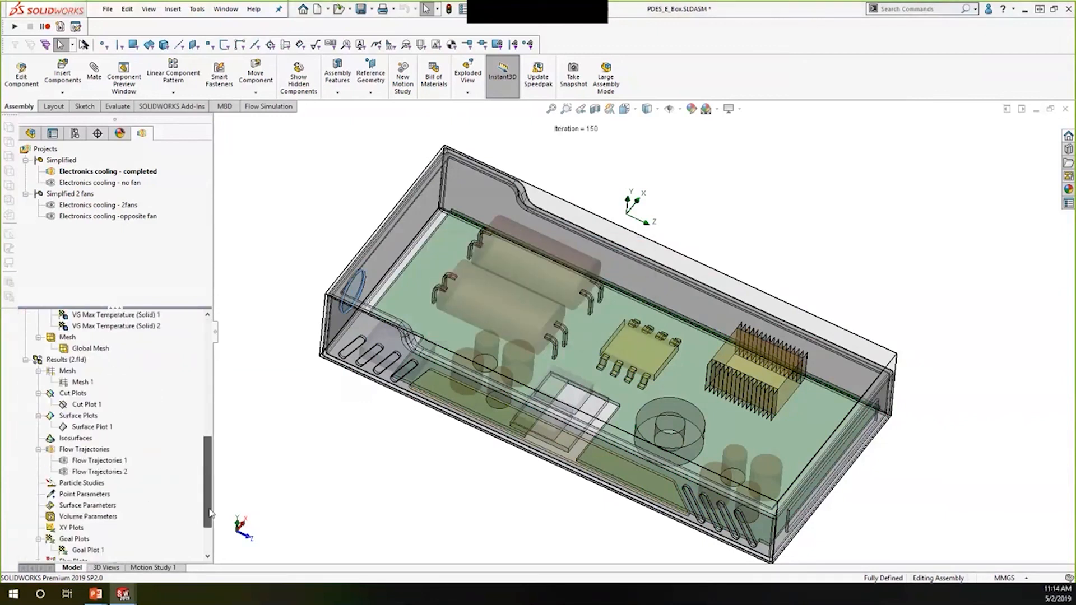
pyautogui.rightClick(92, 425)
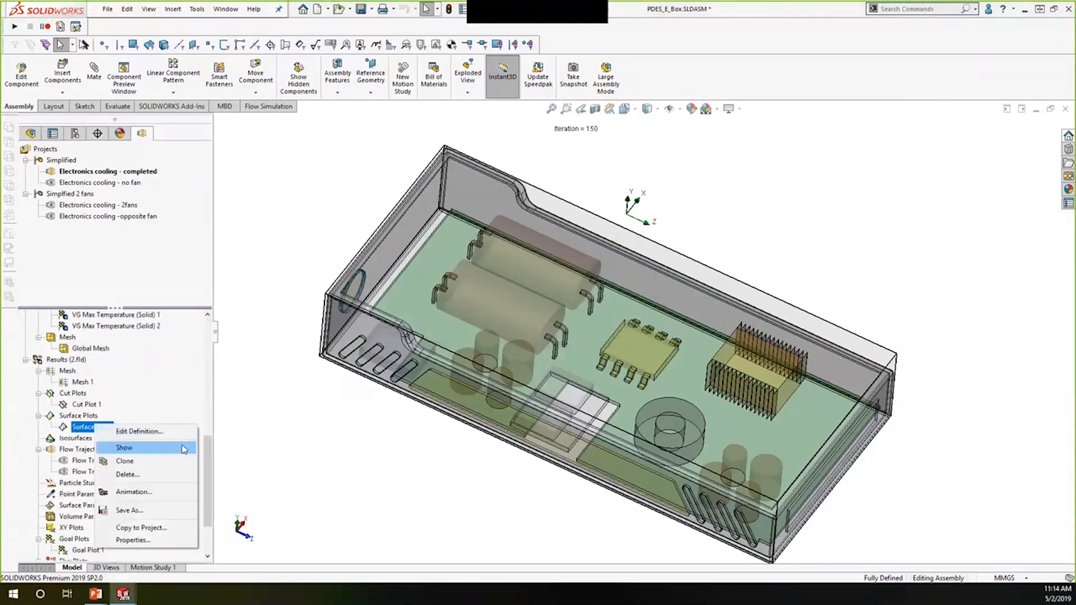
pyautogui.click(124, 447)
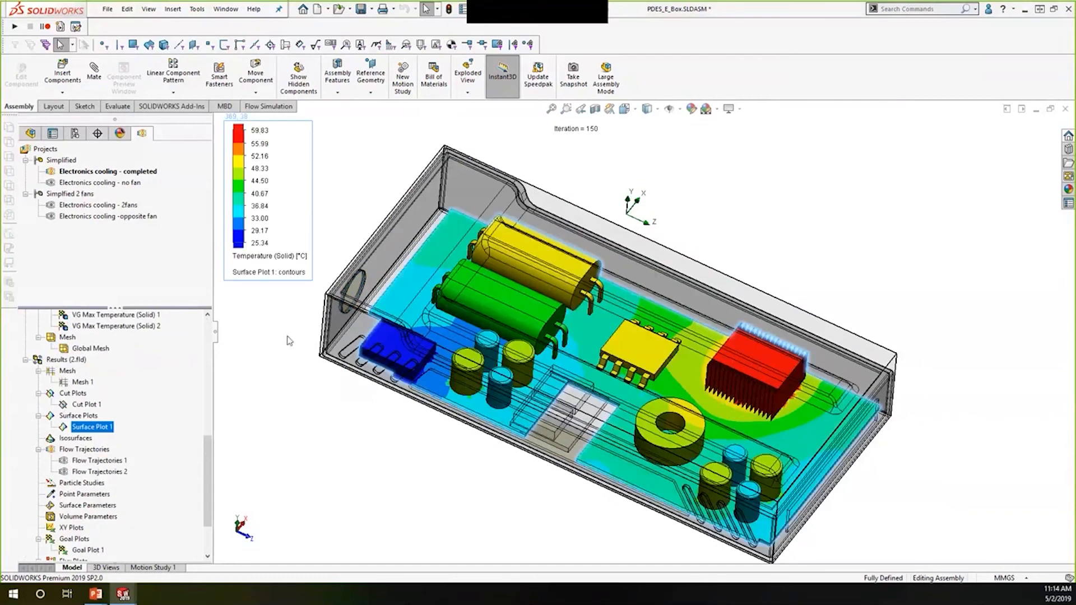
pyautogui.rightClick(99, 460)
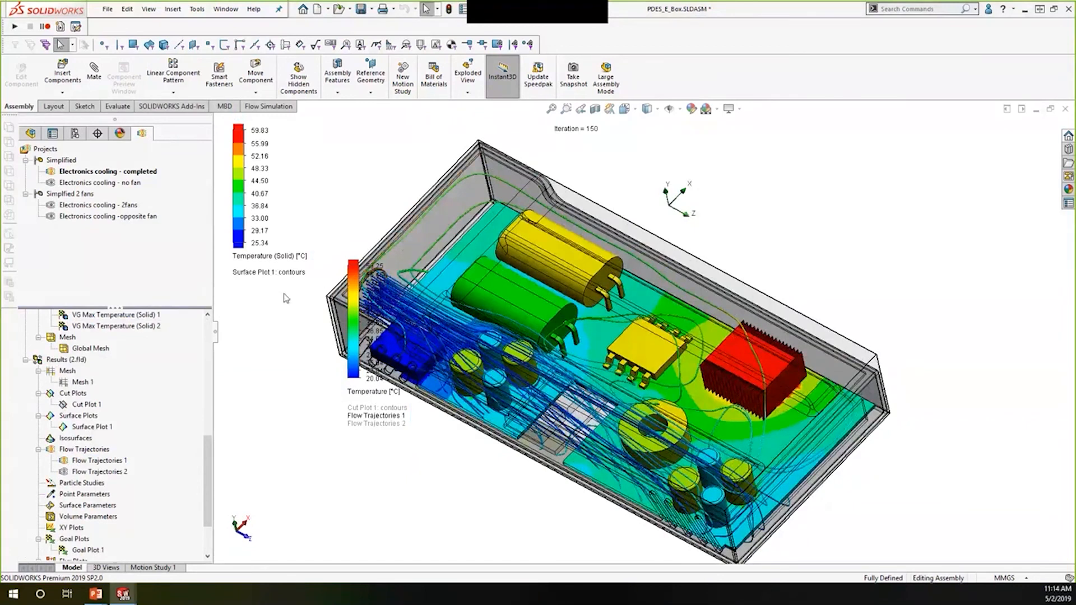
# Activate the no-fan cooling study and load its results
pyautogui.rightClick(100, 182)
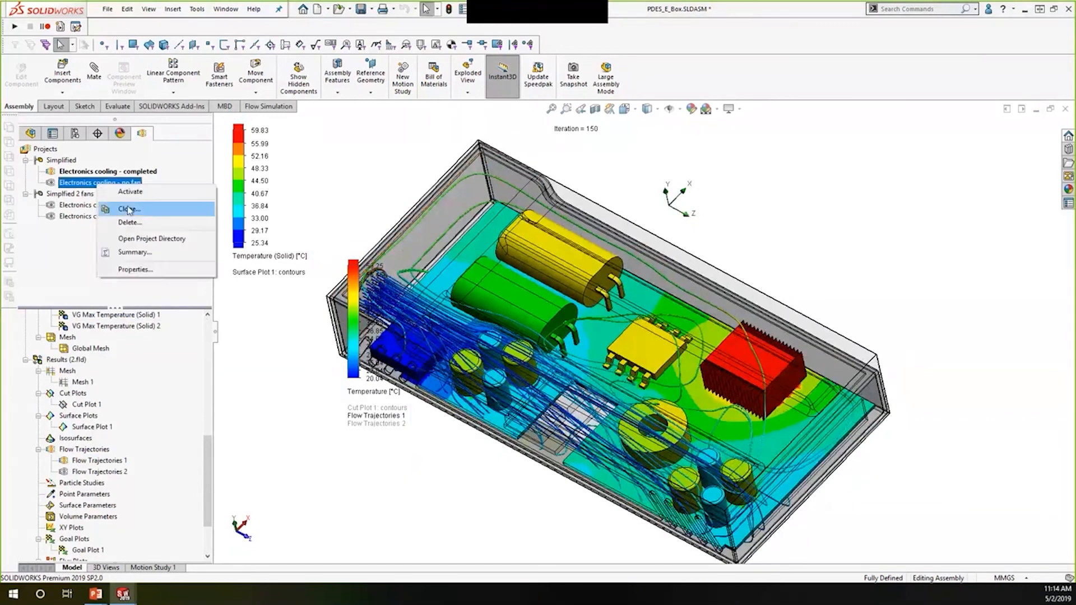
pyautogui.click(129, 208)
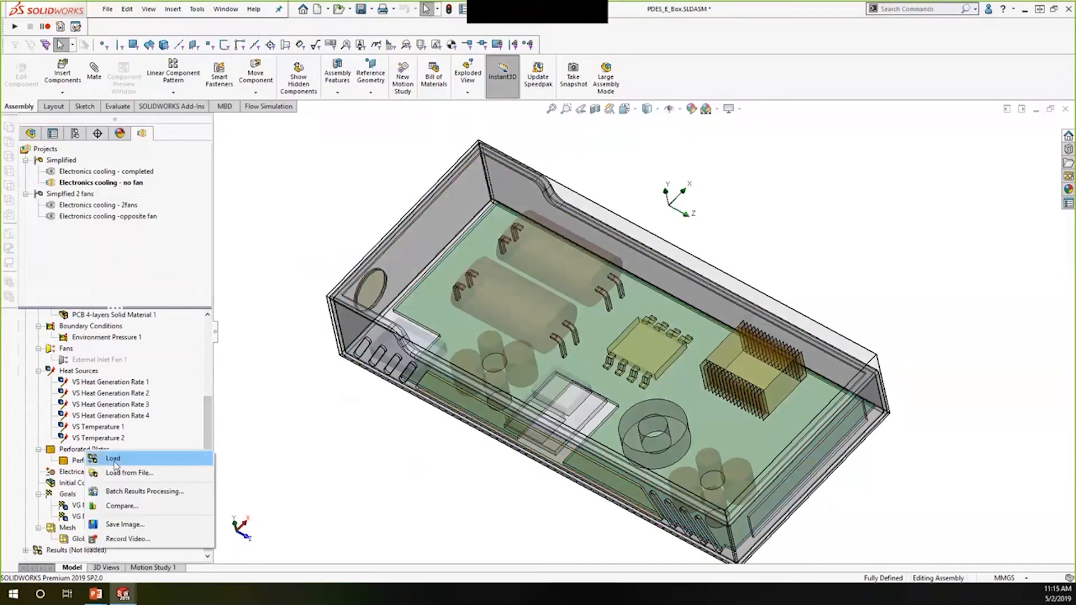
pyautogui.click(113, 458)
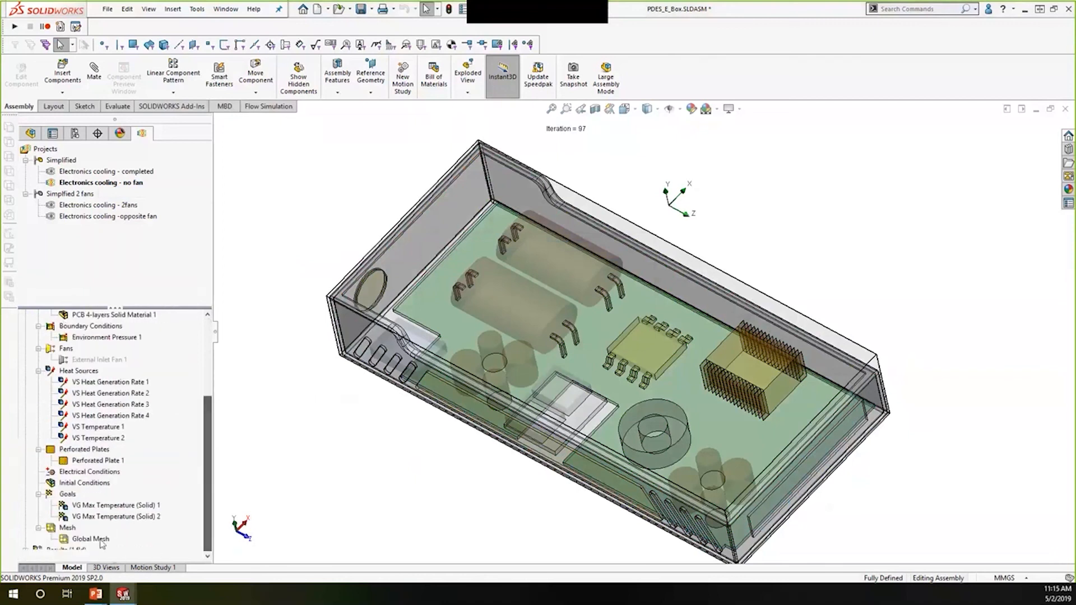
# Show the no-fan surface temperature plot, with solids reaching about 162 °C
pyautogui.scroll(-3)
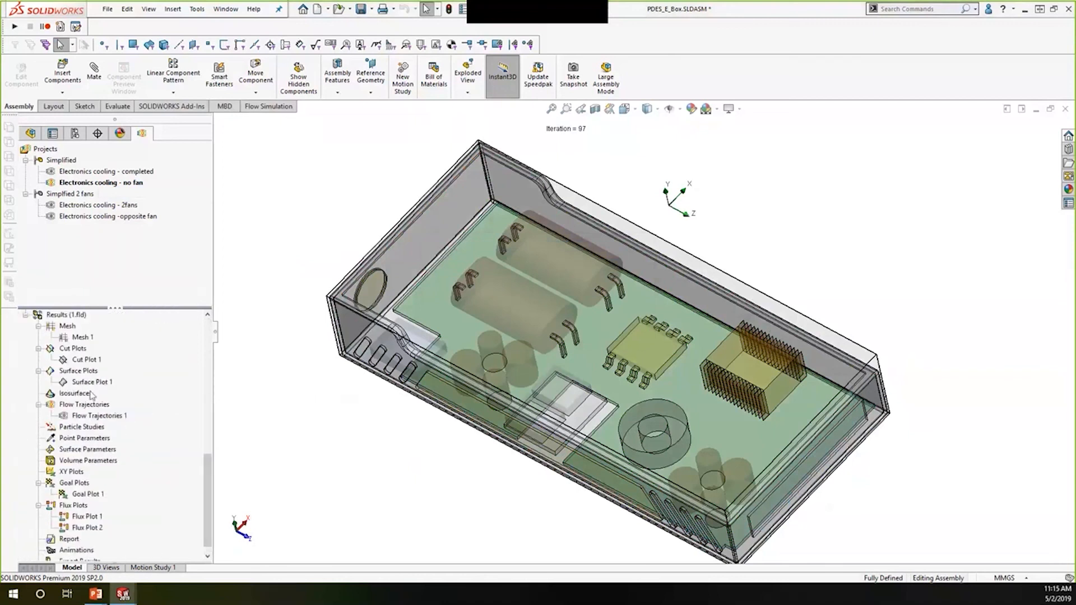
pyautogui.doubleClick(92, 382)
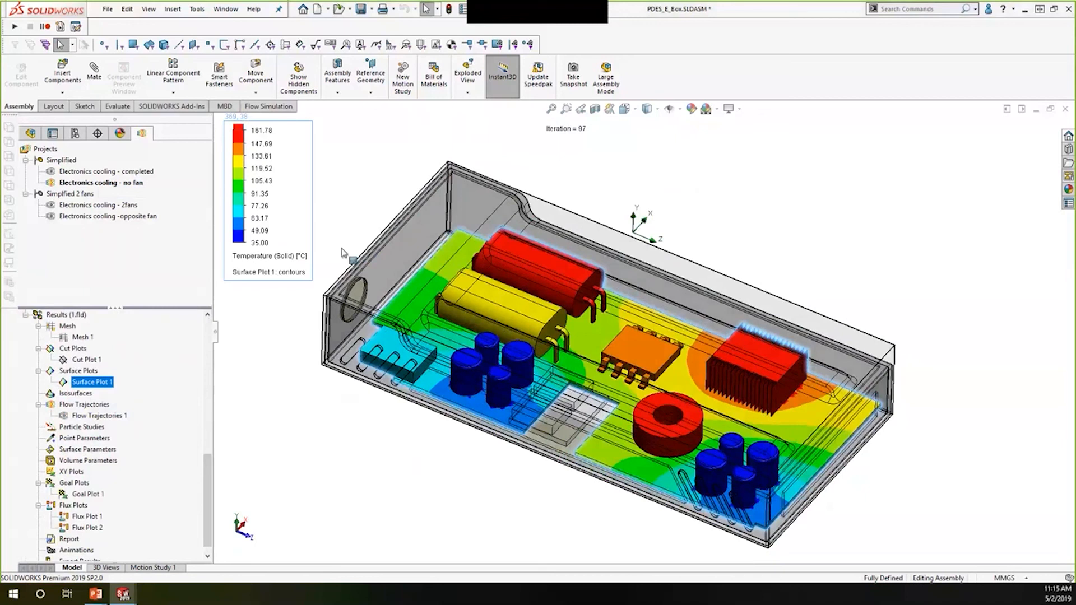
pyautogui.rightClick(107, 216)
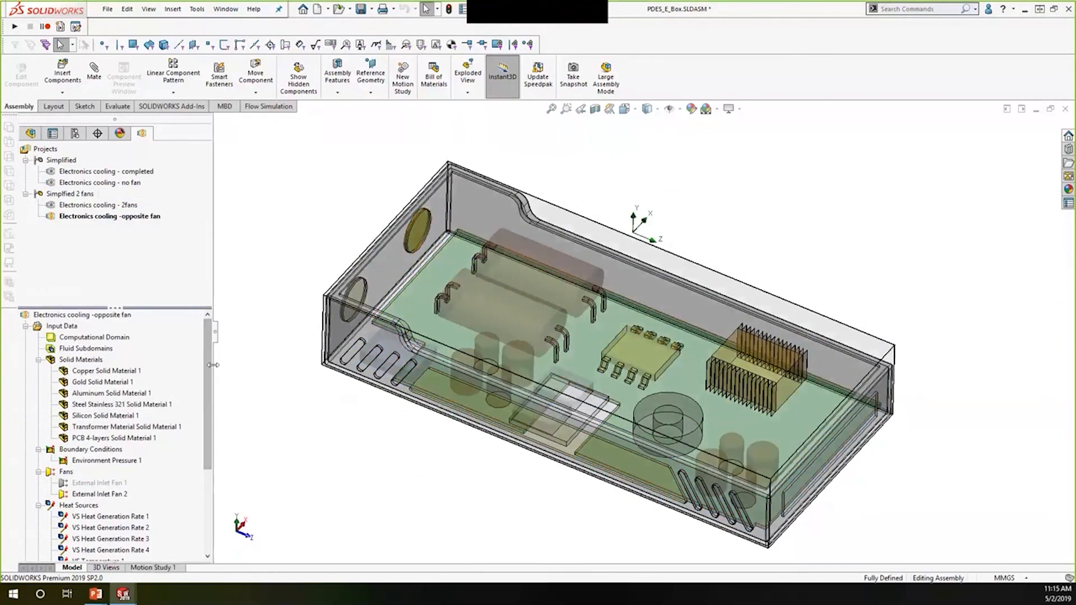
# Load opposite-fan results and show Surface Plot 1, peaking near 53.6 °C on the heat sink
pyautogui.scroll(-3)
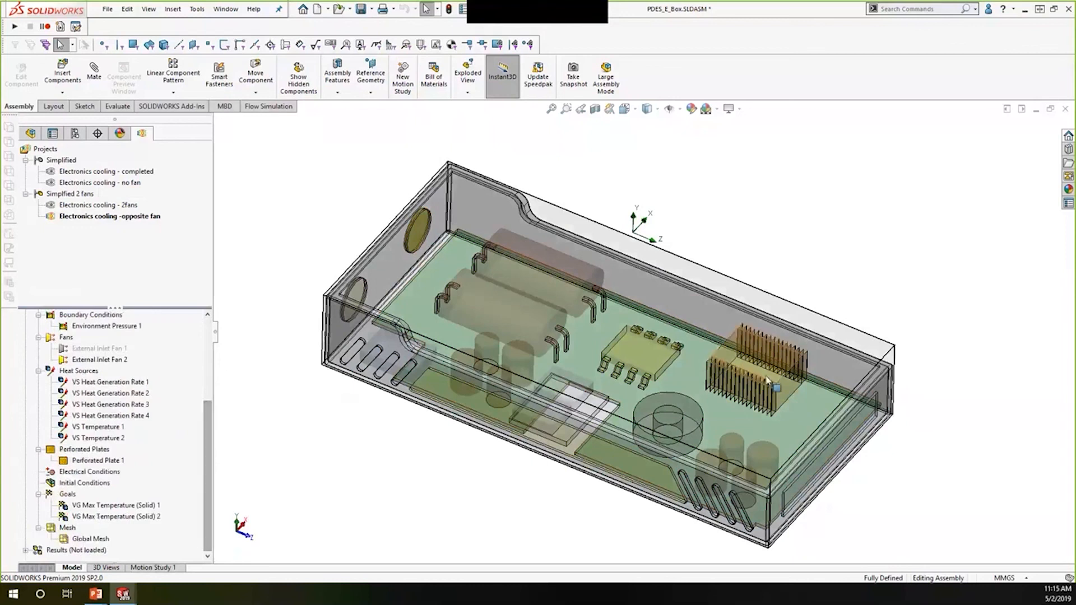
pyautogui.rightClick(75, 550)
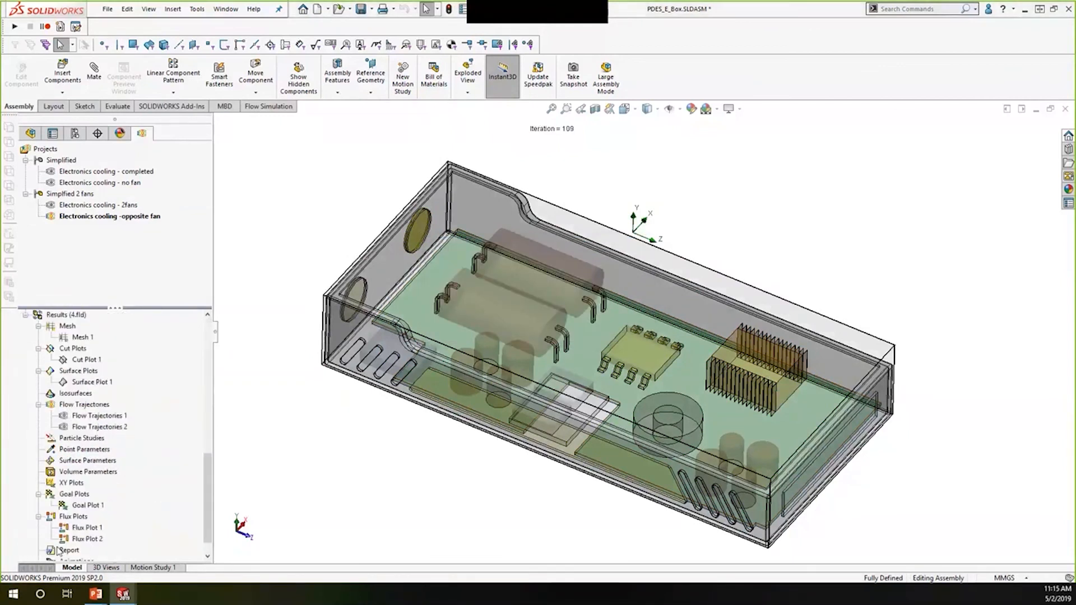
pyautogui.scroll(-3)
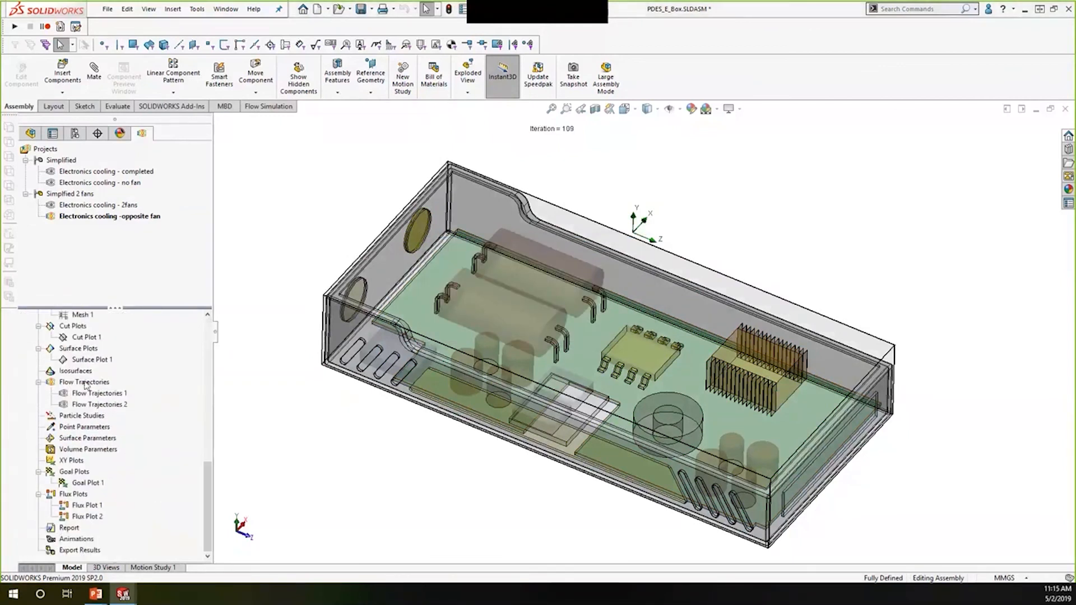
pyautogui.rightClick(92, 359)
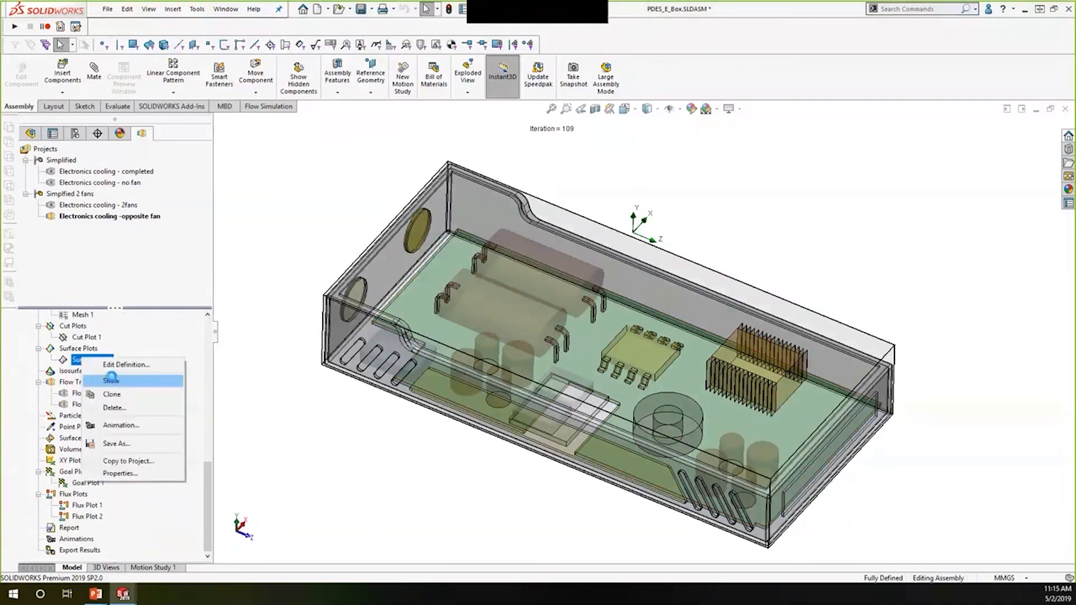
pyautogui.click(111, 381)
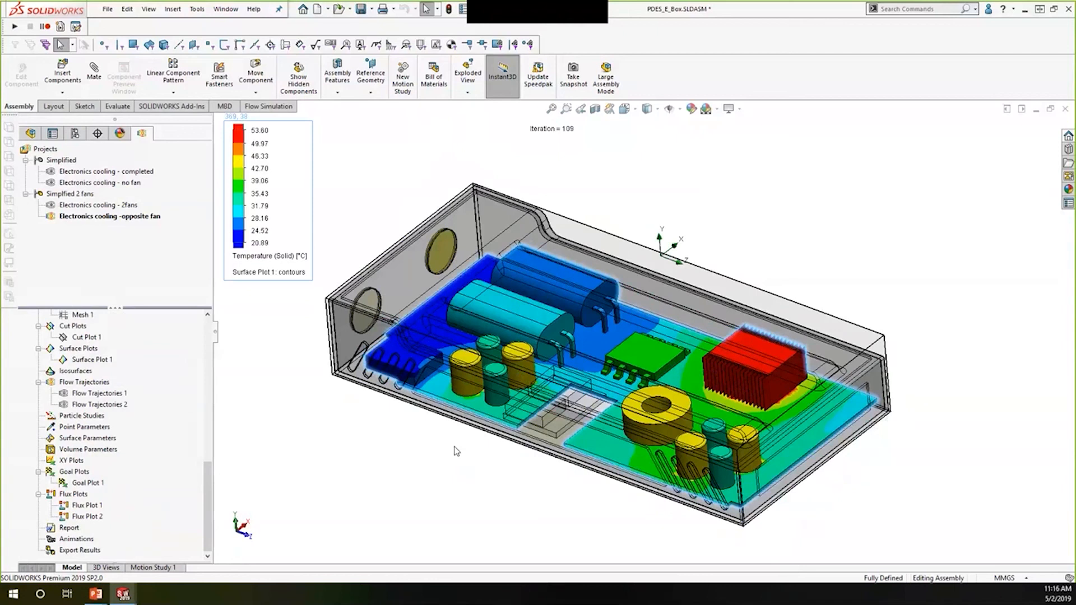
pyautogui.moveTo(532, 289)
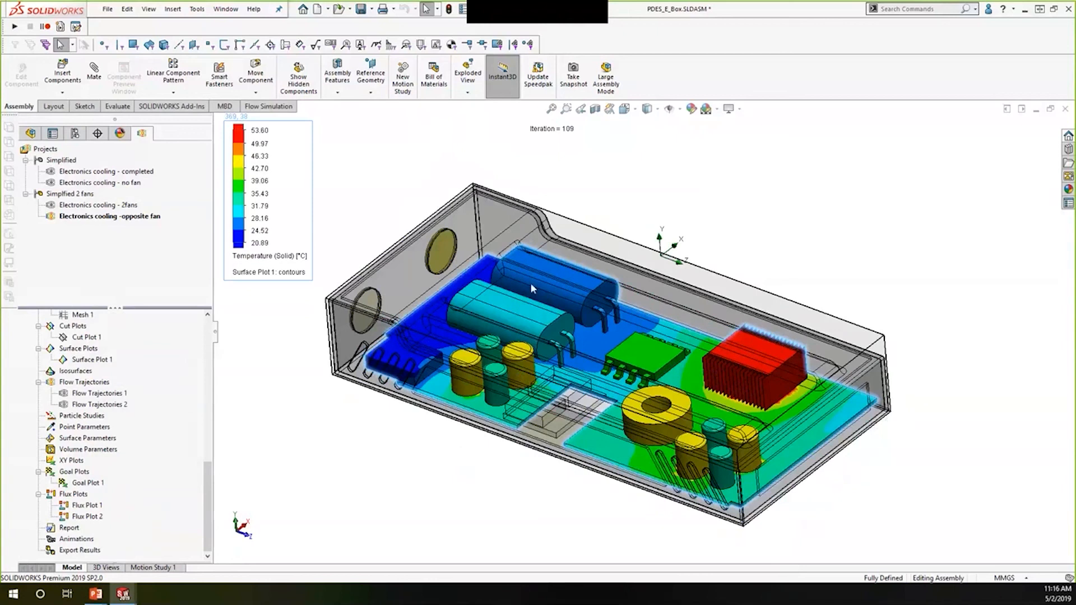
pyautogui.moveTo(532, 288); pyautogui.dragTo(730, 239)
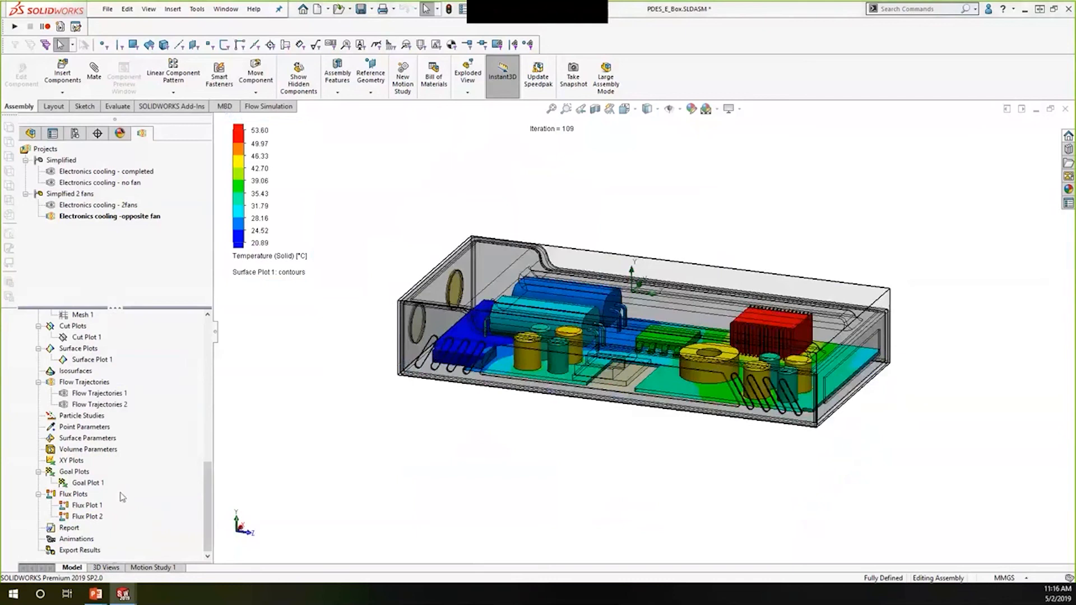
pyautogui.moveTo(101, 505)
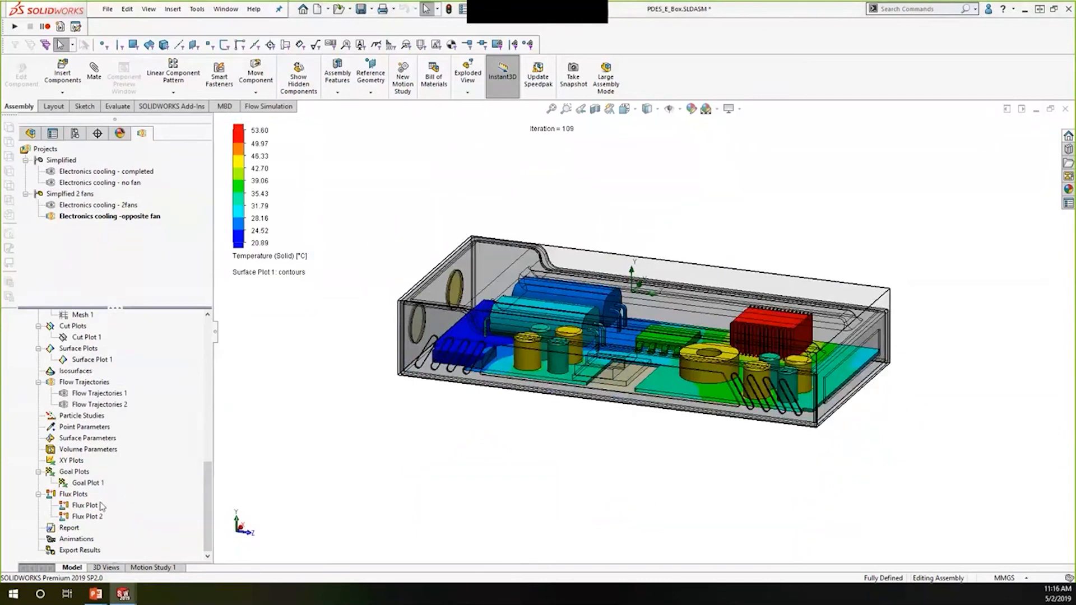
pyautogui.rightClick(85, 505)
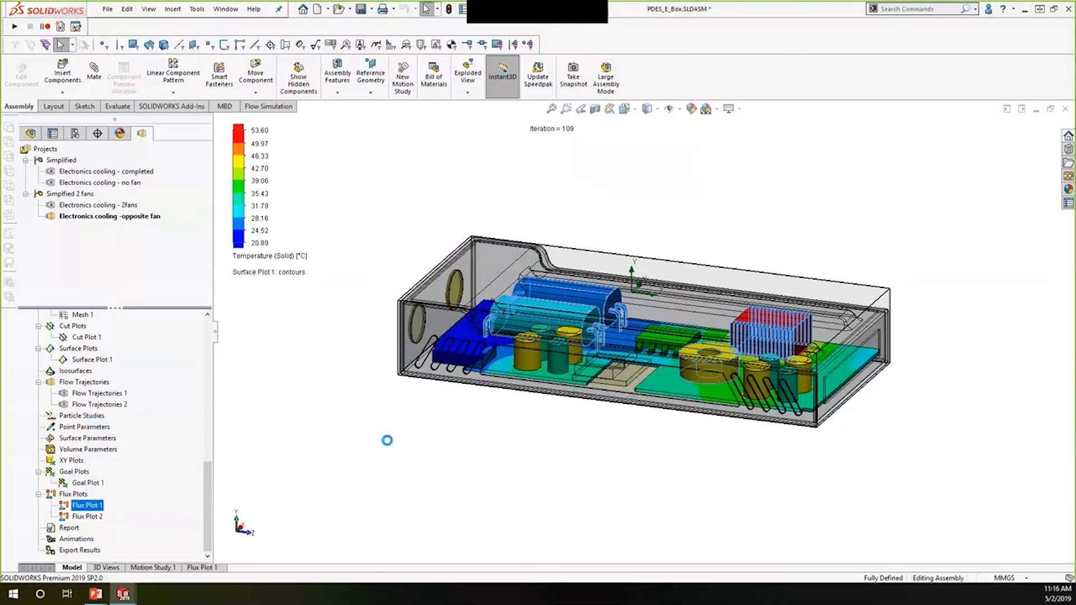
# Open the Flux Plot 1 diagram and inspect heat transfer to the fluid and heat sink
pyautogui.doubleClick(88, 505)
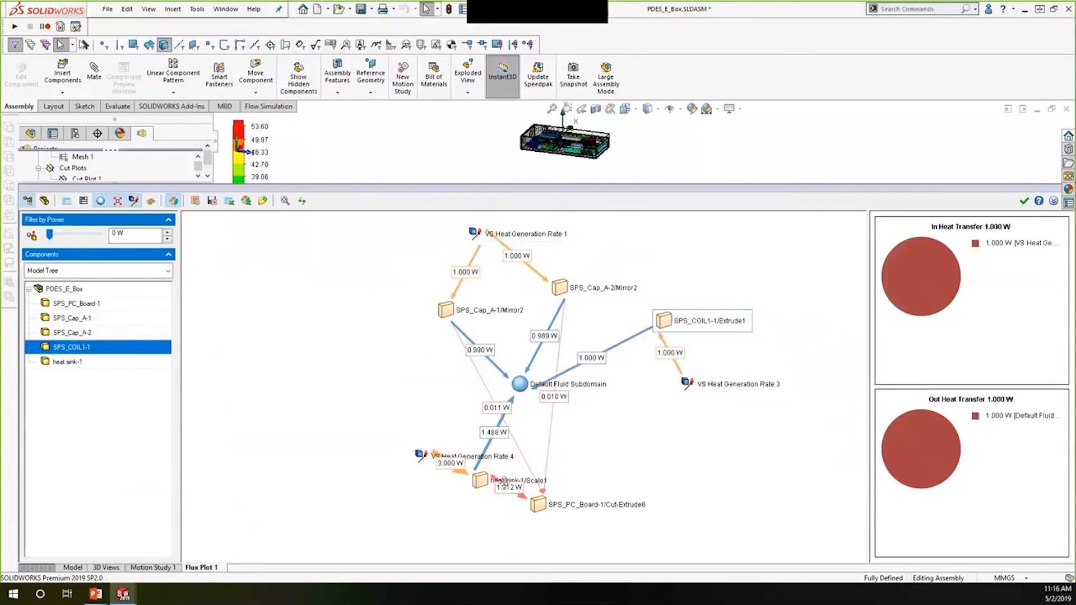
pyautogui.moveTo(451, 456); pyautogui.dragTo(376, 531)
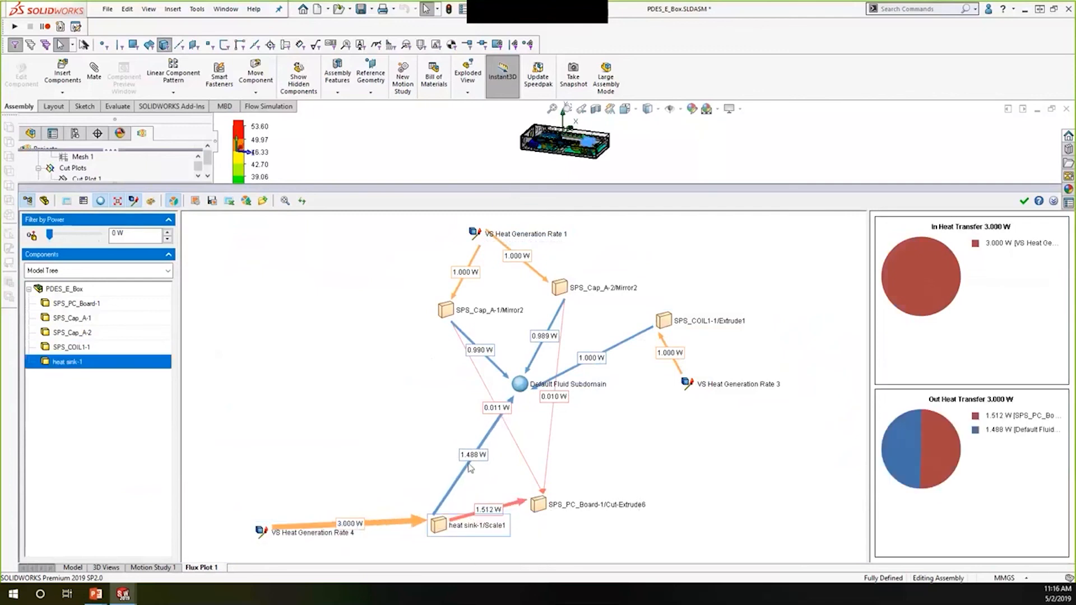
pyautogui.click(519, 383)
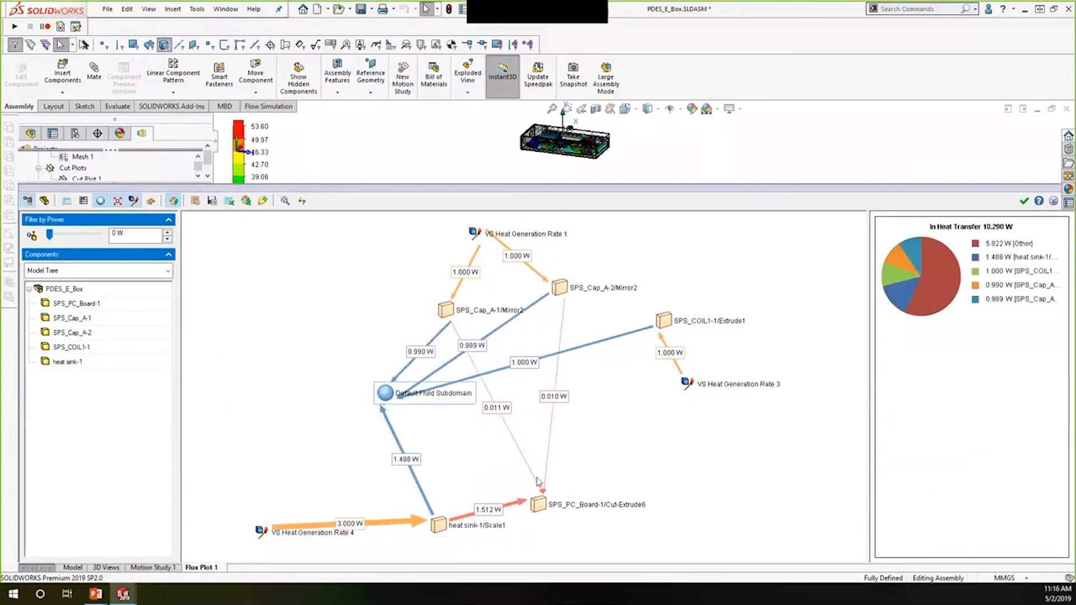
pyautogui.click(468, 525)
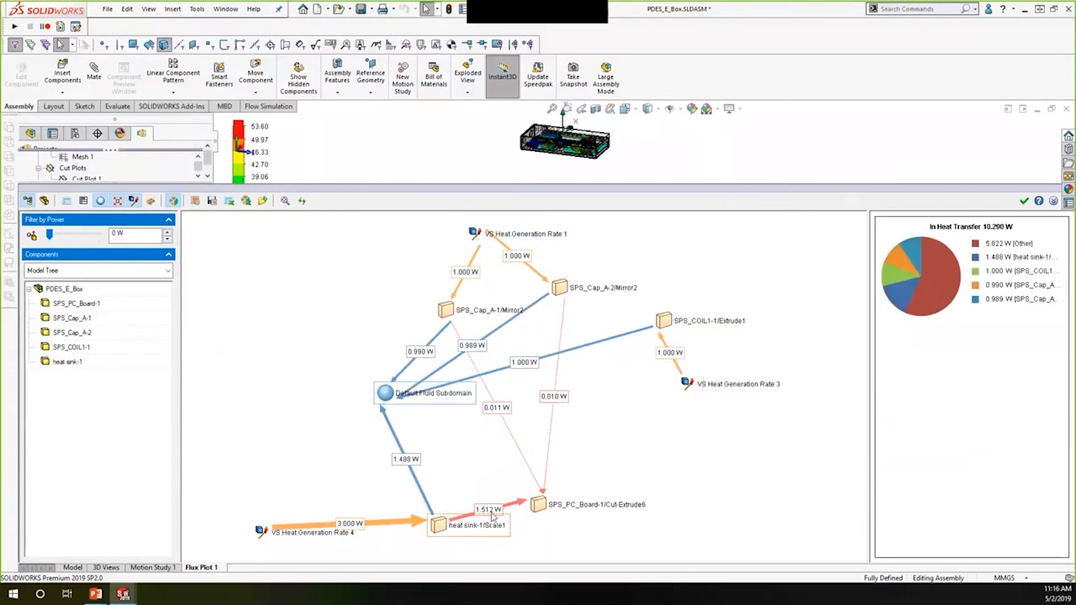
pyautogui.moveTo(607, 505)
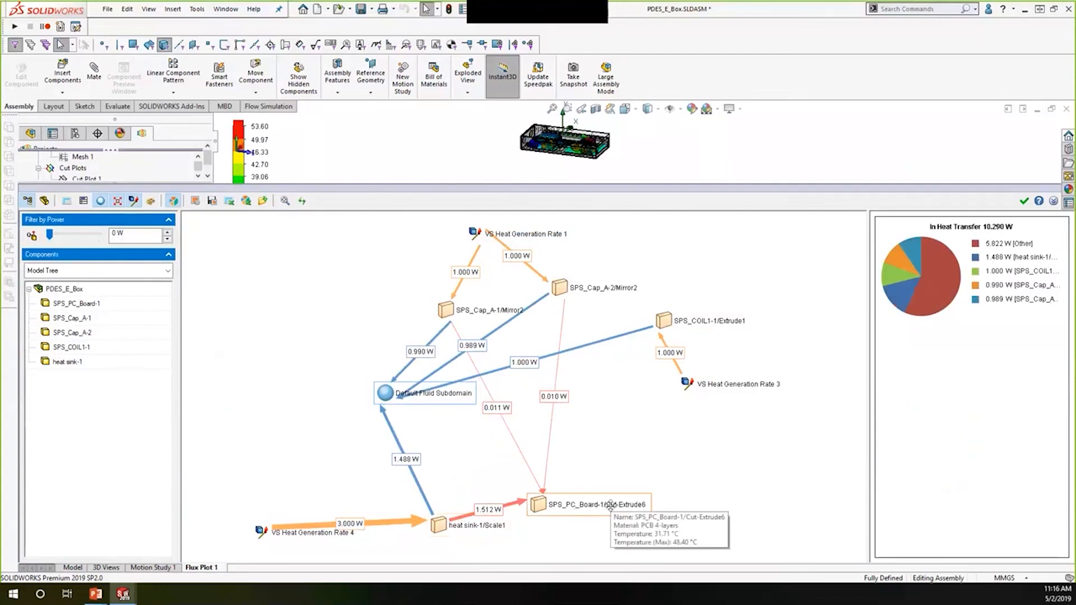
pyautogui.moveTo(600, 484)
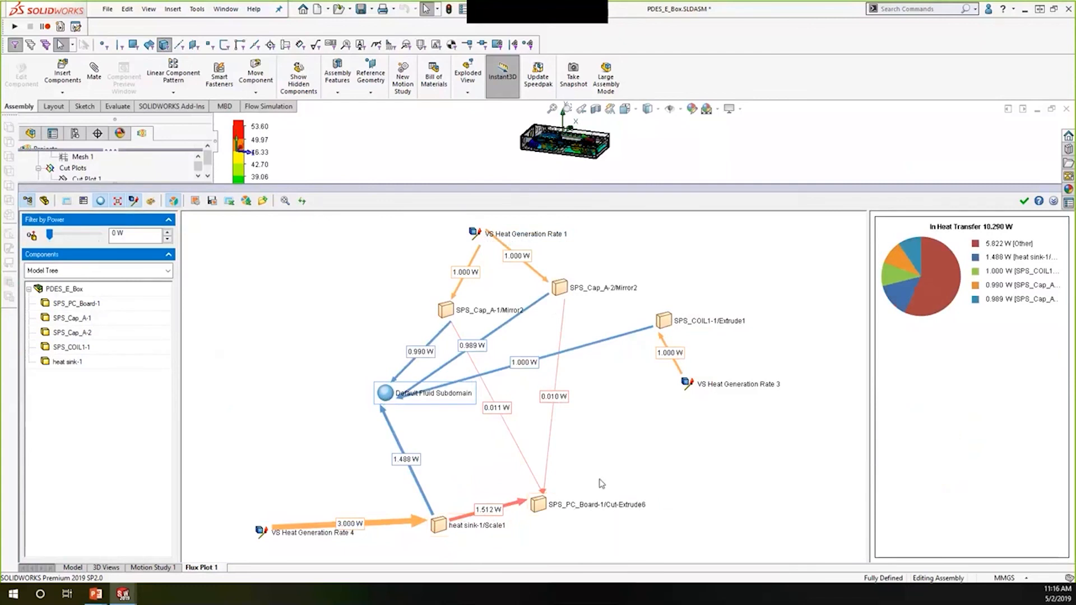
pyautogui.moveTo(433, 474)
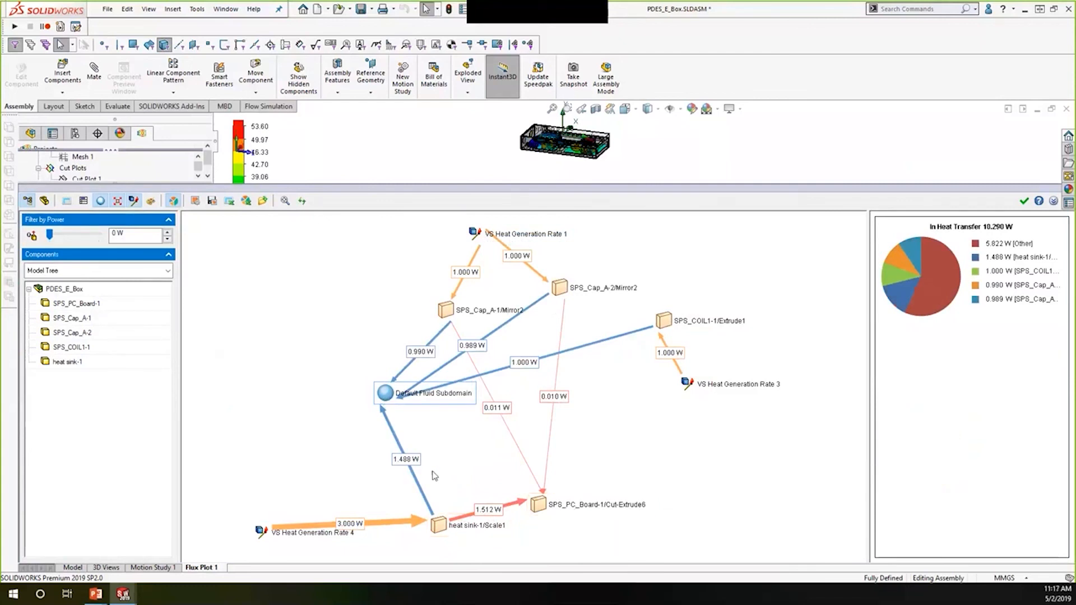
pyautogui.moveTo(554, 467)
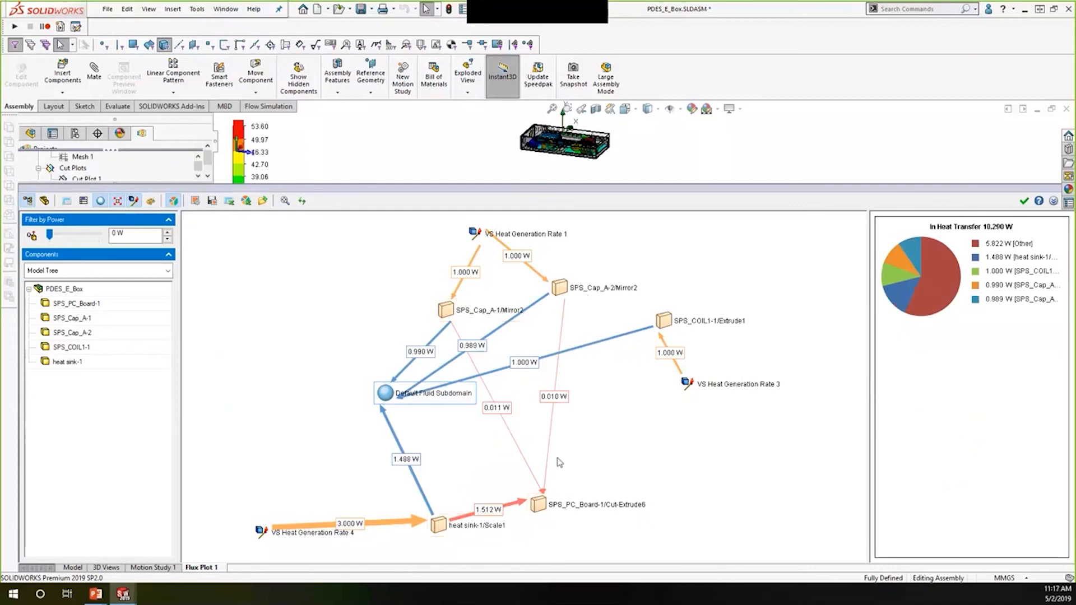
pyautogui.moveTo(549, 476)
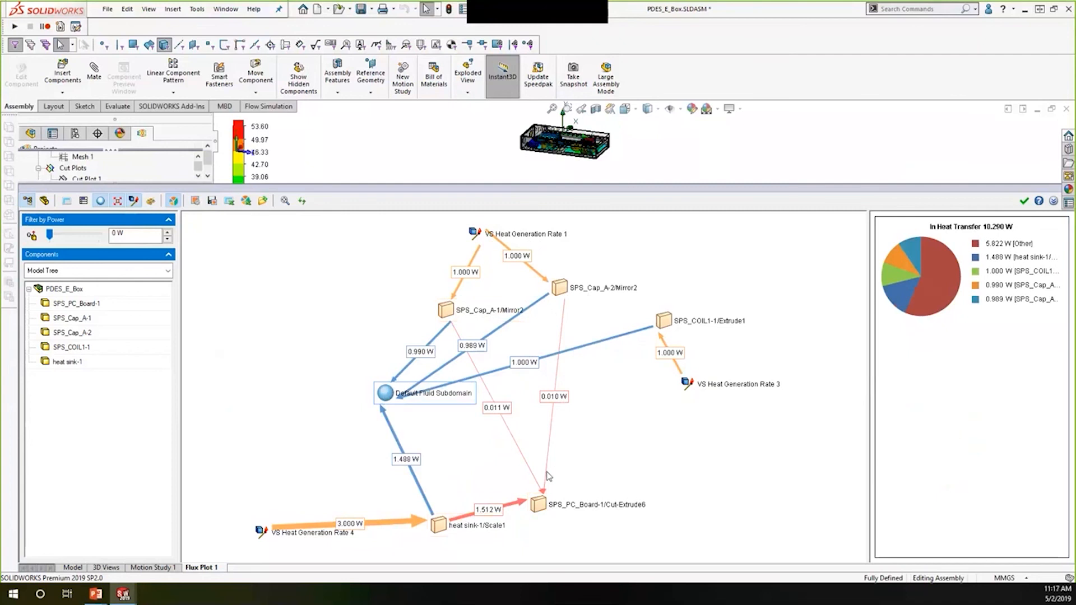
pyautogui.moveTo(337, 464)
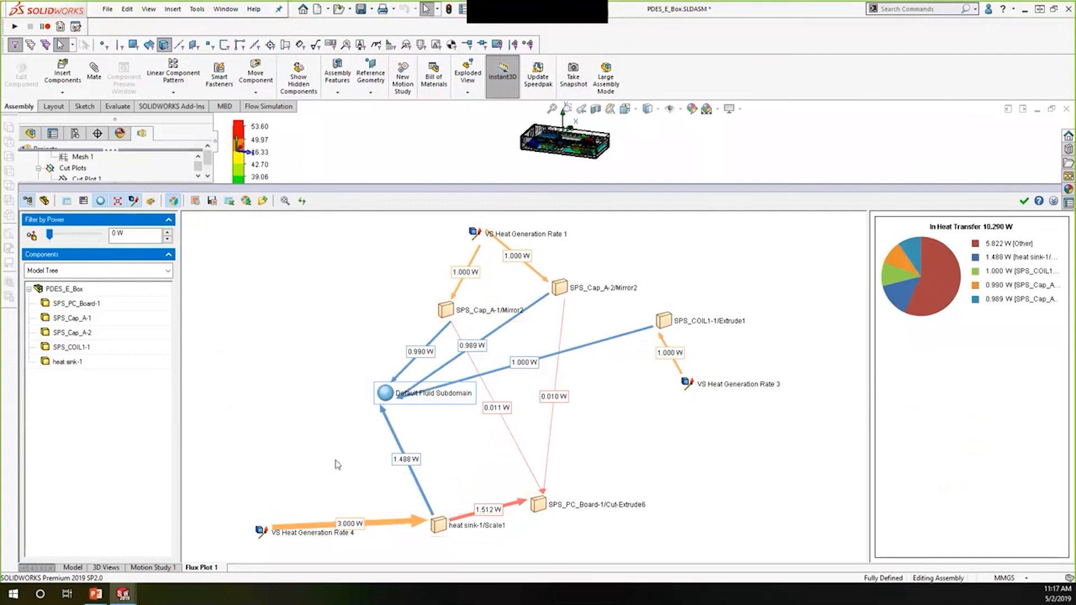
pyautogui.moveTo(424, 452)
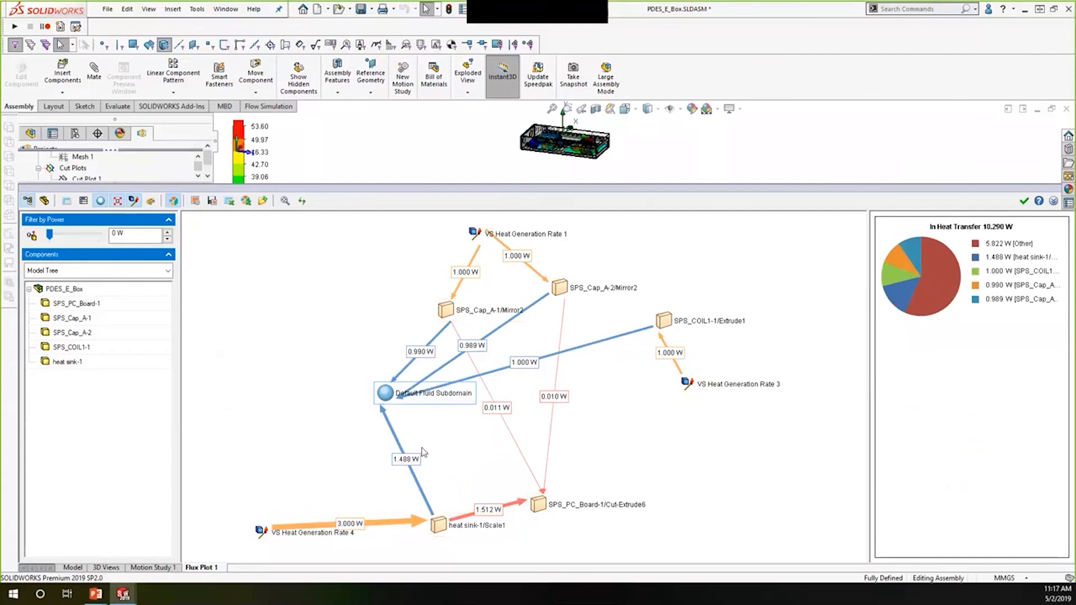
pyautogui.moveTo(553, 341)
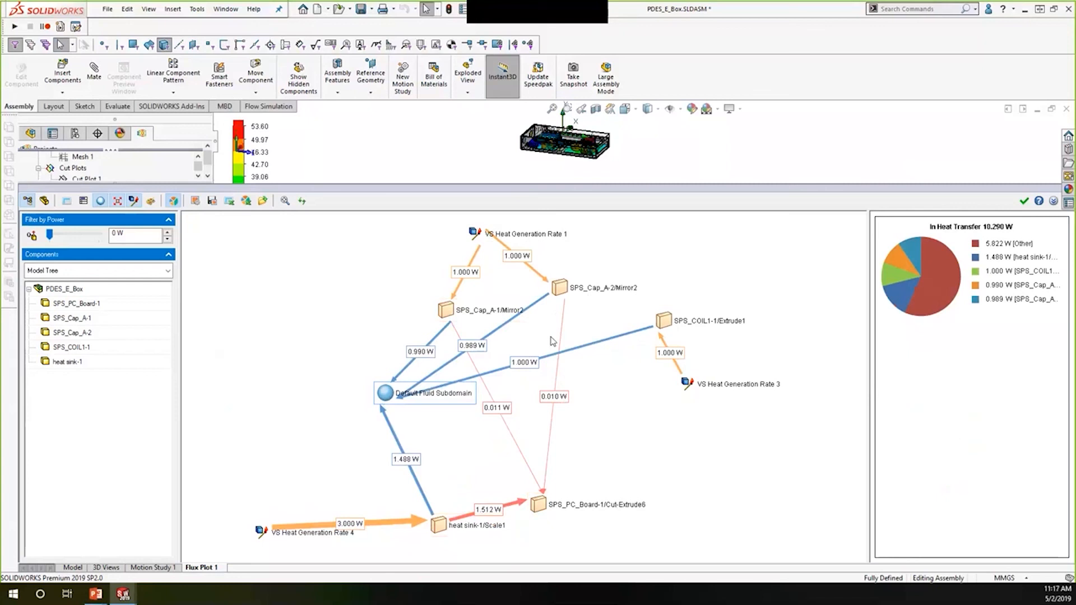
pyautogui.moveTo(589, 279)
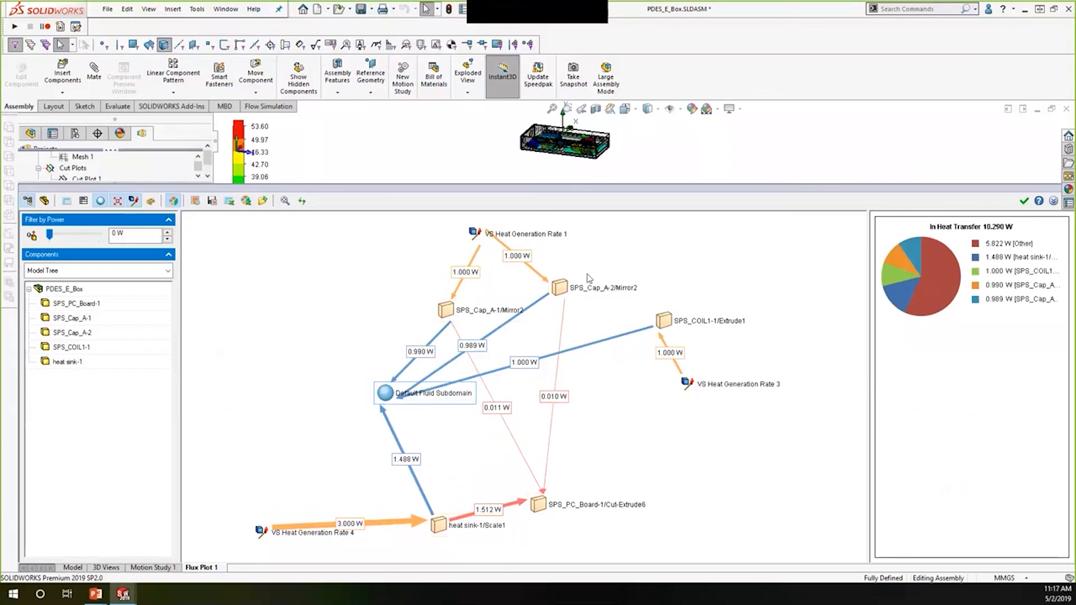
pyautogui.moveTo(562, 274)
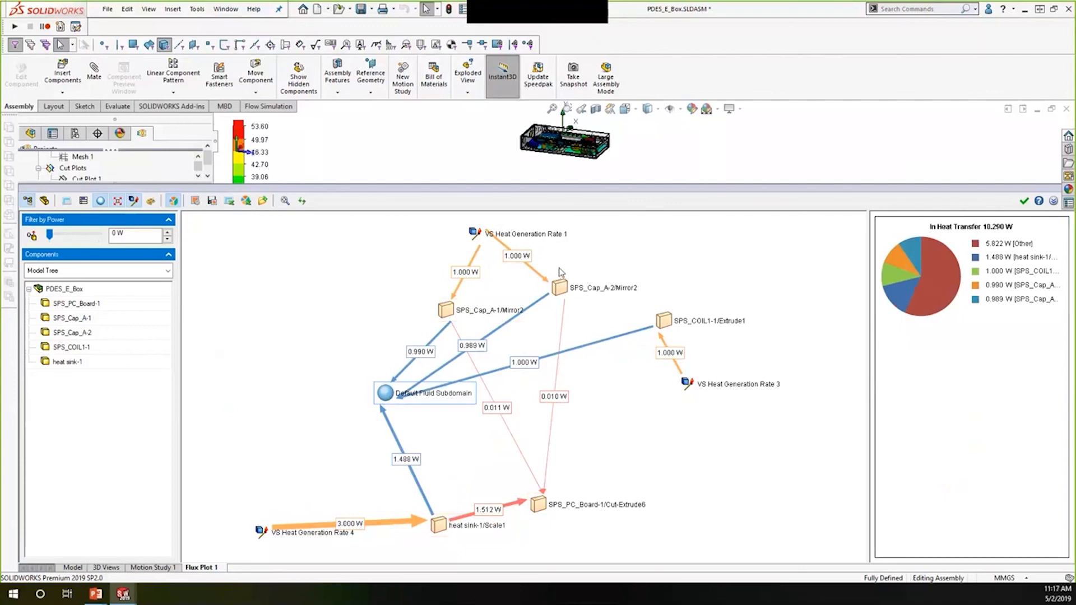
pyautogui.moveTo(480, 259)
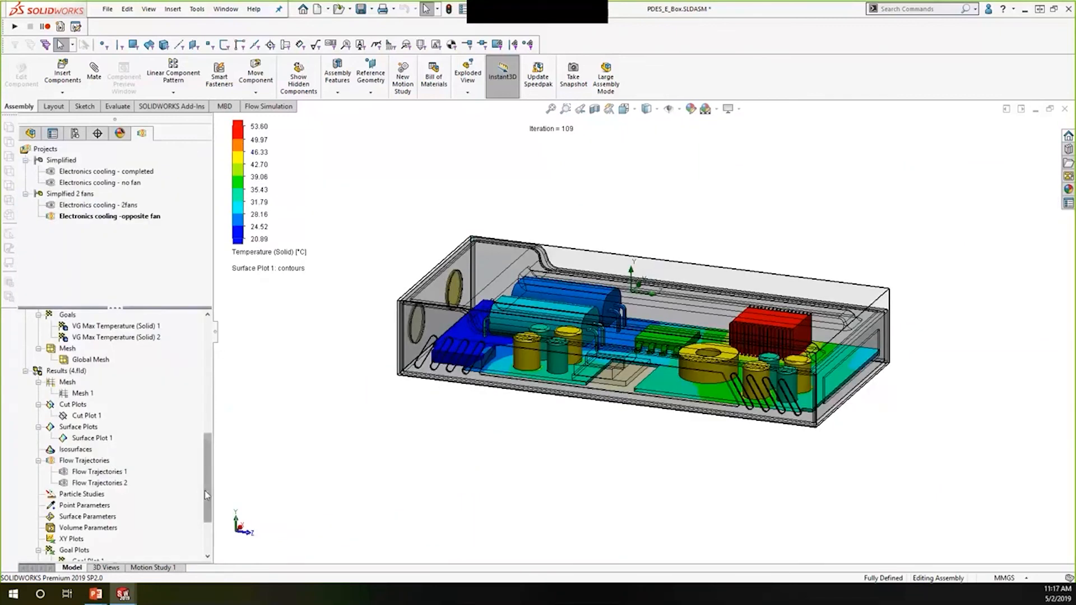
# Clone Flux Plot 1 into Flux Plot 2 and review the PC board's heat paths
pyautogui.rightClick(78, 516)
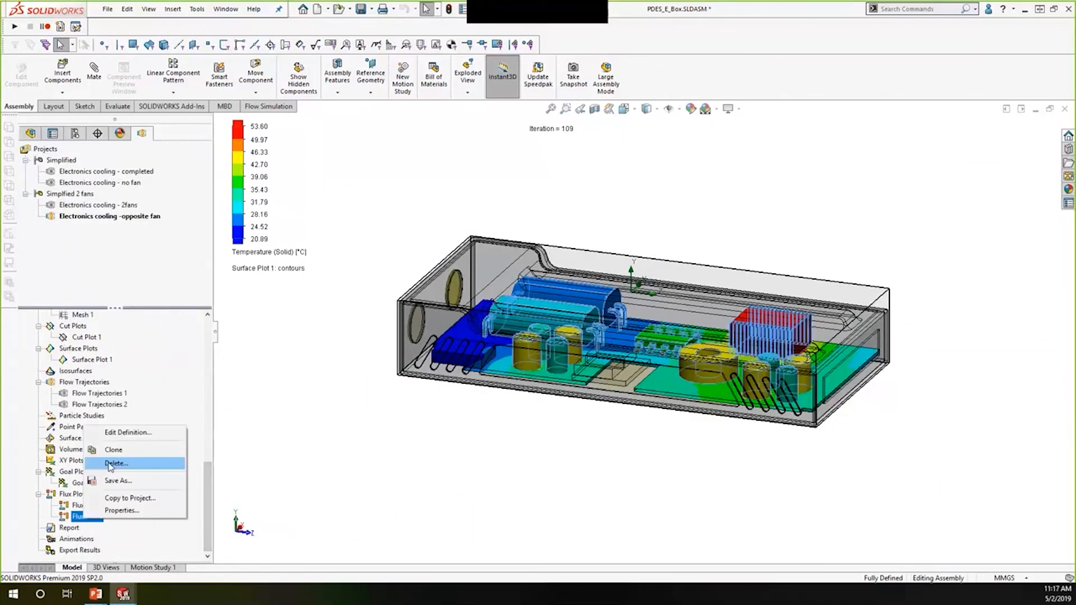
pyautogui.moveTo(114, 452)
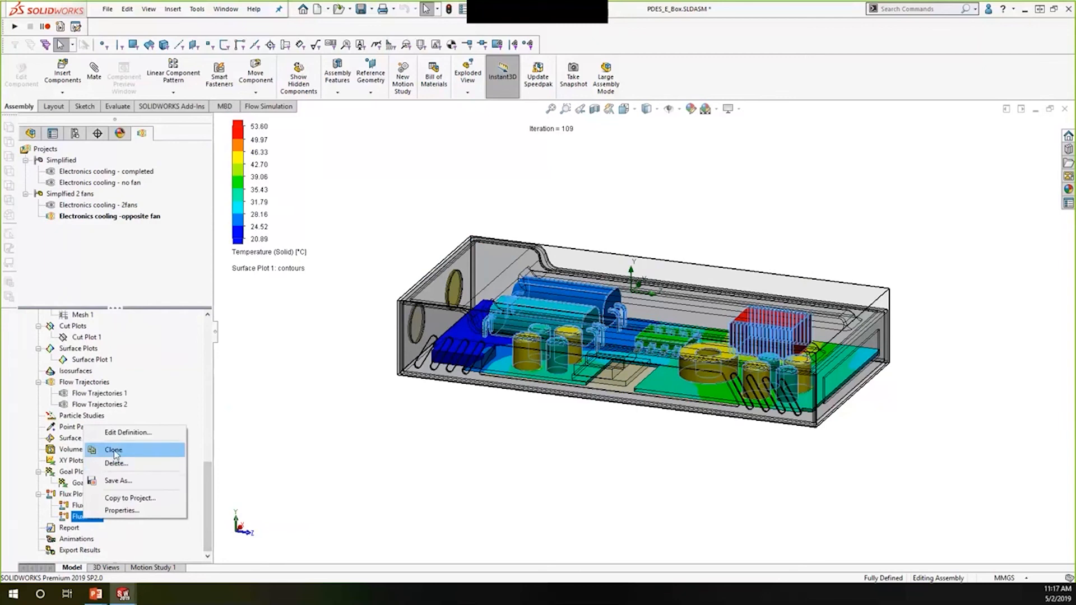
pyautogui.click(128, 432)
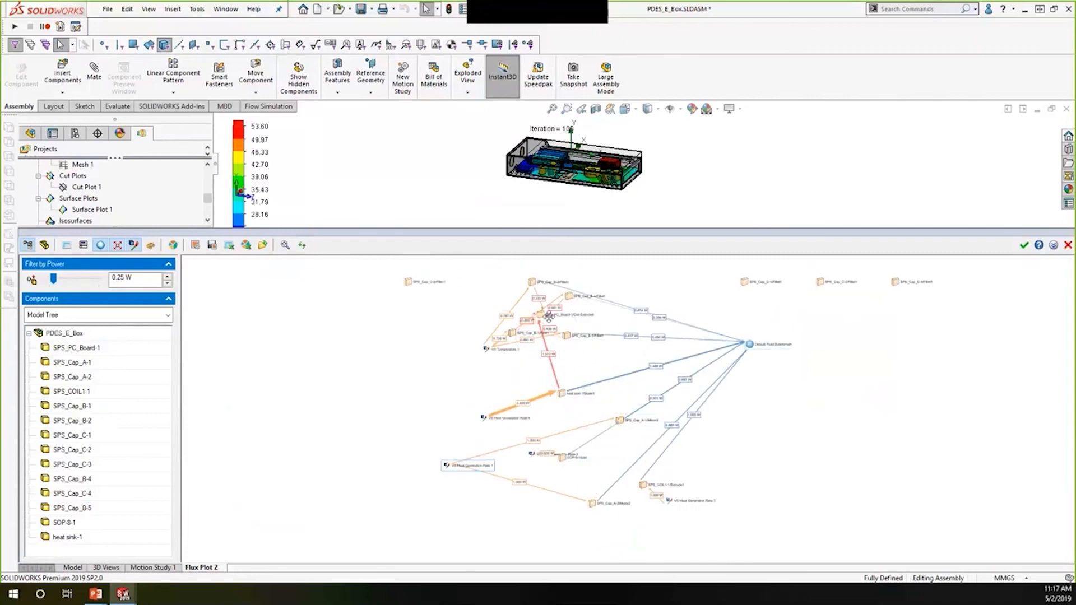
pyautogui.click(77, 348)
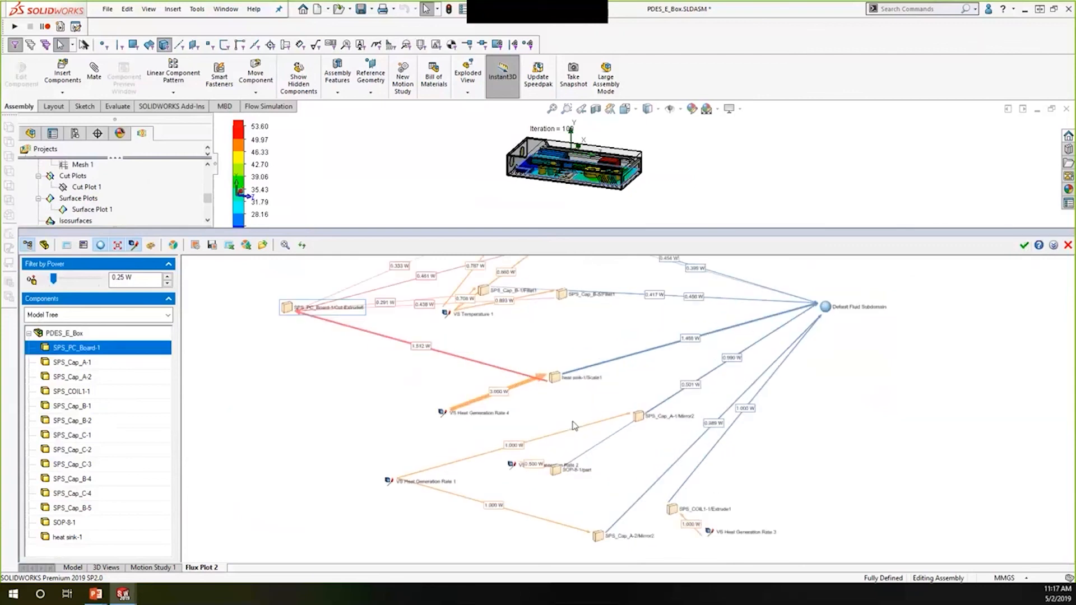
pyautogui.moveTo(574, 426); pyautogui.dragTo(581, 479)
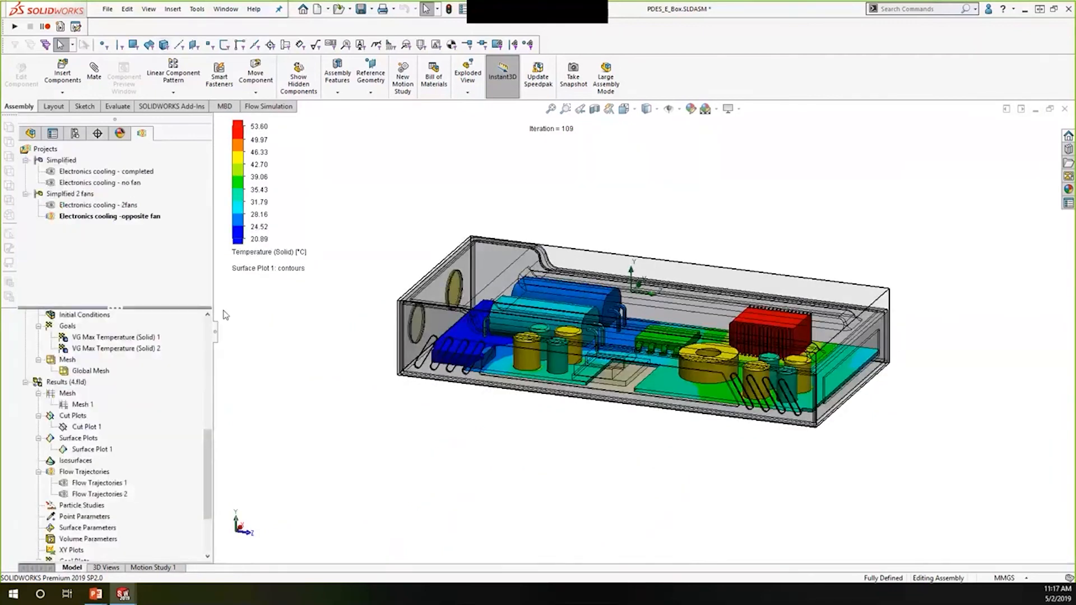
# Switch to the SHEETPLANE.SLDPRT paper airplane part and show its configurations
pyautogui.click(226, 9)
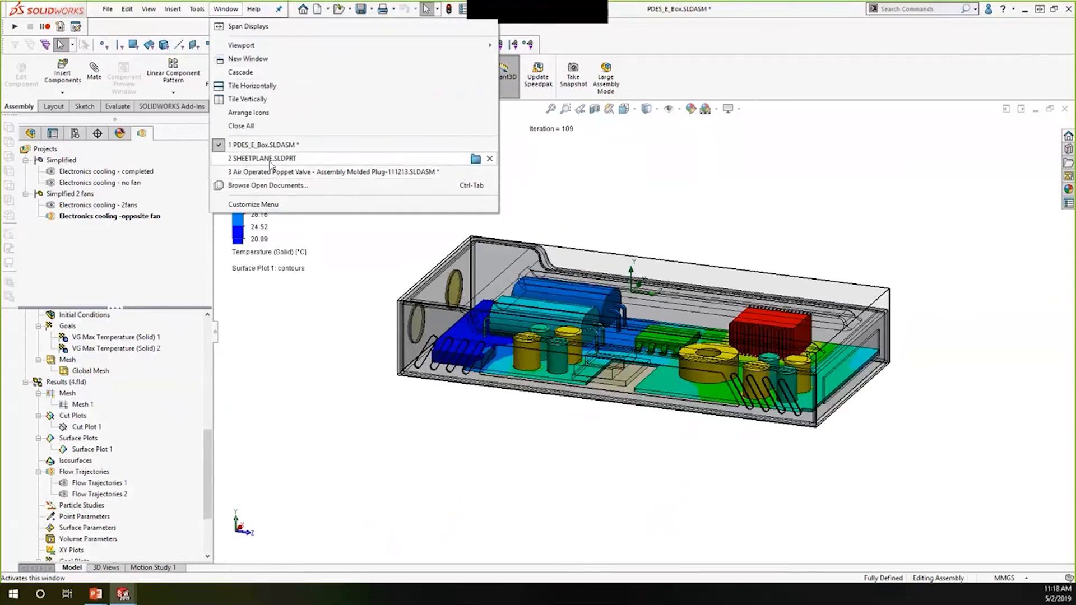
pyautogui.click(263, 158)
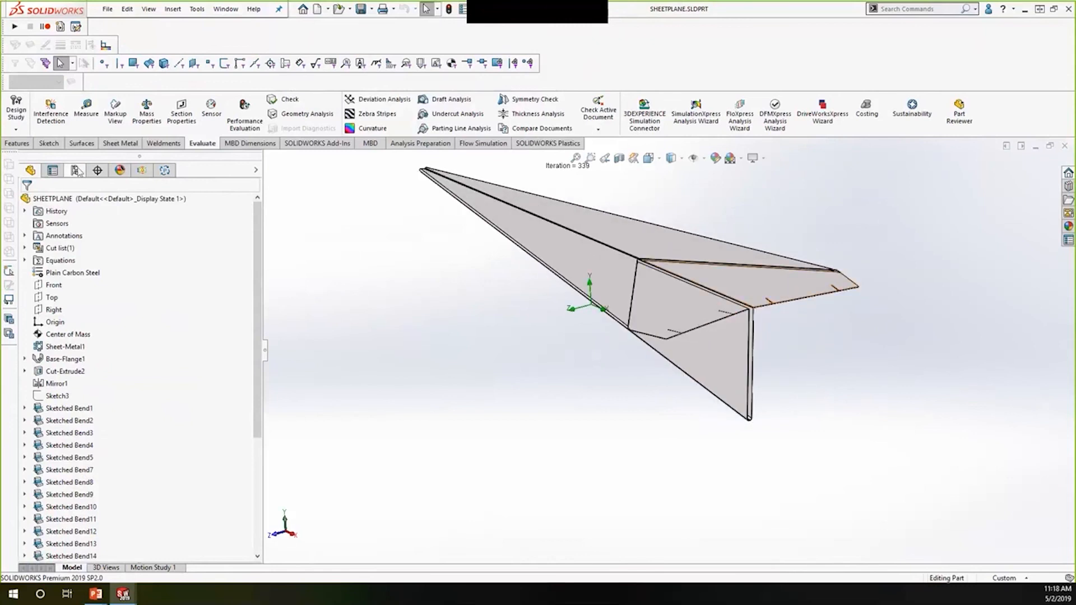
pyautogui.click(74, 170)
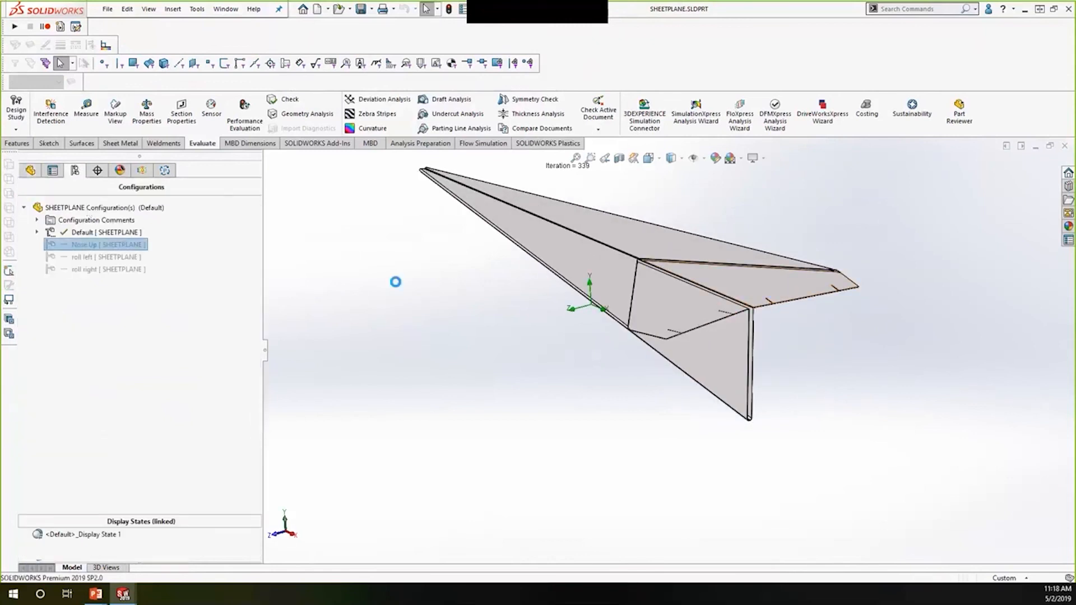
# Cycle through the Nose Up, roll left and roll right configurations, then list the Flow Simulation projects
pyautogui.doubleClick(106, 244)
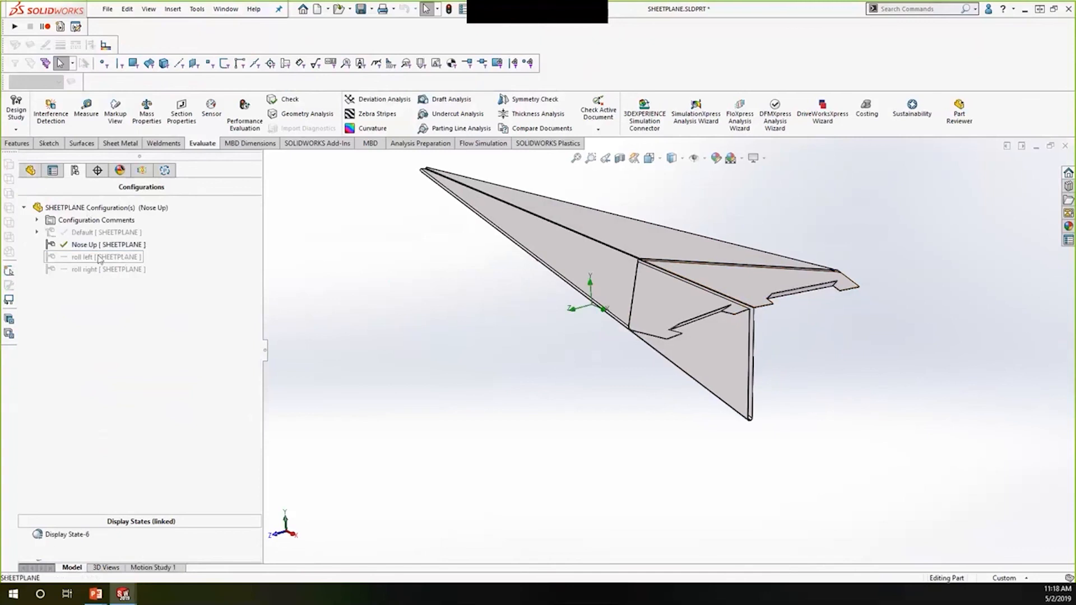
pyautogui.click(93, 256)
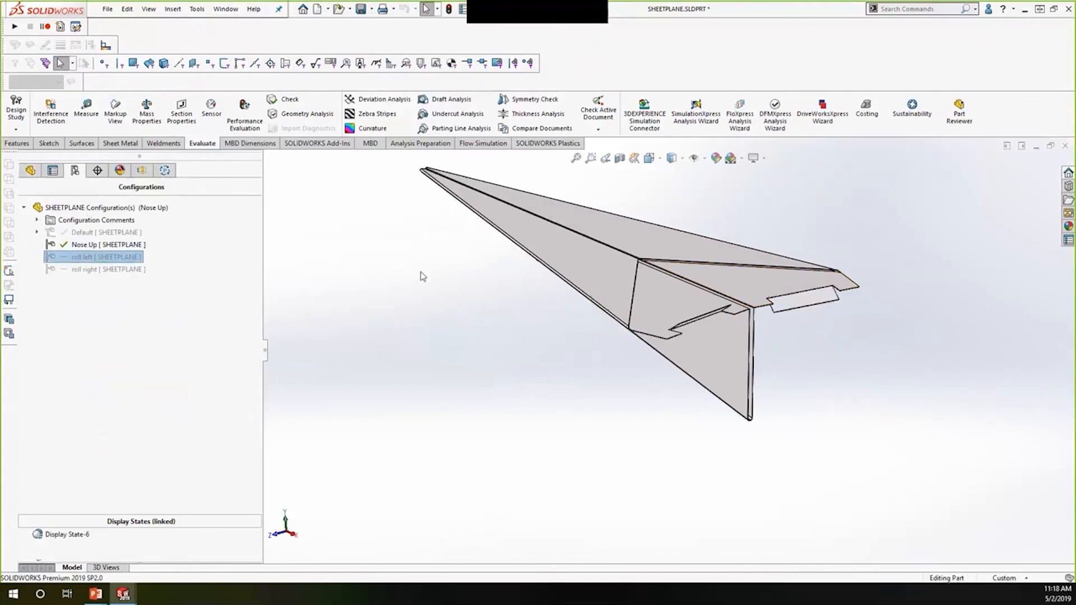
pyautogui.doubleClick(93, 256)
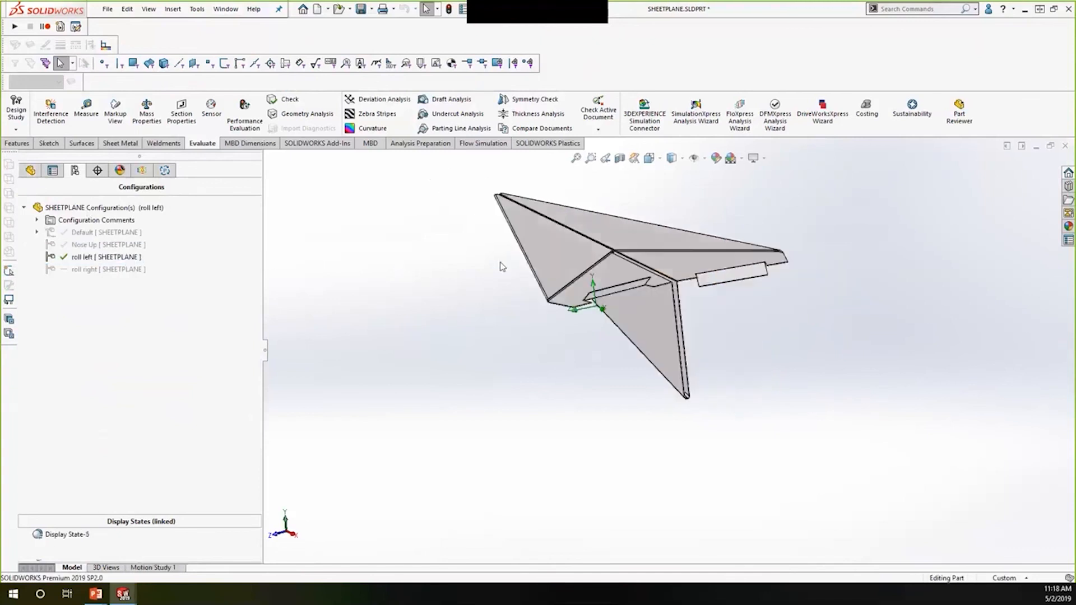
pyautogui.click(106, 268)
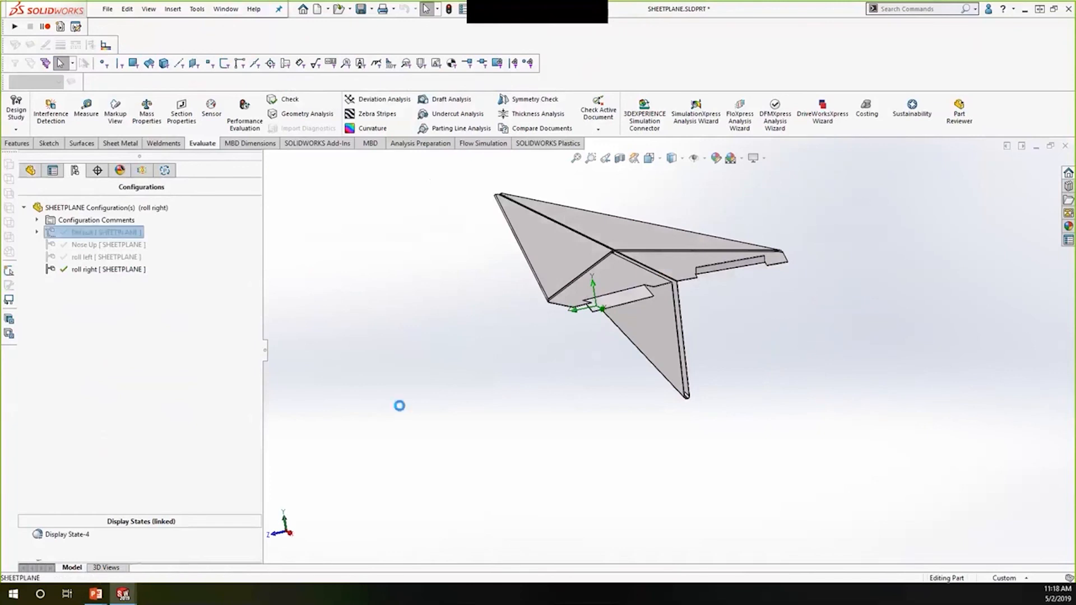
pyautogui.click(119, 170)
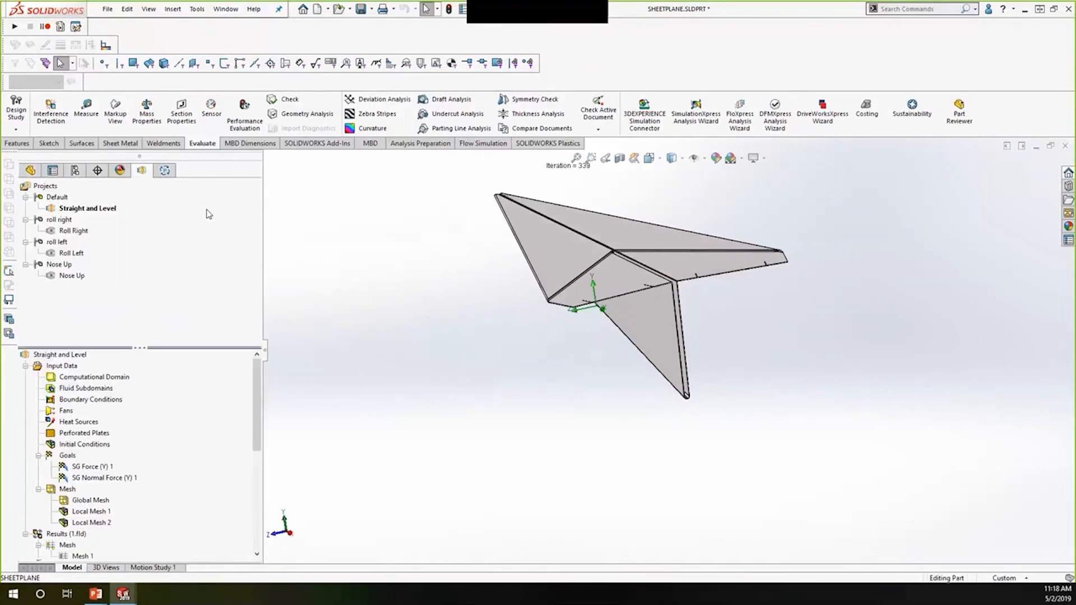
# Change Cut Plot 1's contours from velocity to Pressure
pyautogui.scroll(-3)
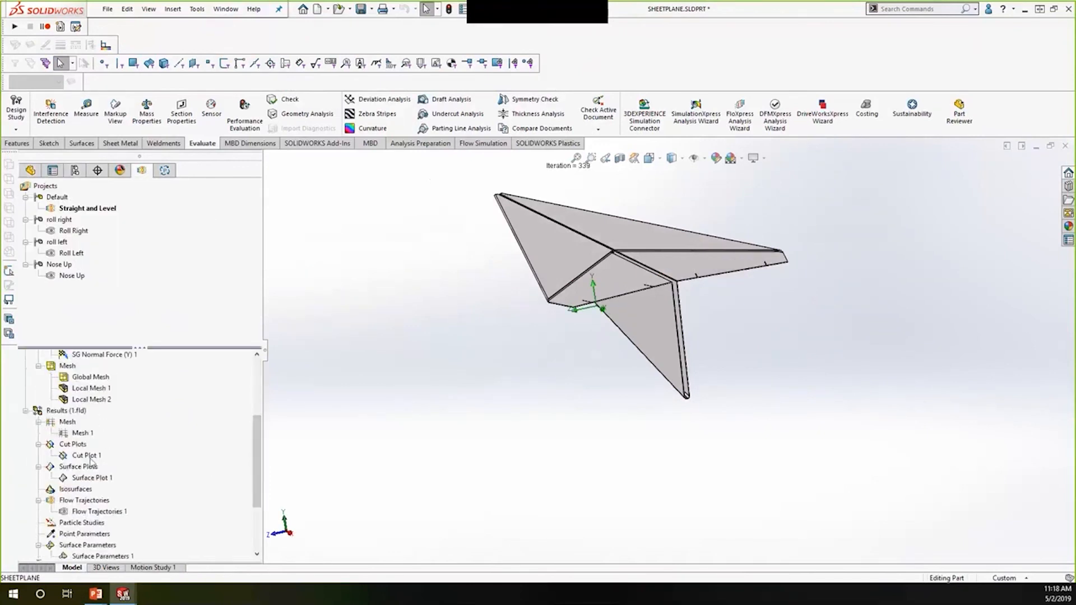
pyautogui.click(87, 455)
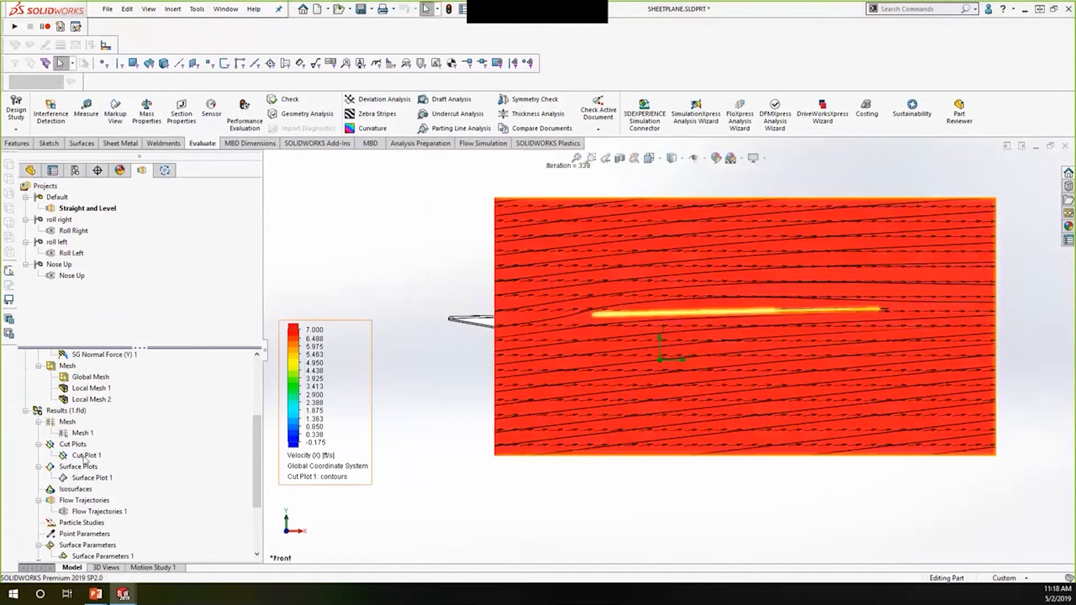
pyautogui.rightClick(86, 455)
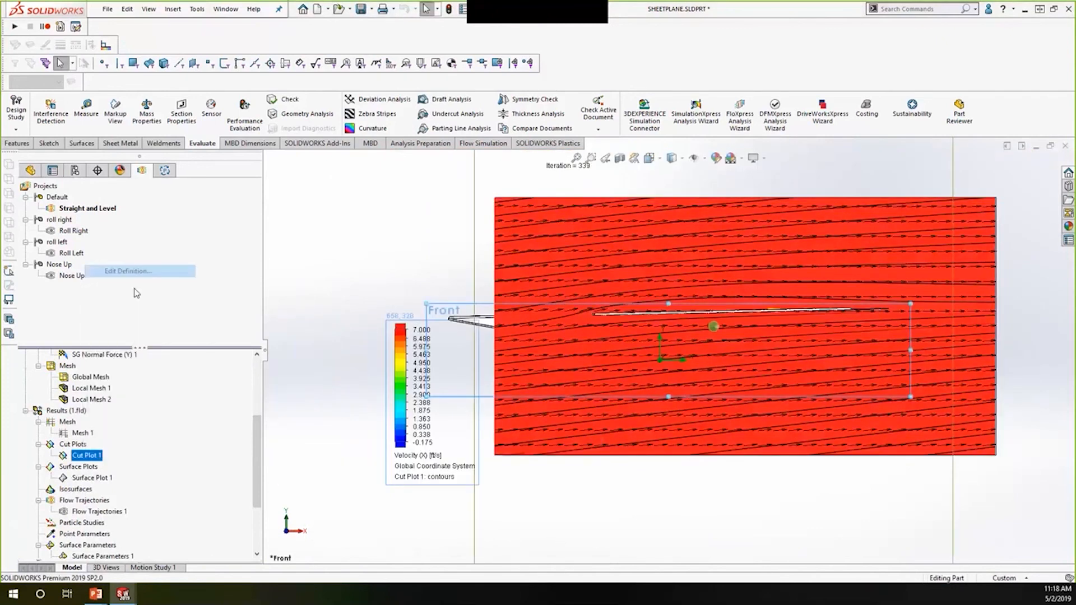
pyautogui.click(126, 271)
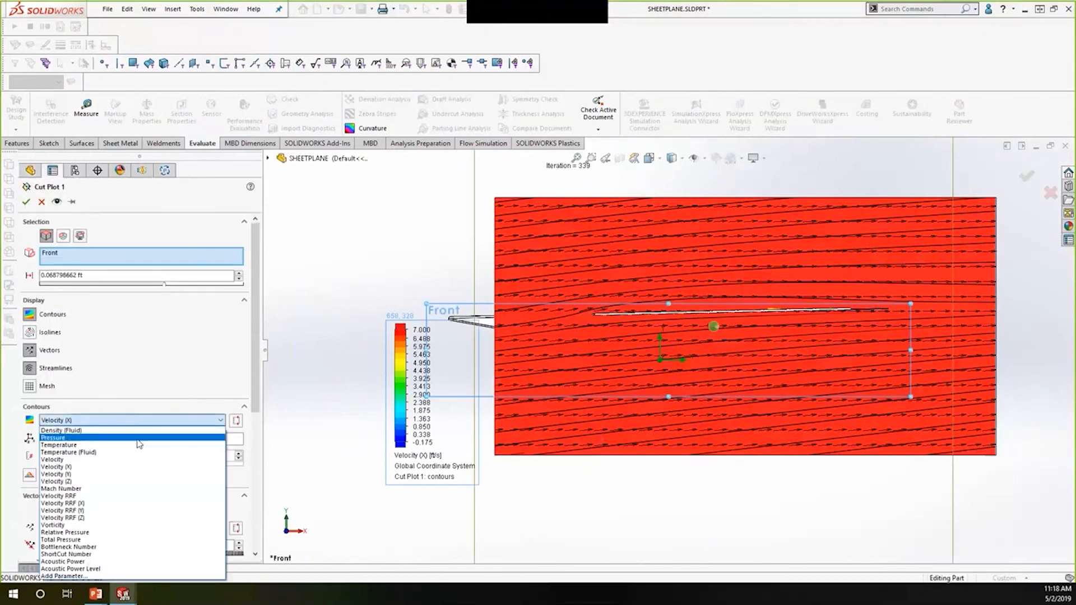
pyautogui.click(54, 437)
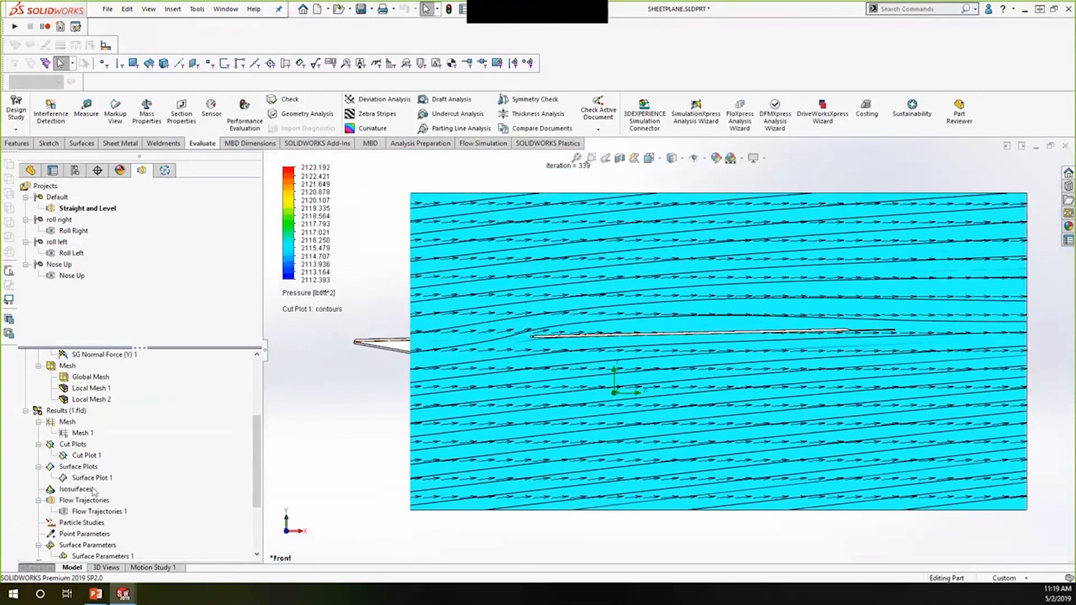
# Narrow the cut plot's pressure range to about 2116.18–2116.23 lbf/ft^2
pyautogui.rightClick(85, 455)
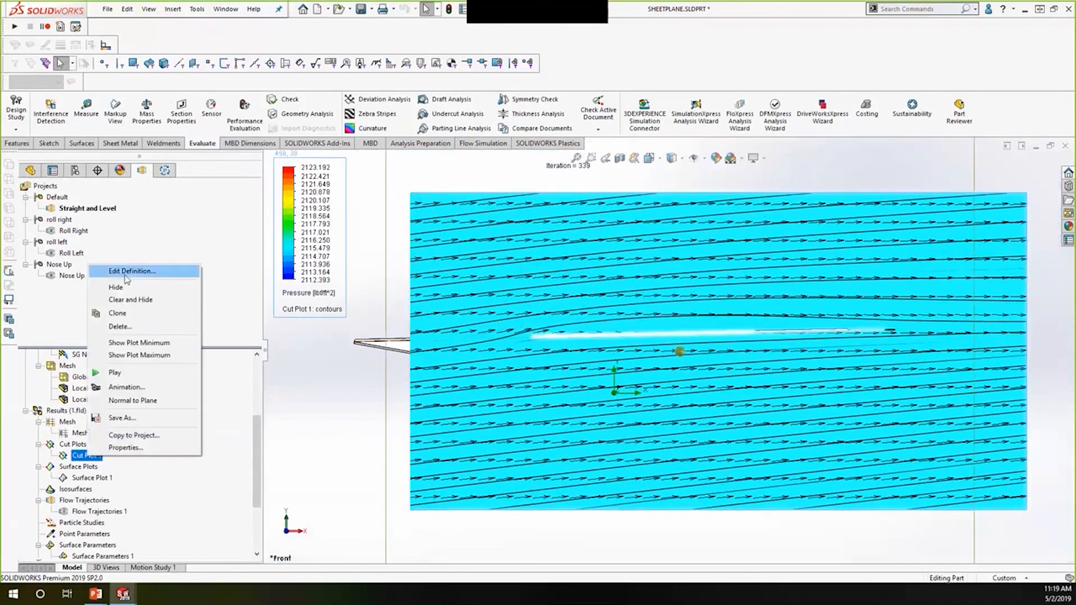
pyautogui.click(131, 270)
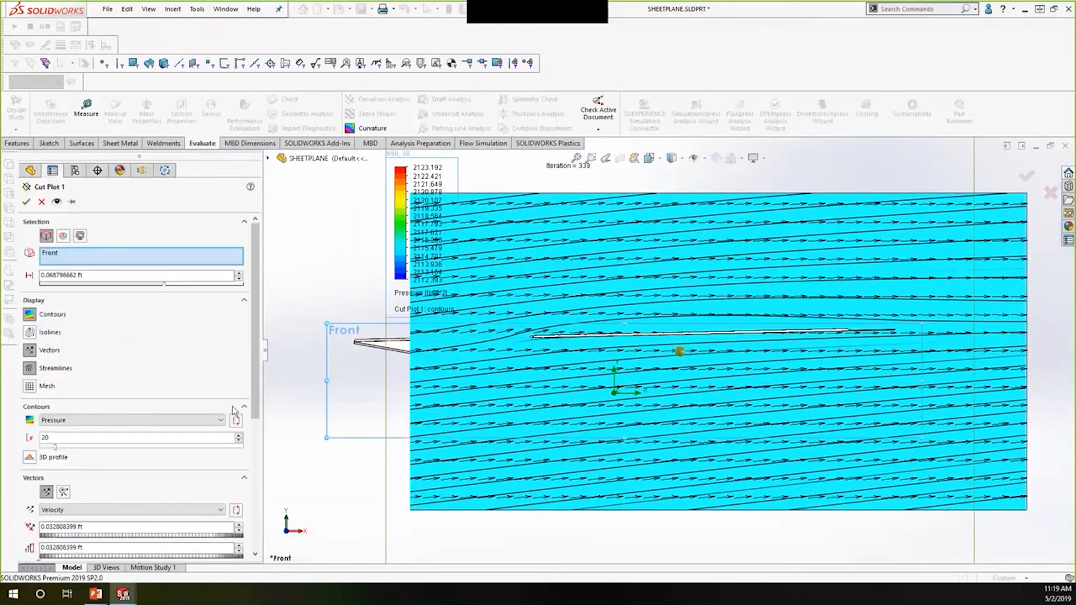
pyautogui.click(236, 419)
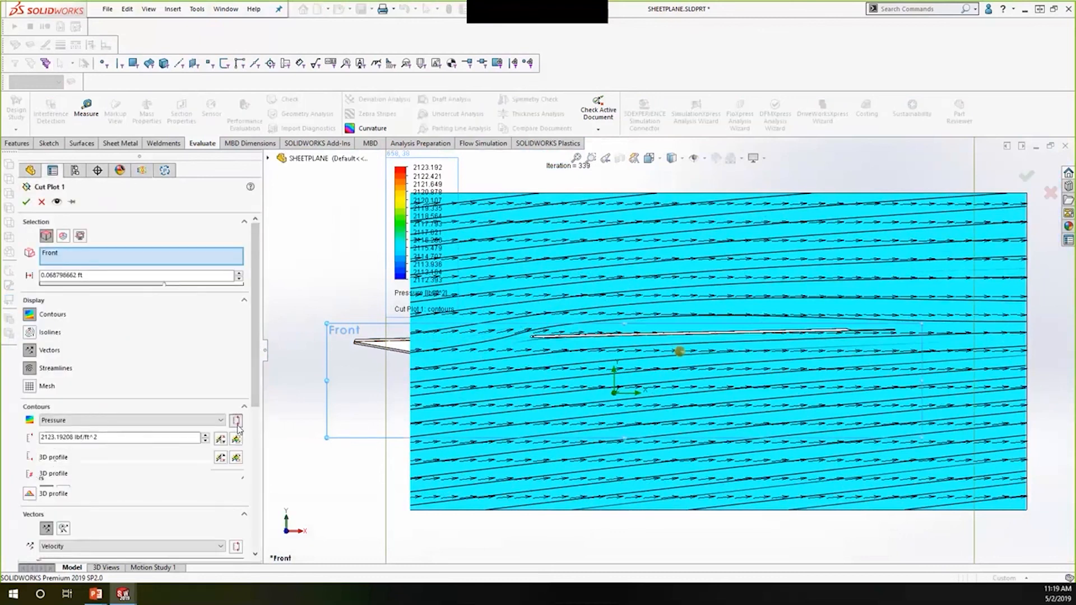
pyautogui.click(236, 419)
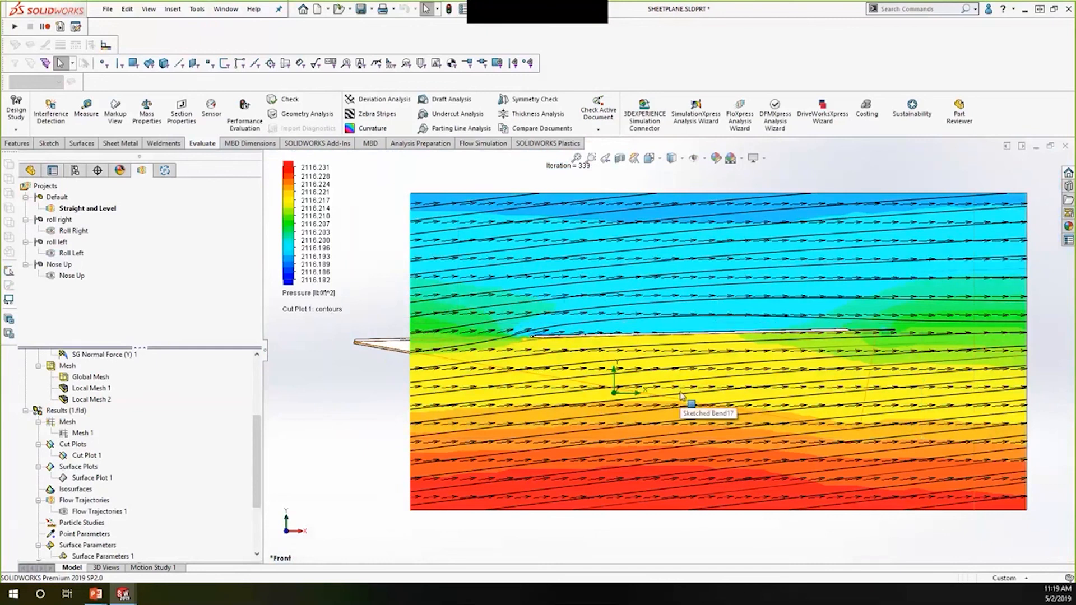
pyautogui.moveTo(677, 297)
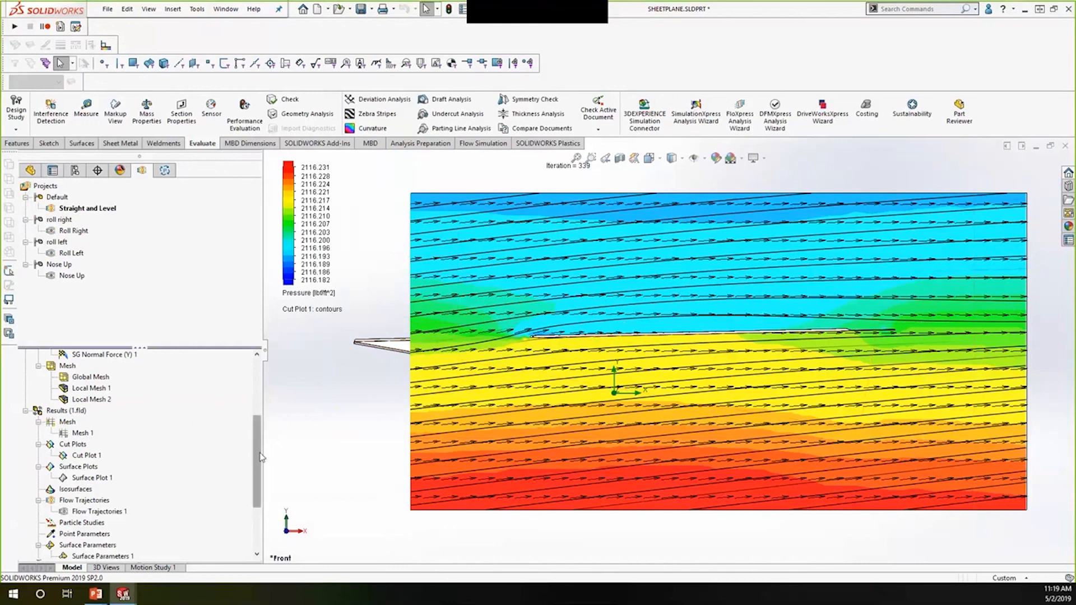
# Show Surface Plot 1 on the airplane and orbit to top and three-quarter views
pyautogui.rightClick(85, 455)
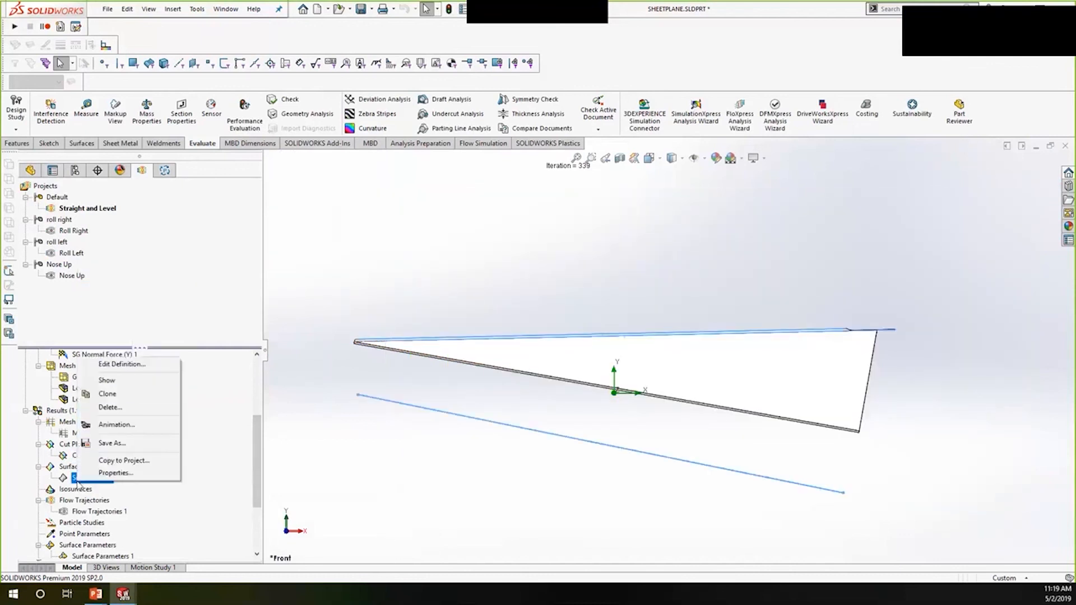
pyautogui.click(107, 379)
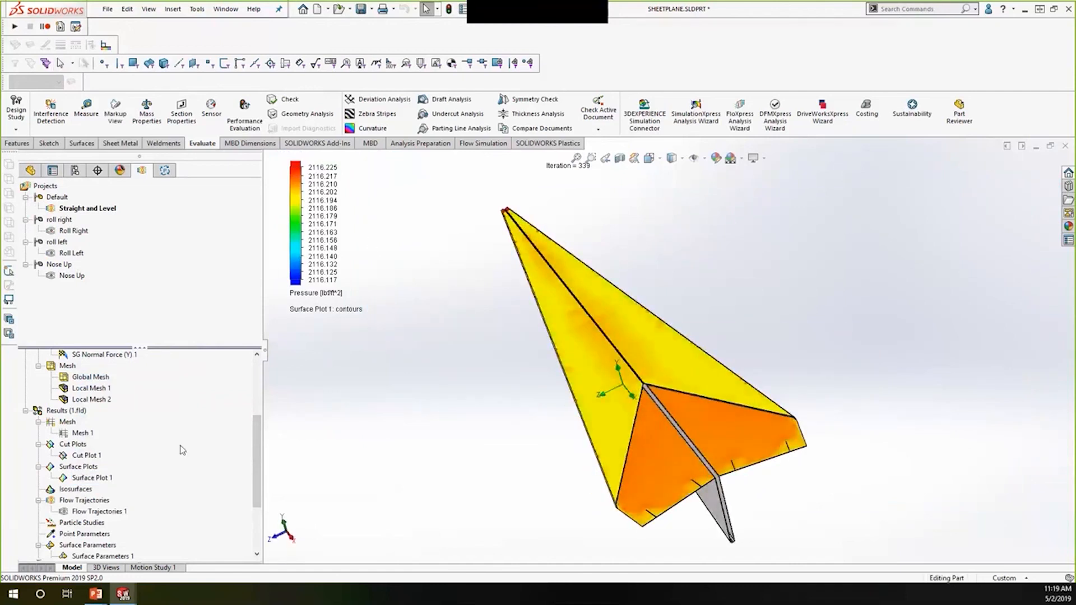
pyautogui.moveTo(632, 366)
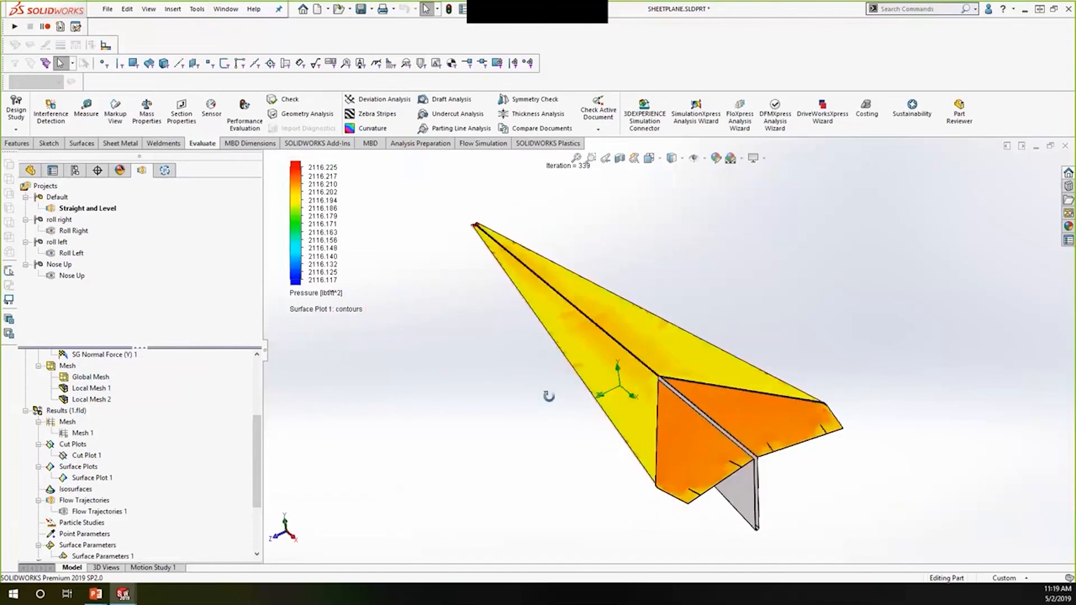
pyautogui.moveTo(549, 396); pyautogui.dragTo(635, 226)
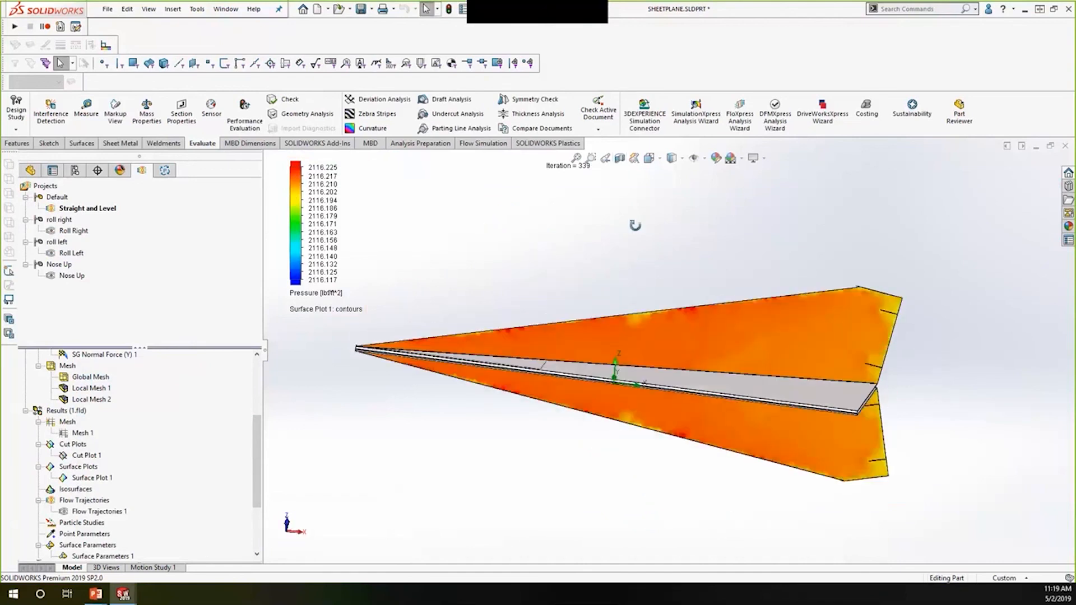
pyautogui.moveTo(634, 225); pyautogui.dragTo(591, 434)
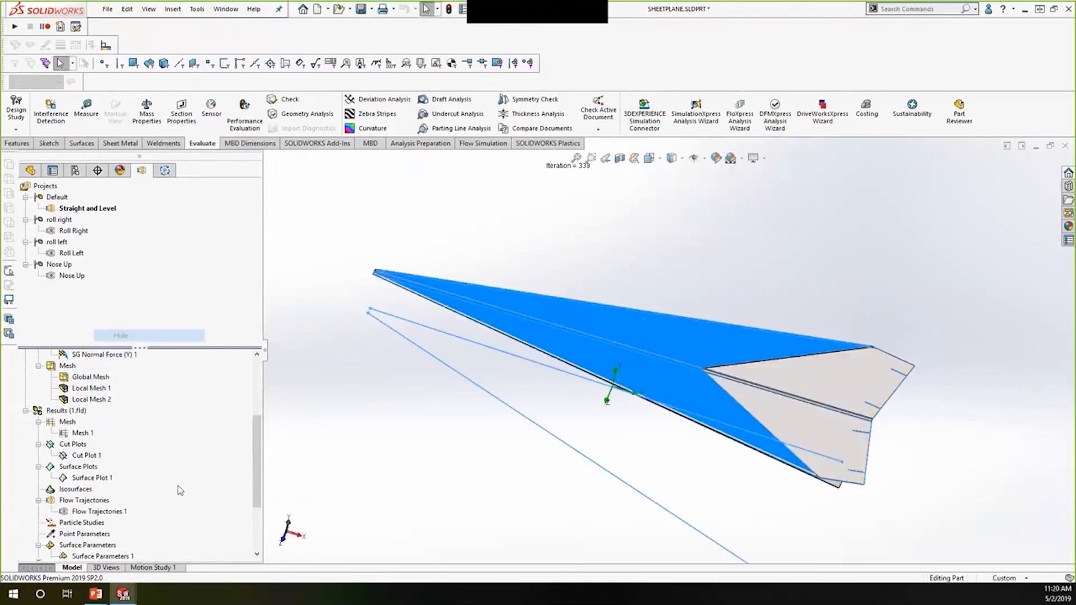
pyautogui.rightClick(99, 511)
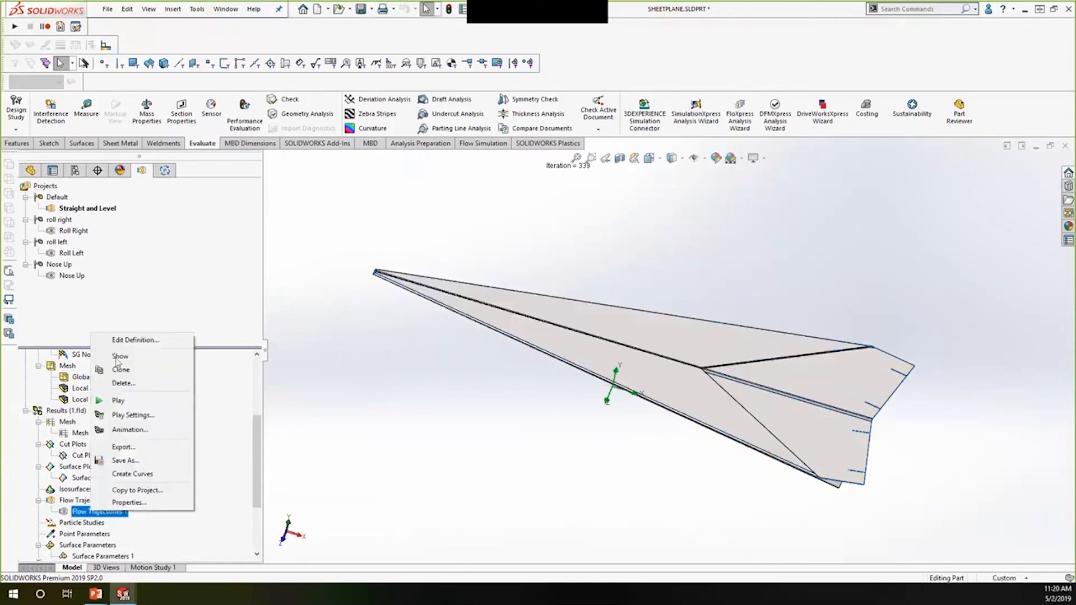
pyautogui.click(119, 400)
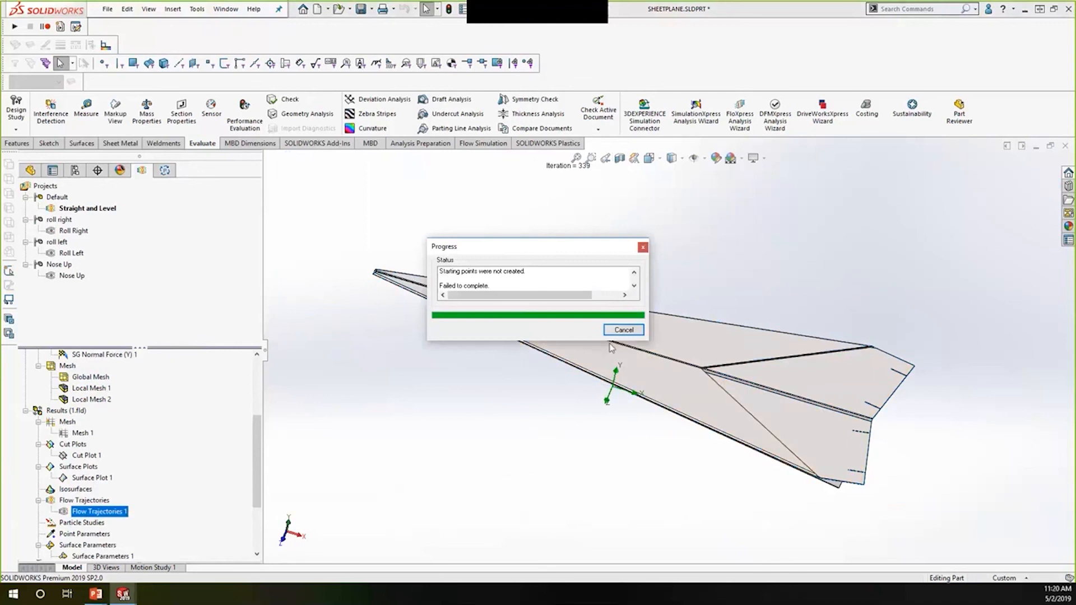
pyautogui.rightClick(99, 511)
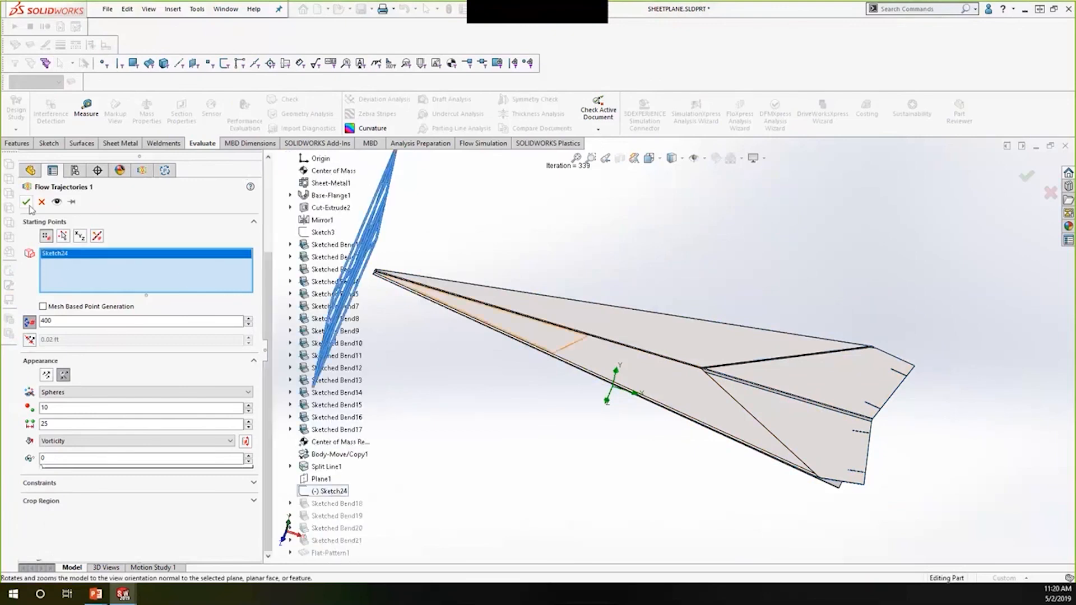
pyautogui.click(27, 202)
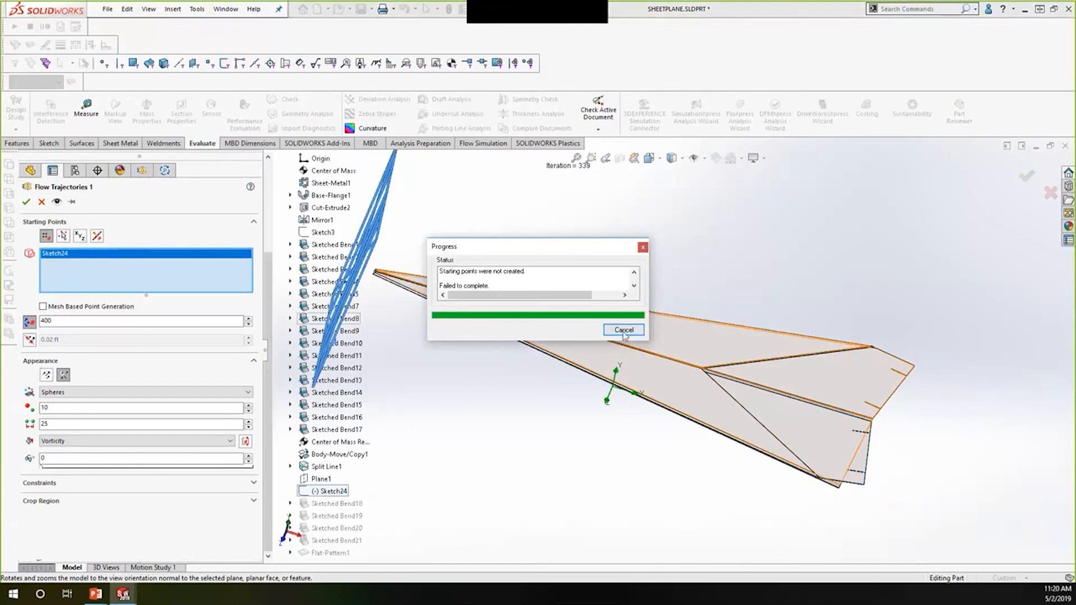
pyautogui.click(623, 329)
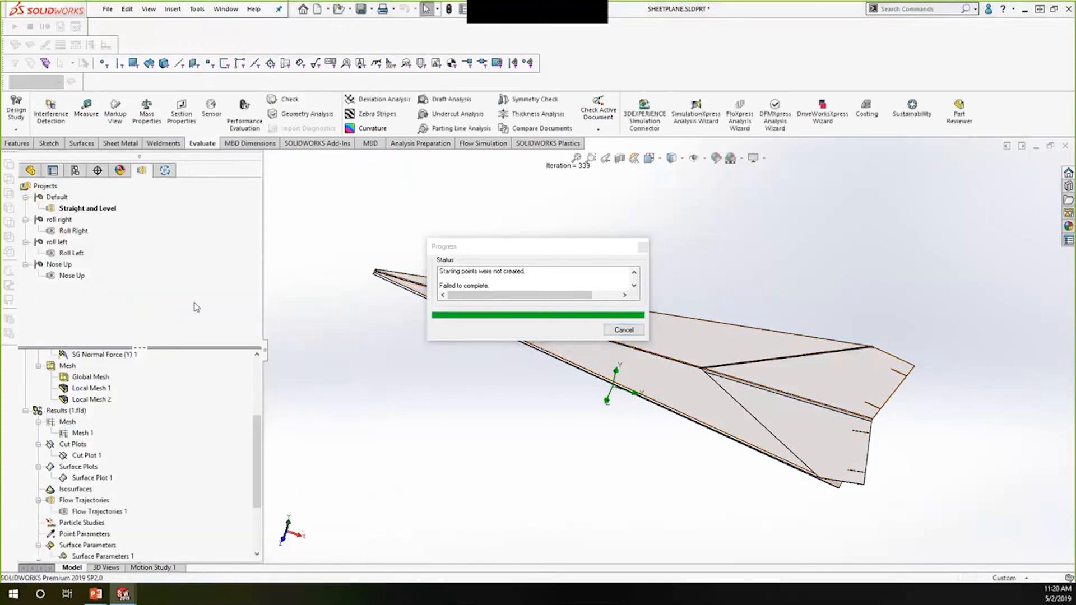
pyautogui.click(623, 330)
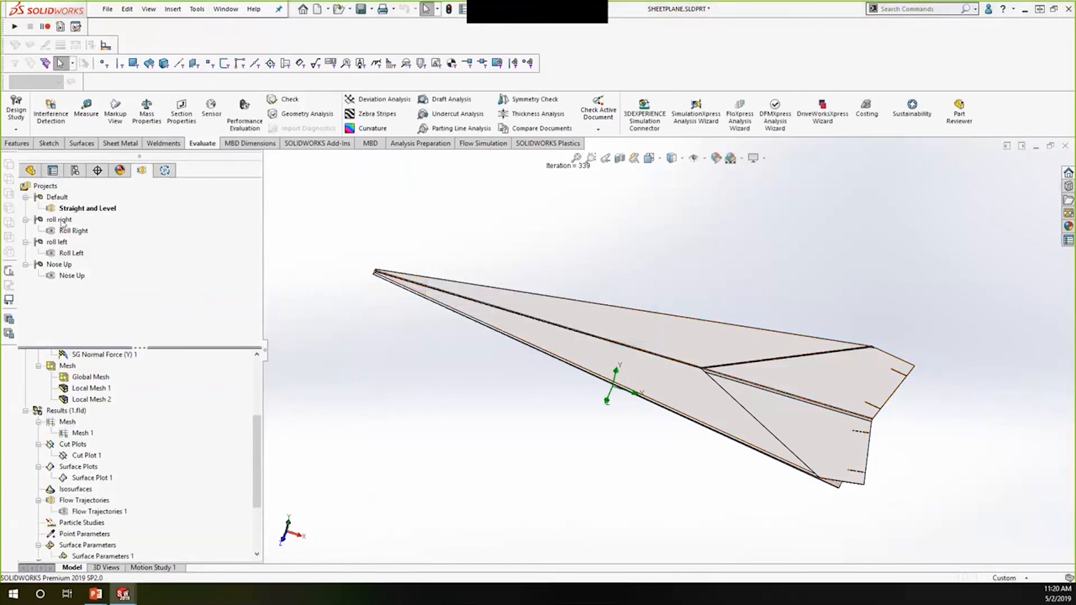
# Activate the roll right configuration, load its results, and show vorticity Flow Trajectories 1
pyautogui.rightClick(59, 219)
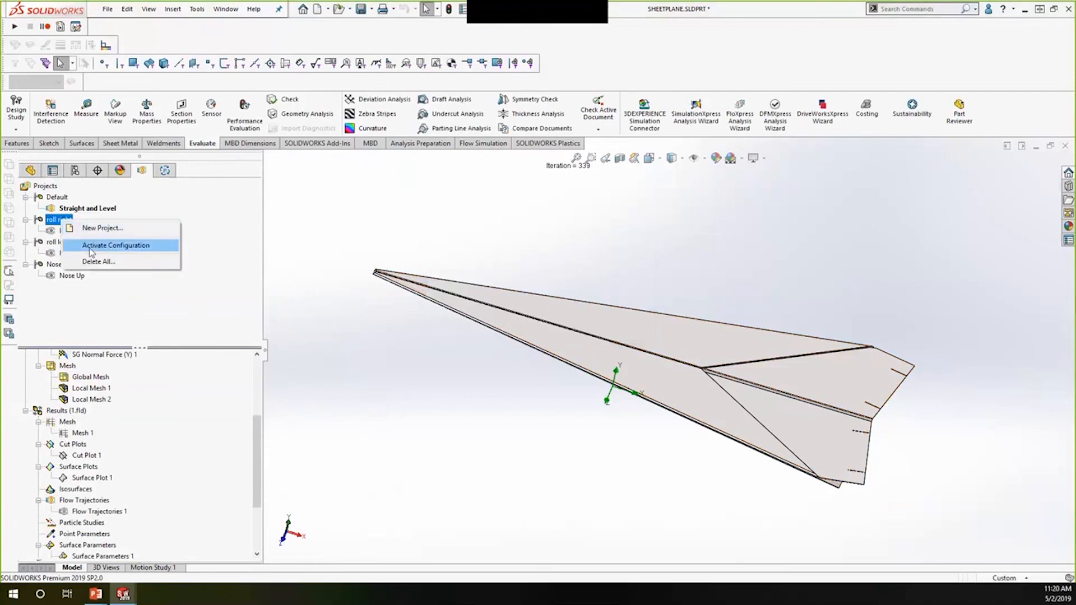
pyautogui.click(115, 245)
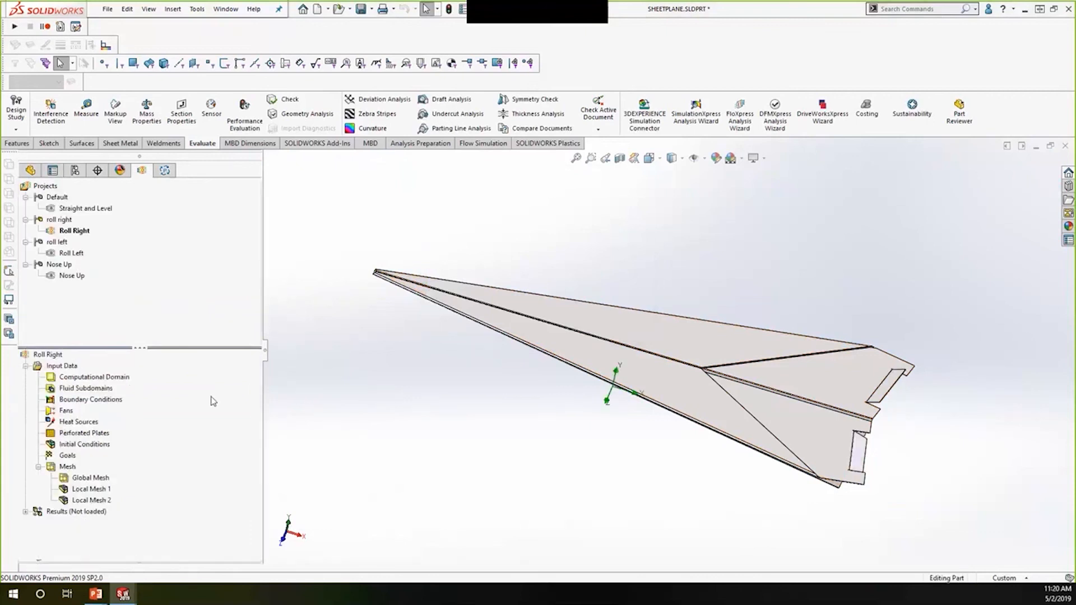
pyautogui.rightClick(75, 511)
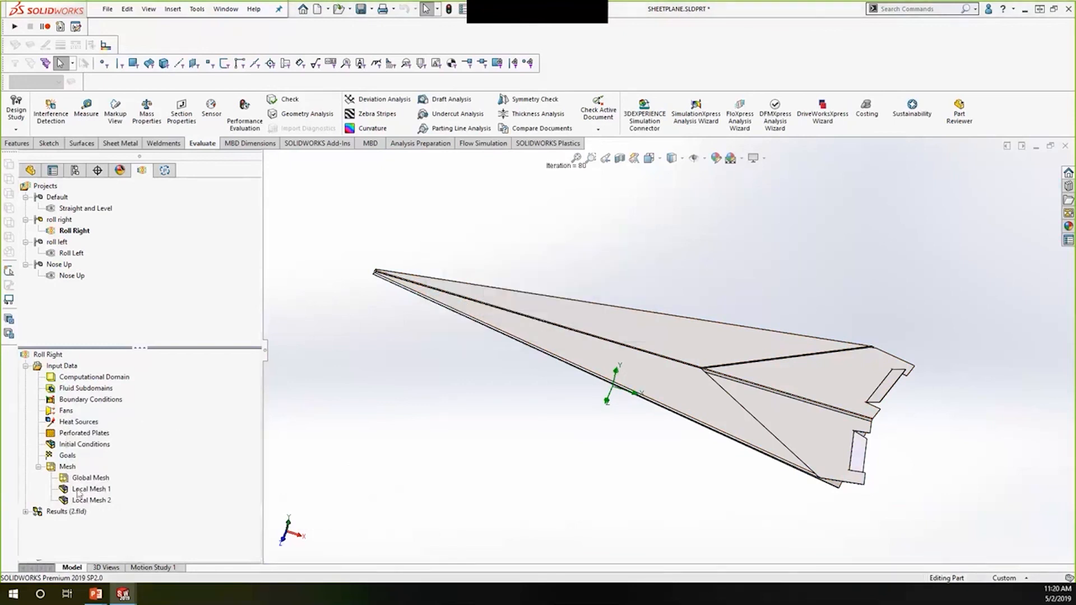
pyautogui.scroll(-3)
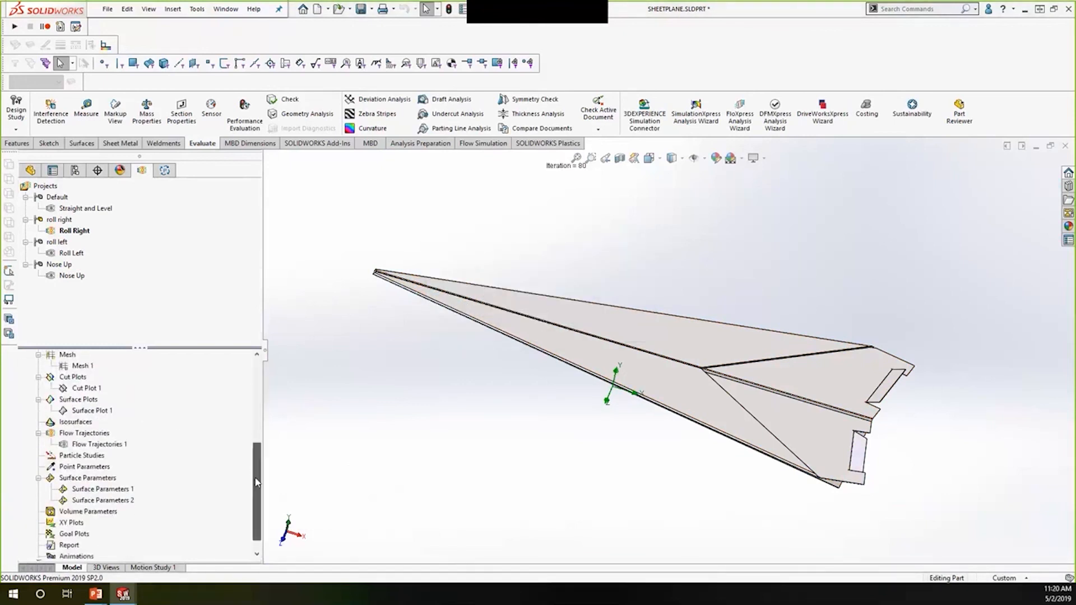
pyautogui.rightClick(99, 421)
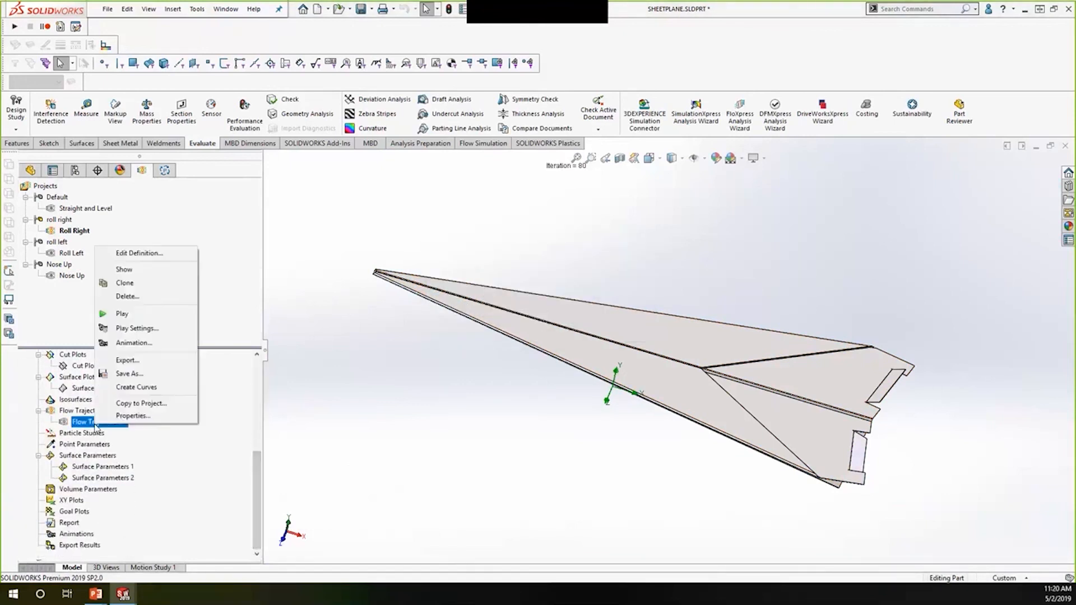
pyautogui.click(419, 388)
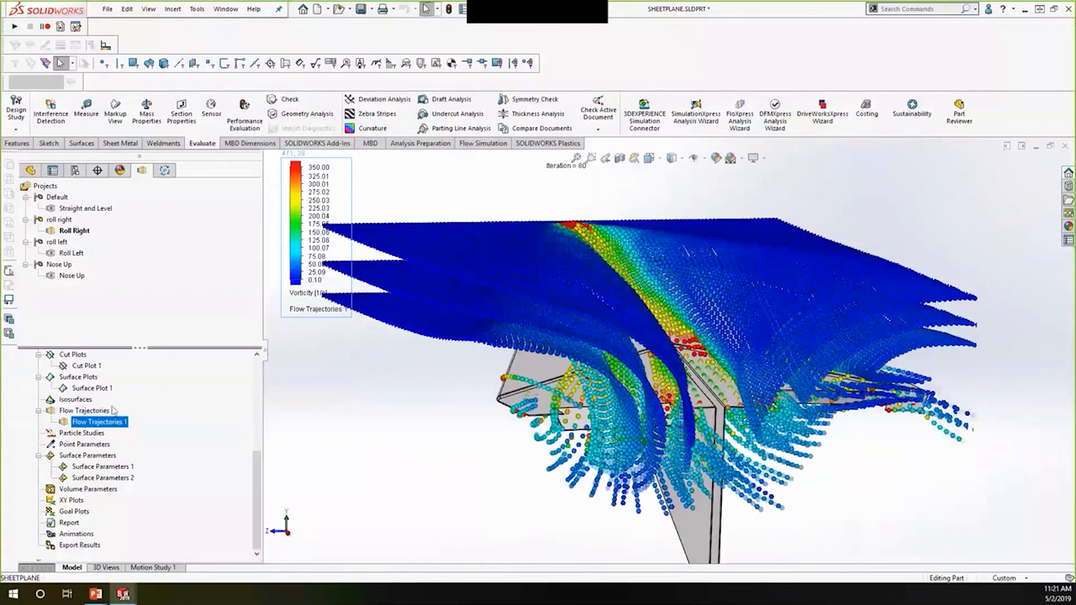
# Show Roll Right Surface Plot 1 and orbit to inspect the wing tips and rear wings
pyautogui.rightClick(92, 387)
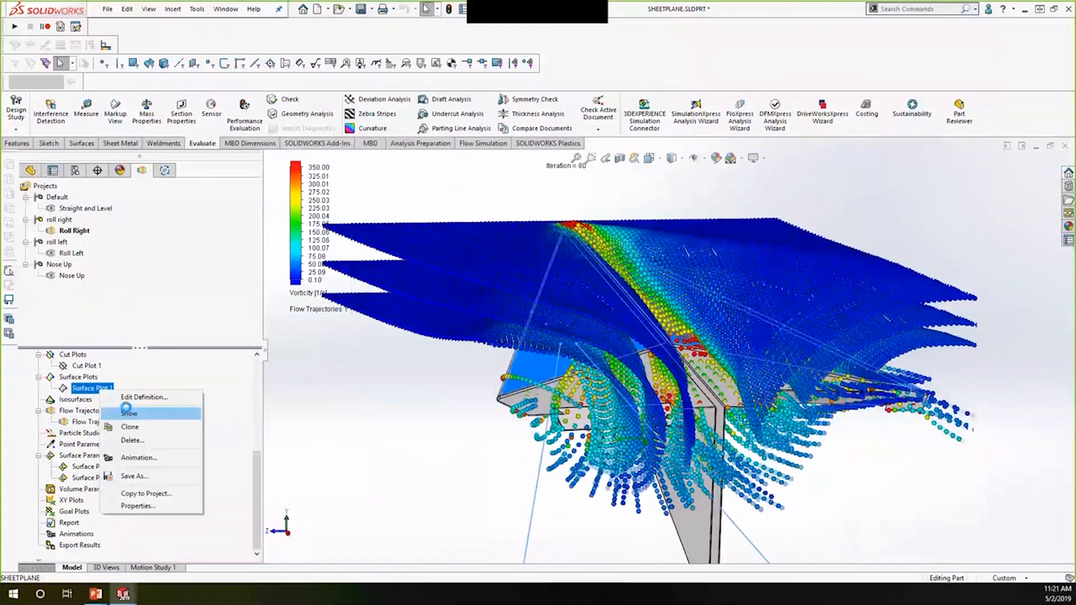
pyautogui.click(129, 413)
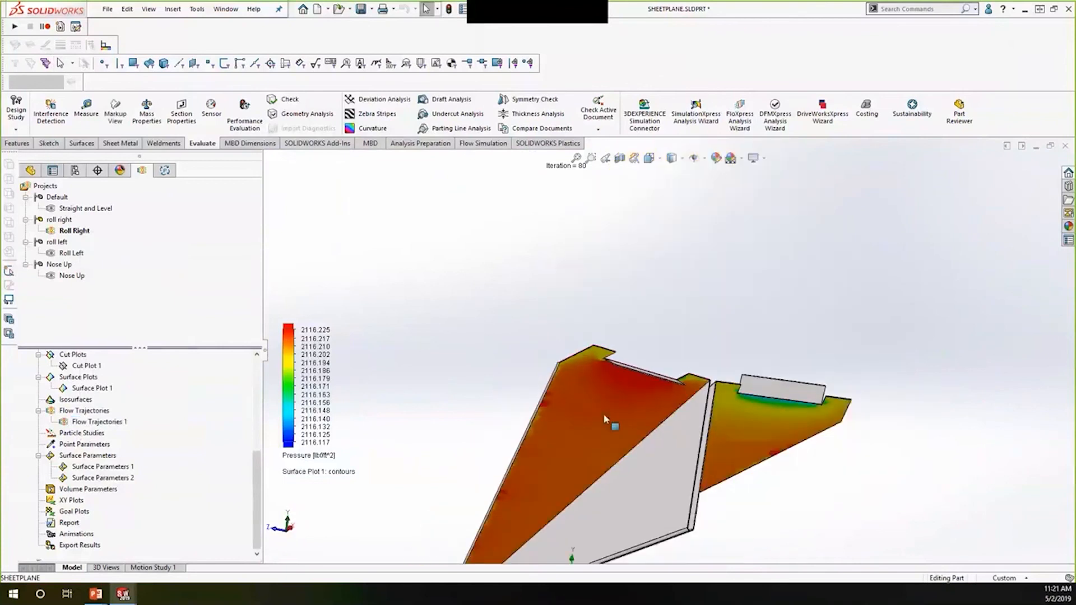
pyautogui.moveTo(604, 419); pyautogui.dragTo(630, 369)
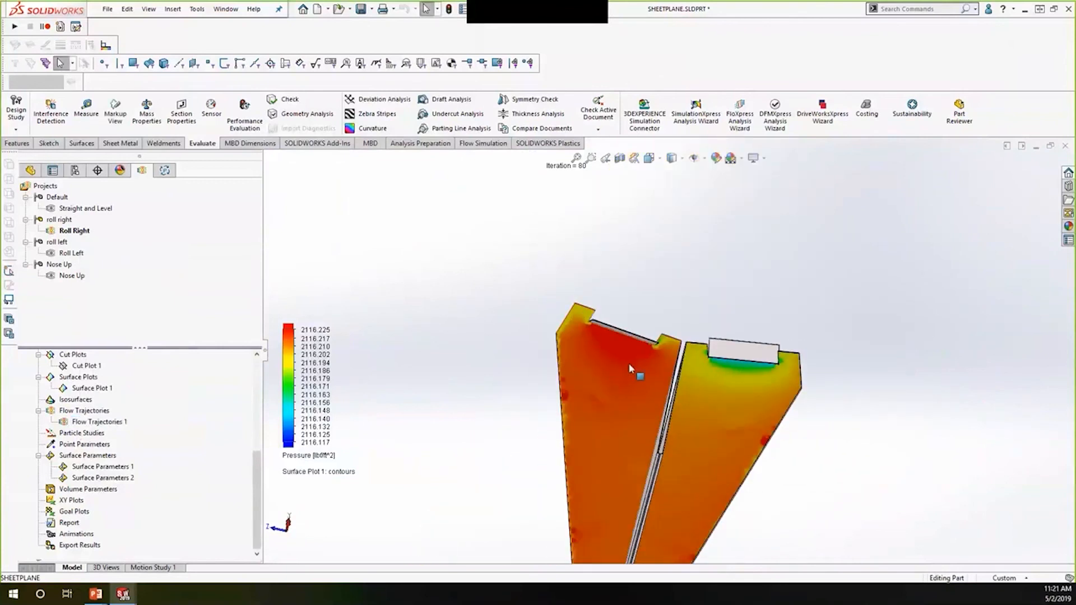
pyautogui.moveTo(631, 370); pyautogui.dragTo(662, 347)
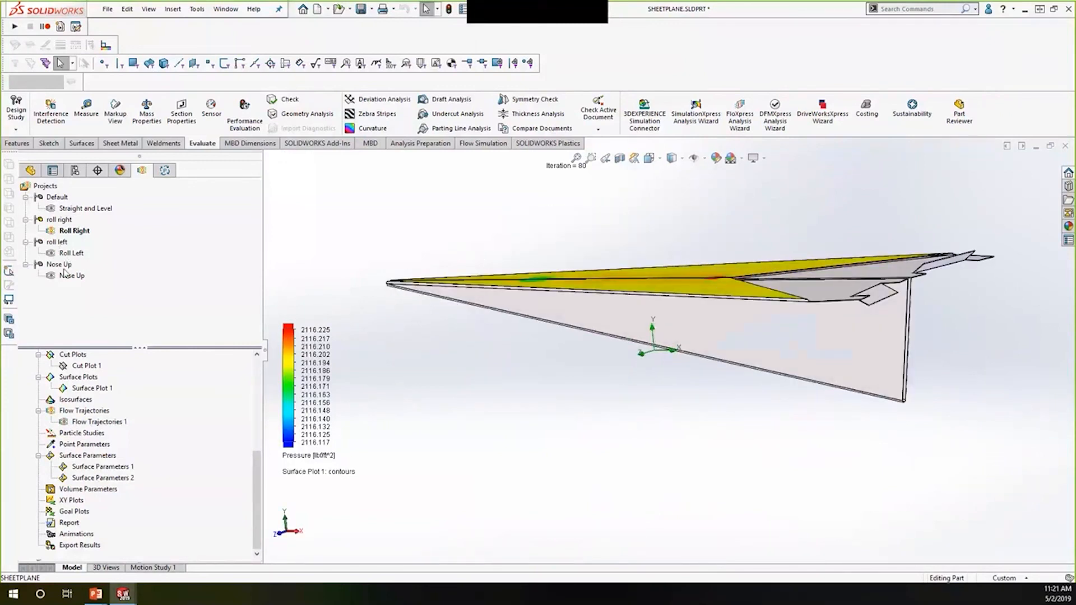
# Activate the Nose Up configuration, load its results, and show its surface pressure plot
pyautogui.rightClick(59, 264)
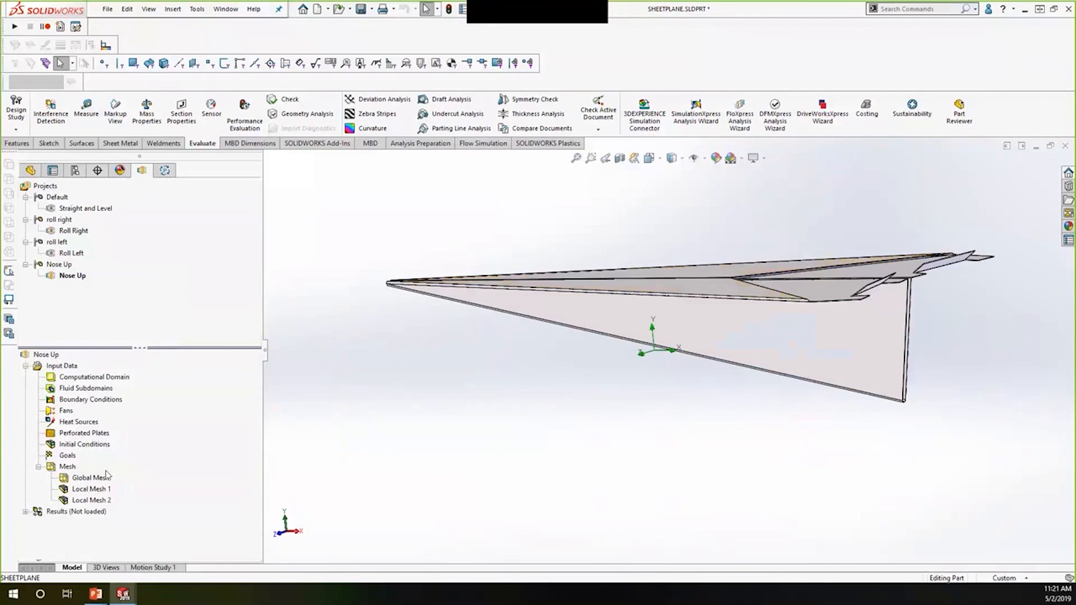
pyautogui.rightClick(75, 511)
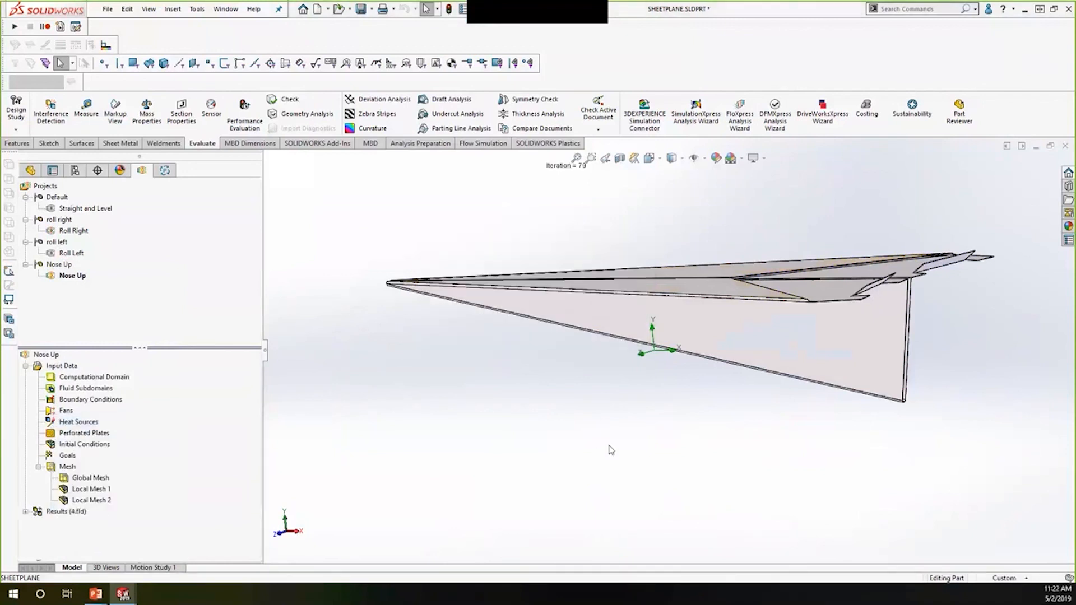
pyautogui.scroll(-3)
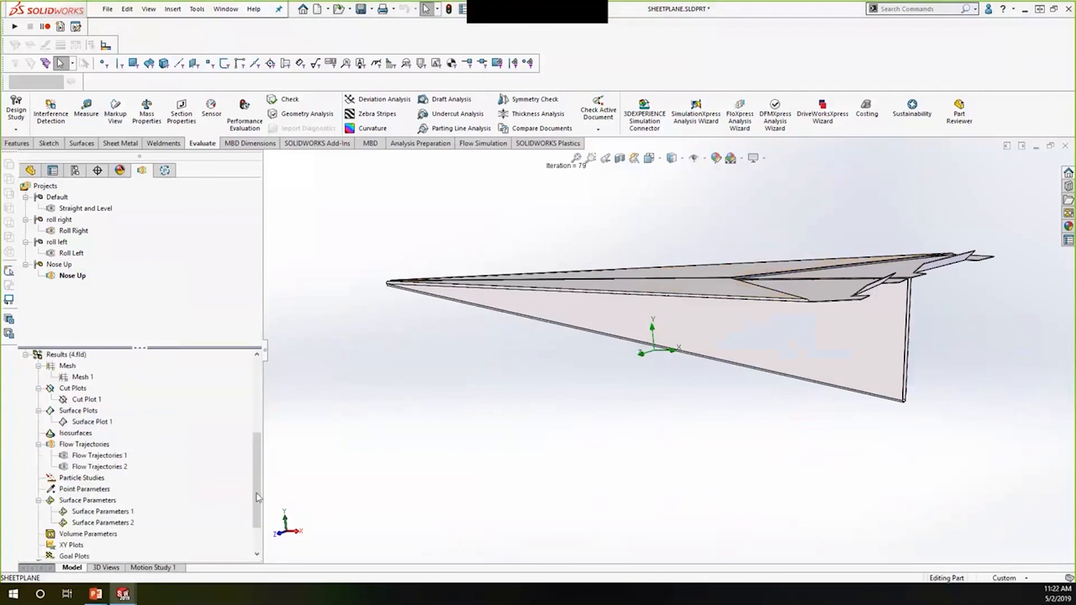
pyautogui.scroll(-3)
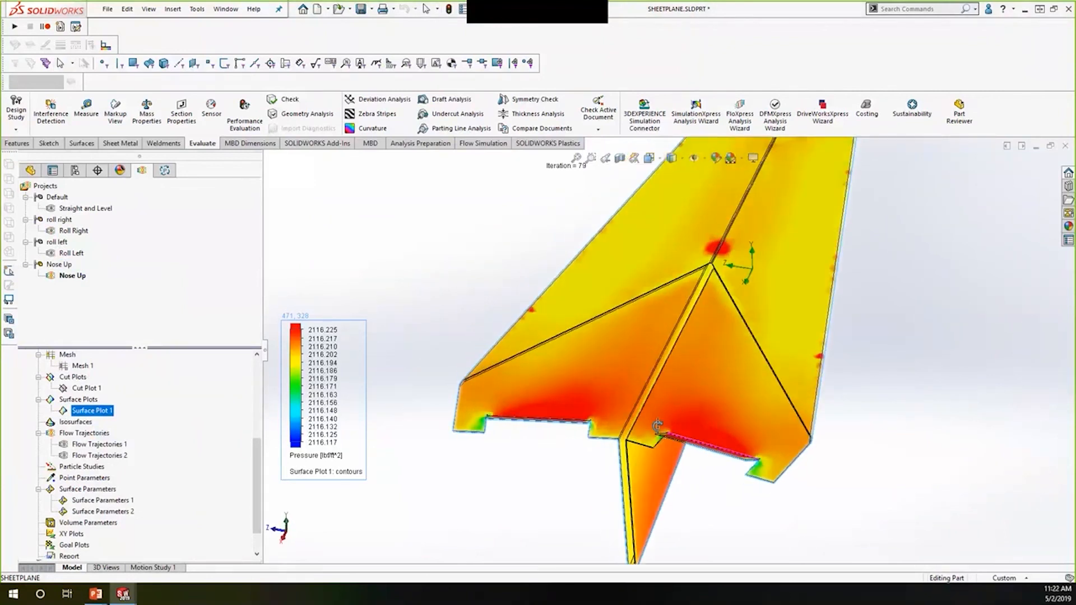
# Orbit to a head-on view and show Nose Up vorticity Flow Trajectories 1
pyautogui.moveTo(655, 425); pyautogui.dragTo(626, 400)
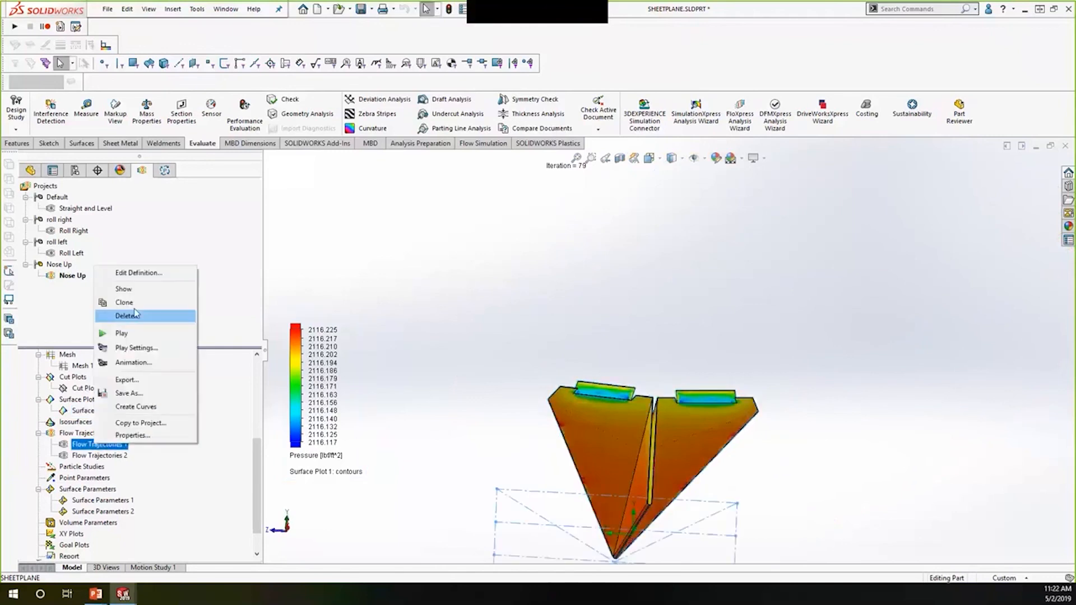
pyautogui.click(123, 288)
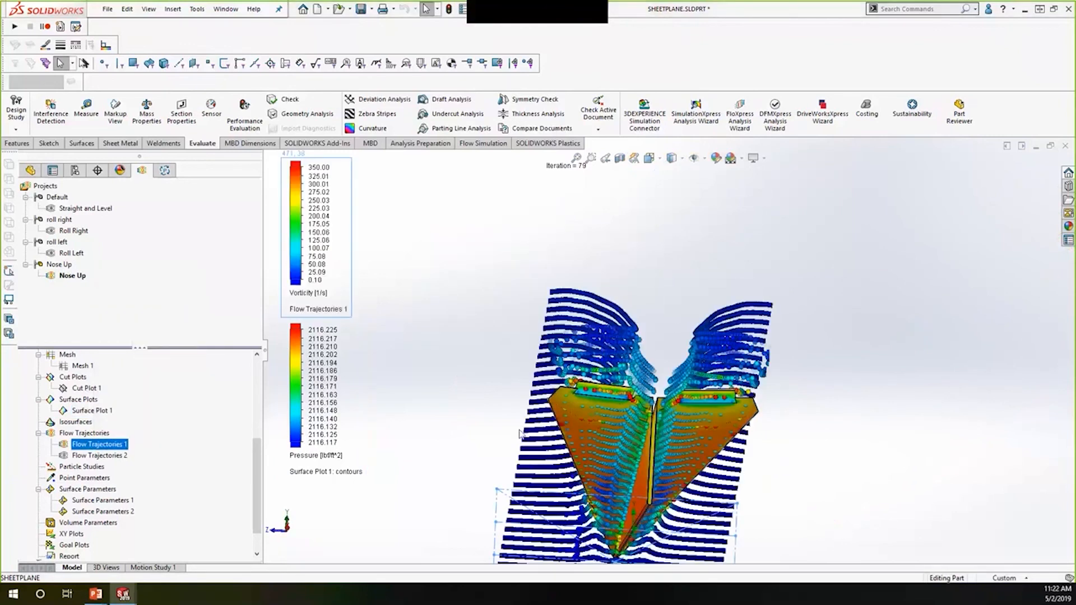